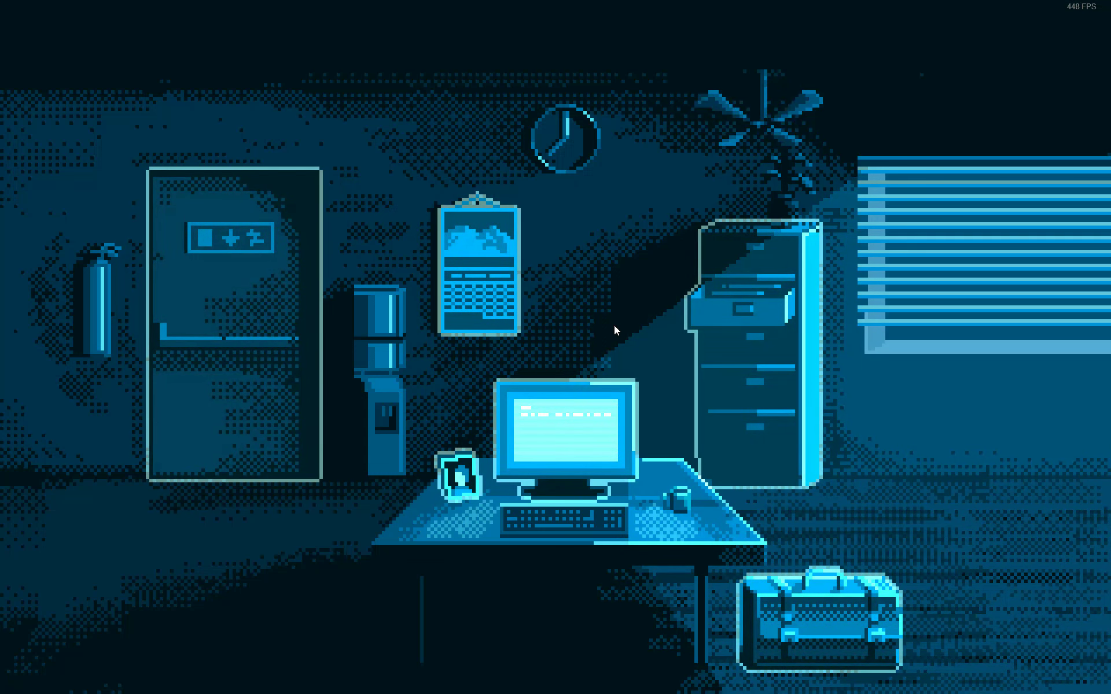
mouse_move(588, 417)
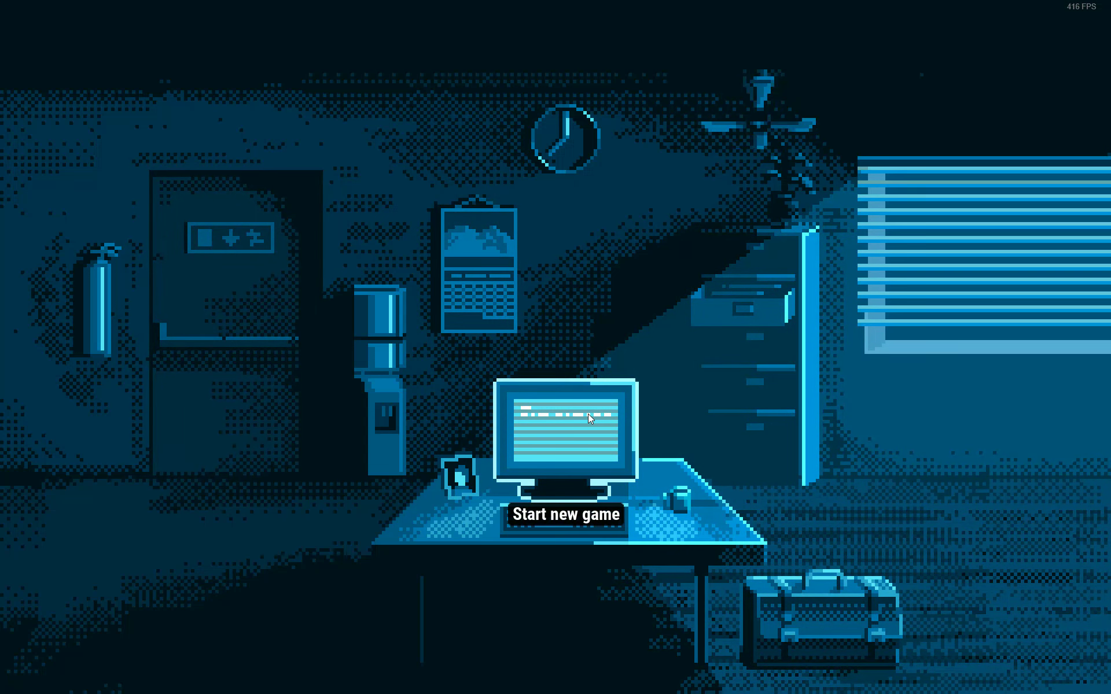
Begin a new game with the Introduction scenario on Normal difficulty
left_click(564, 418)
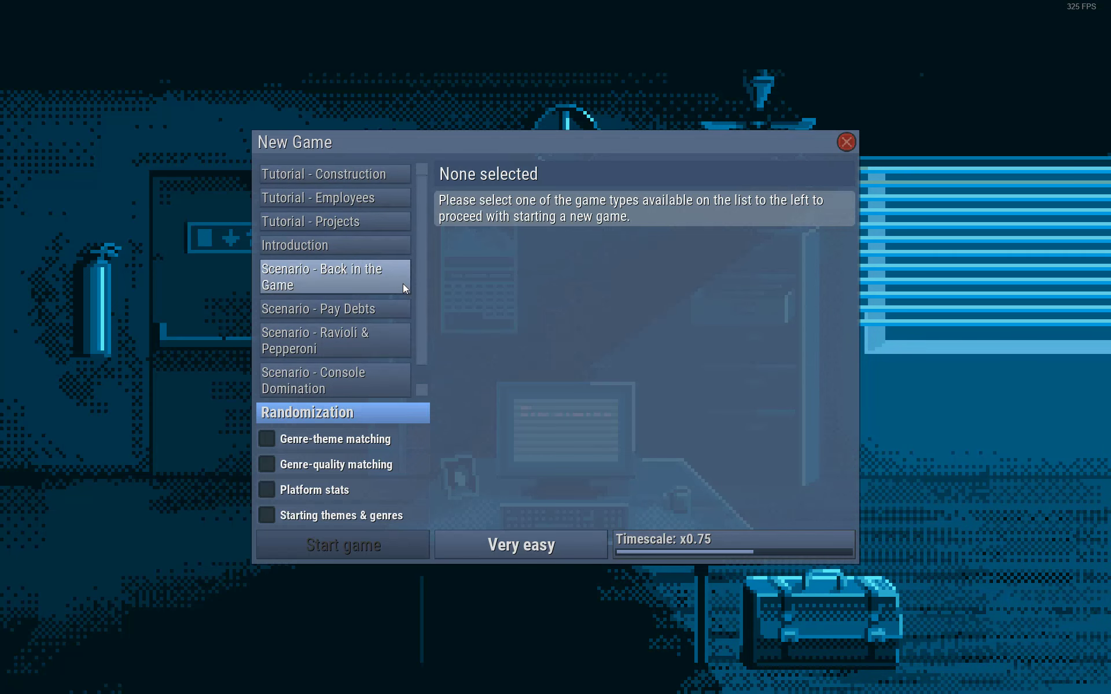
left_click(294, 246)
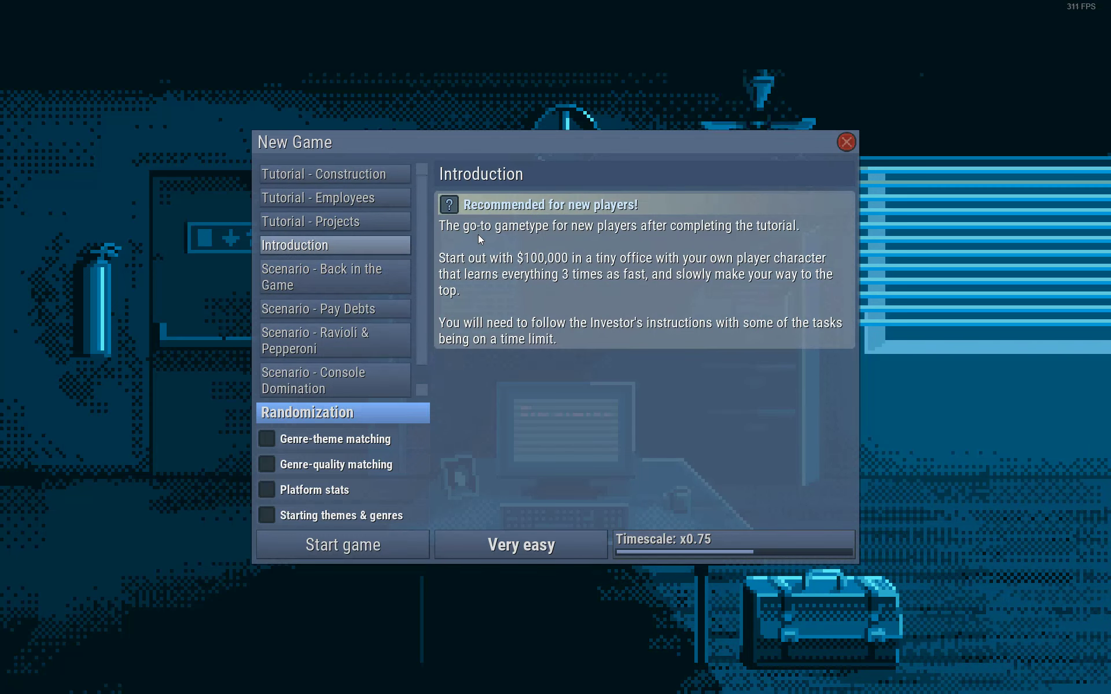
left_click(324, 276)
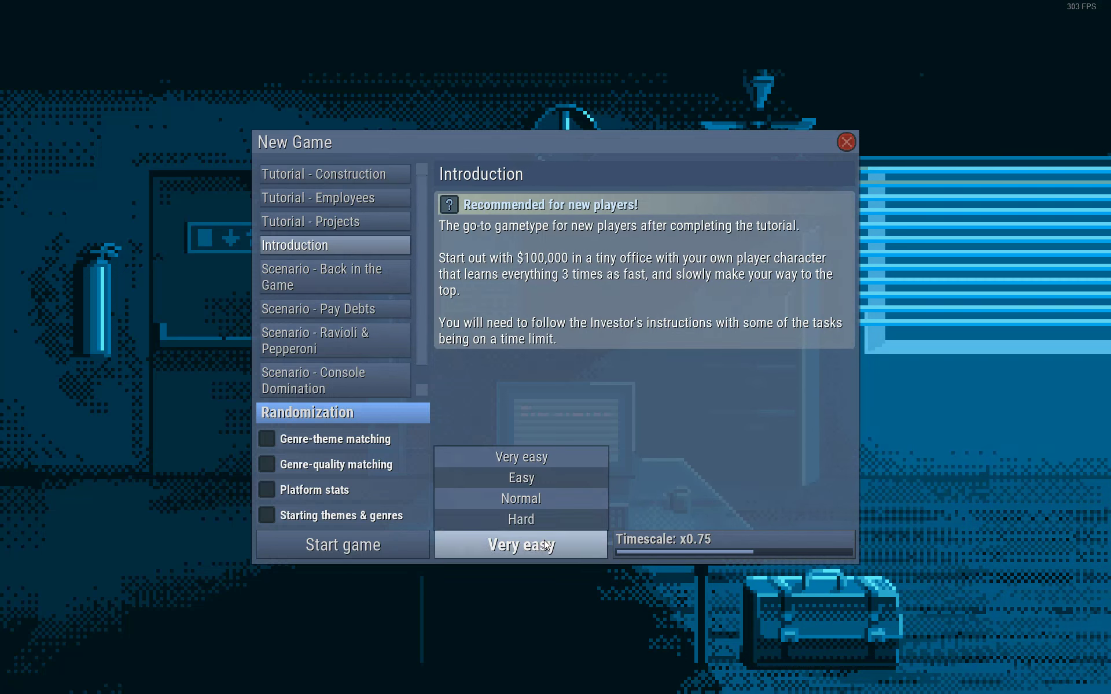
mouse_move(521, 497)
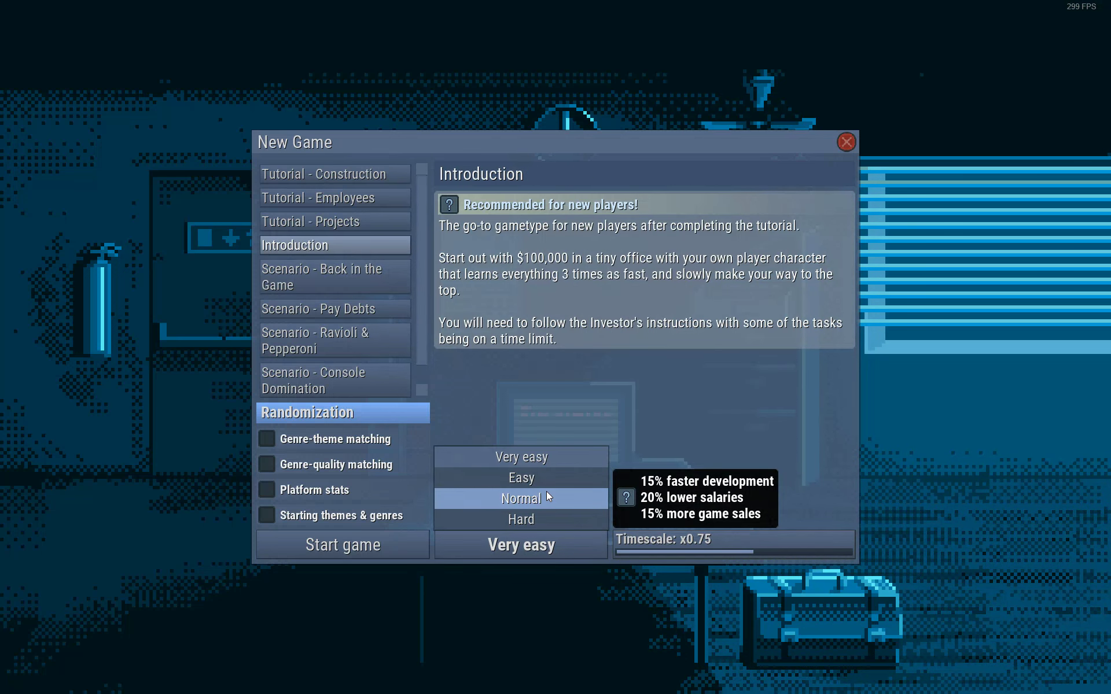
mouse_move(520, 478)
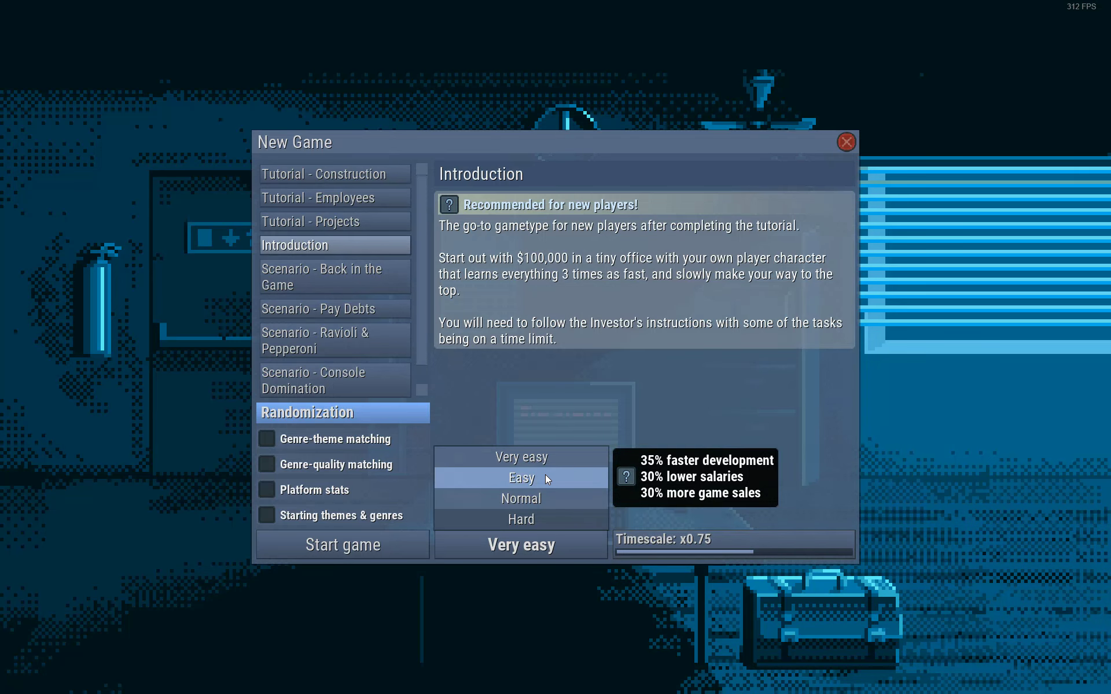
mouse_move(520, 499)
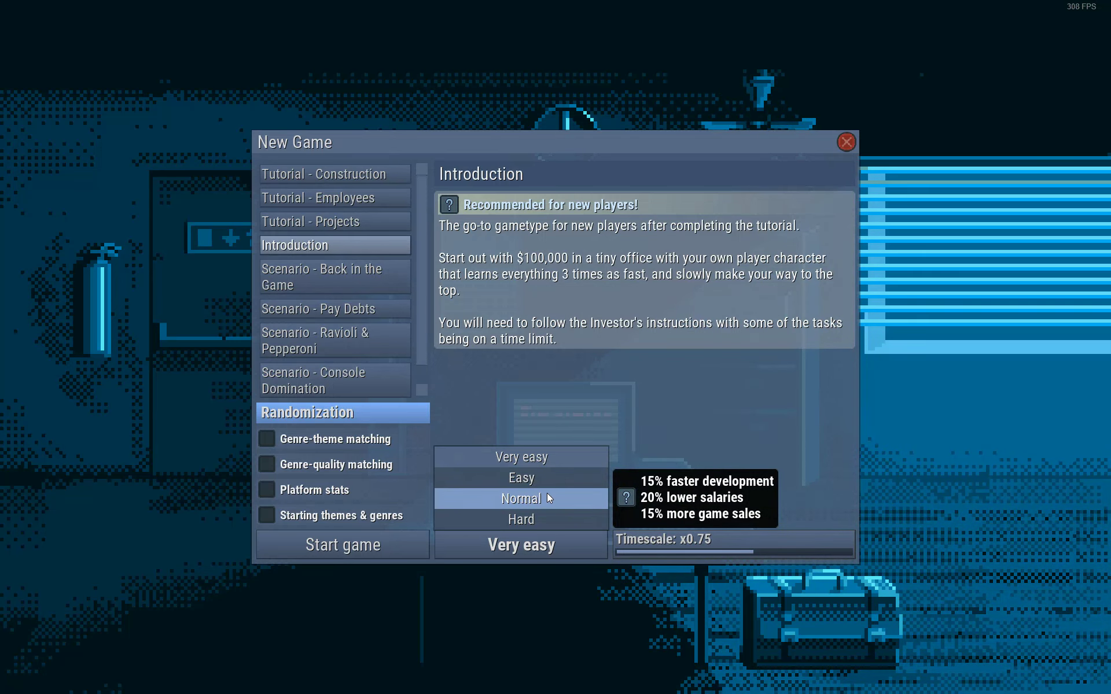
left_click(521, 498)
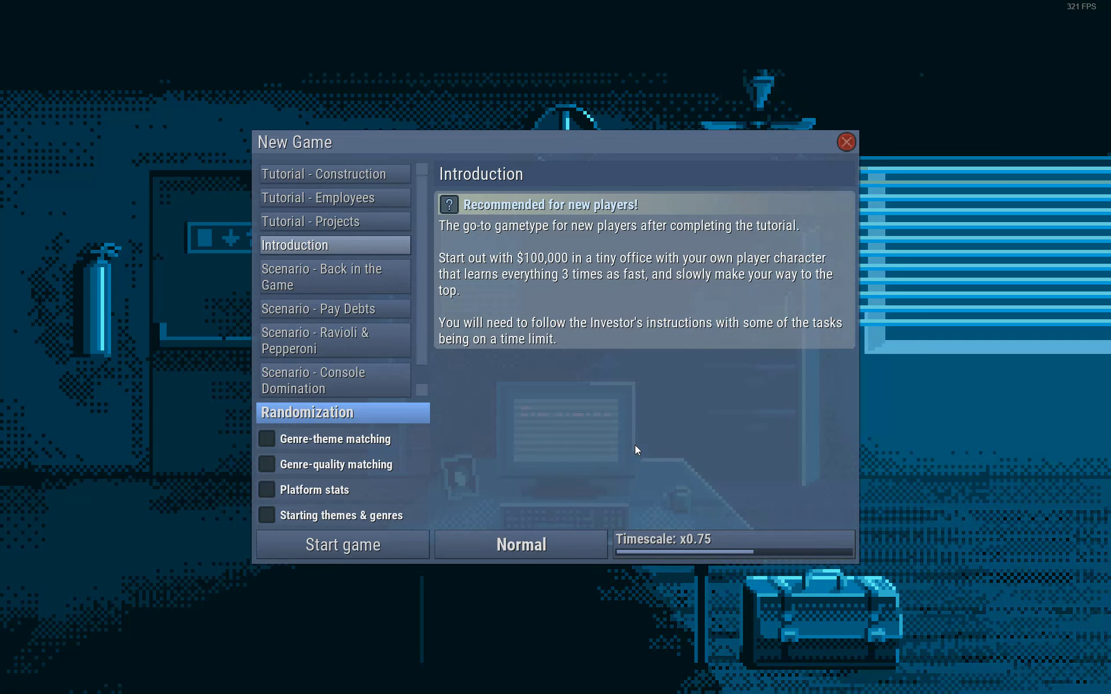
Randomize the founder's look and spend attribute points on Intelligence, Vision, Charisma 5 and Speed 1
left_click(342, 545)
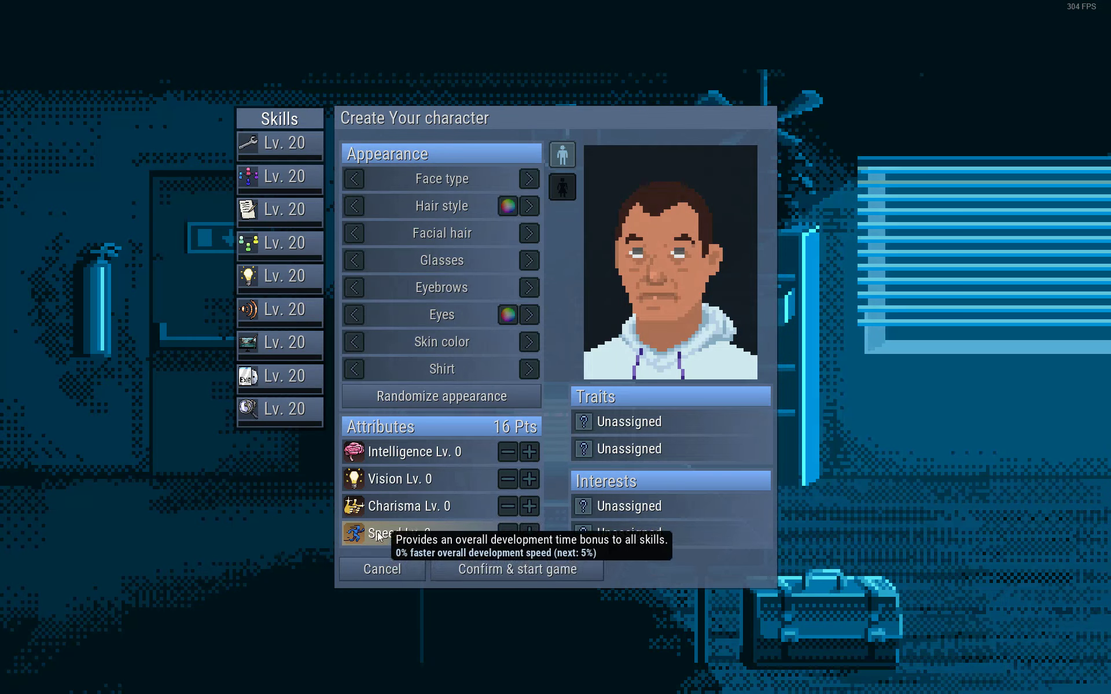
mouse_move(667, 302)
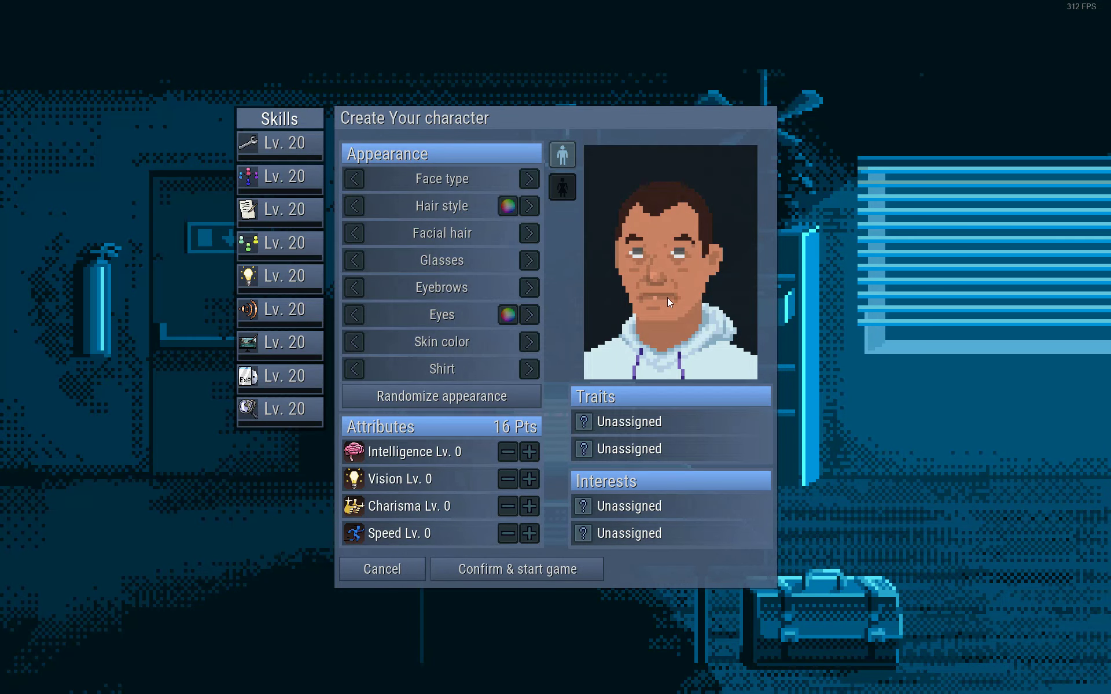
left_click(439, 395)
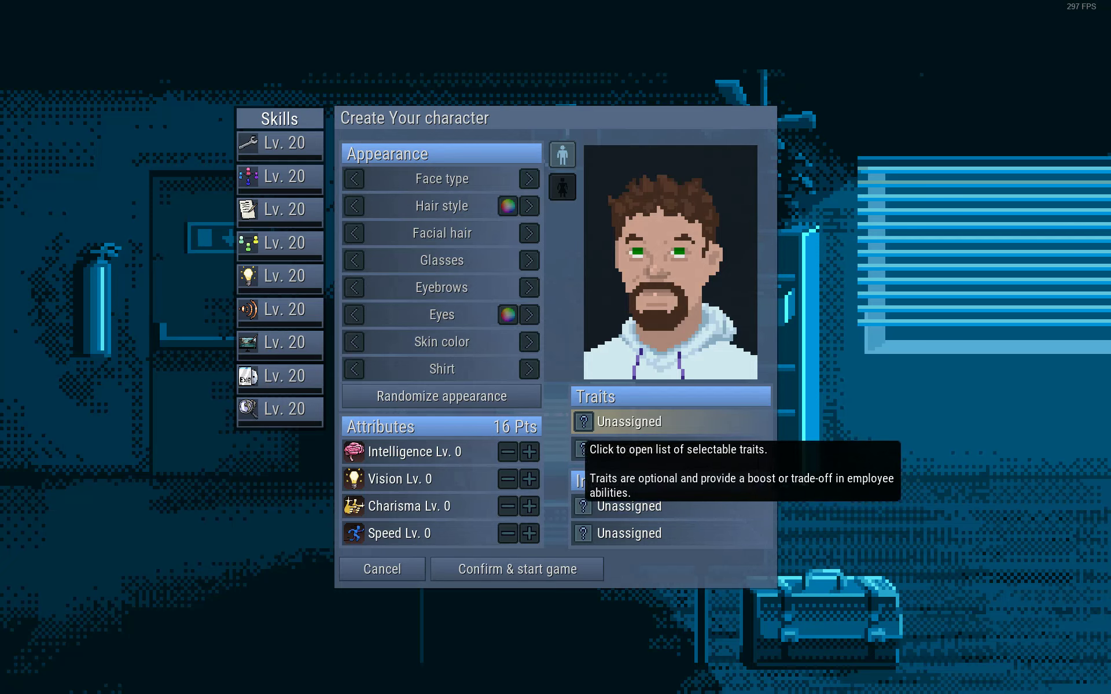
mouse_move(401, 452)
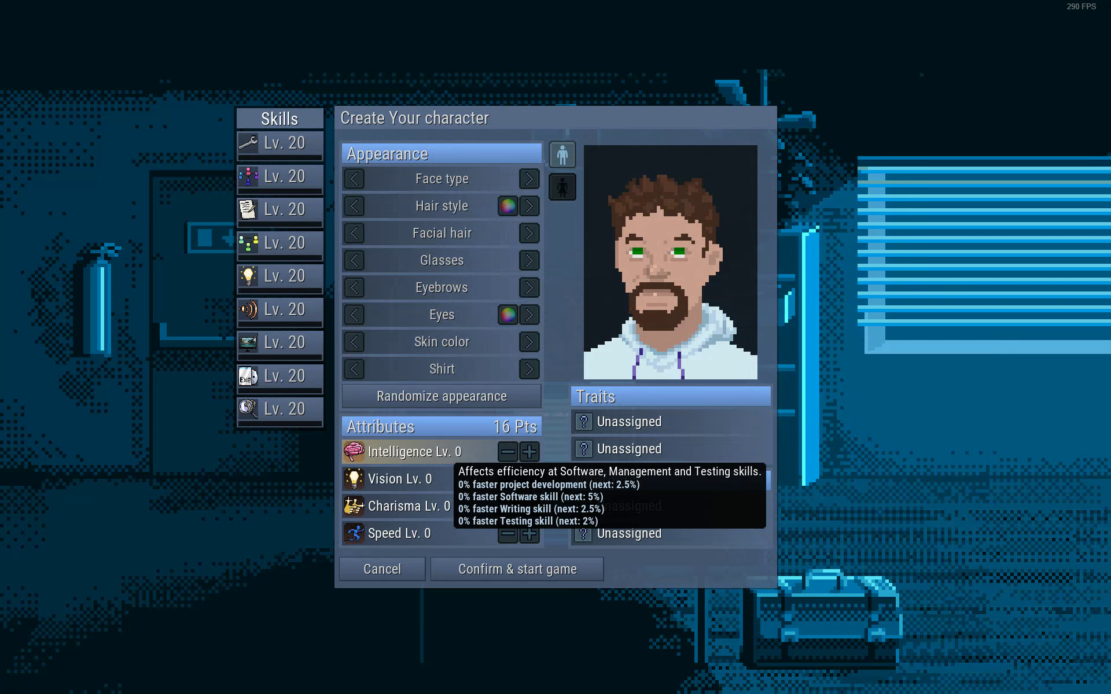
mouse_move(393, 479)
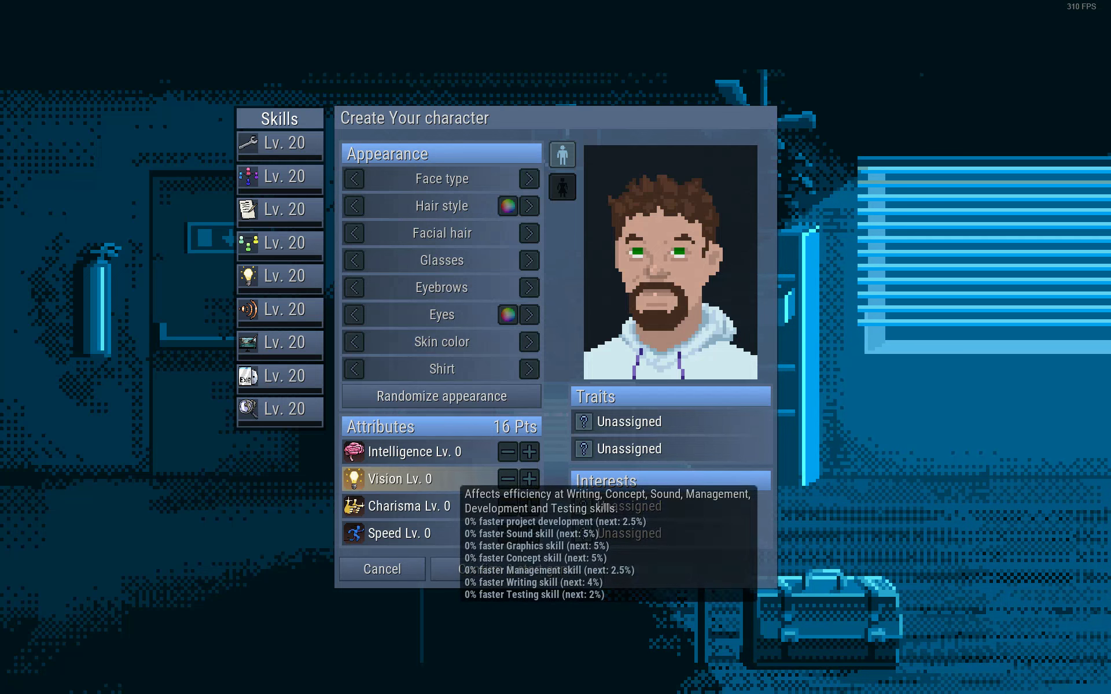
mouse_move(400, 506)
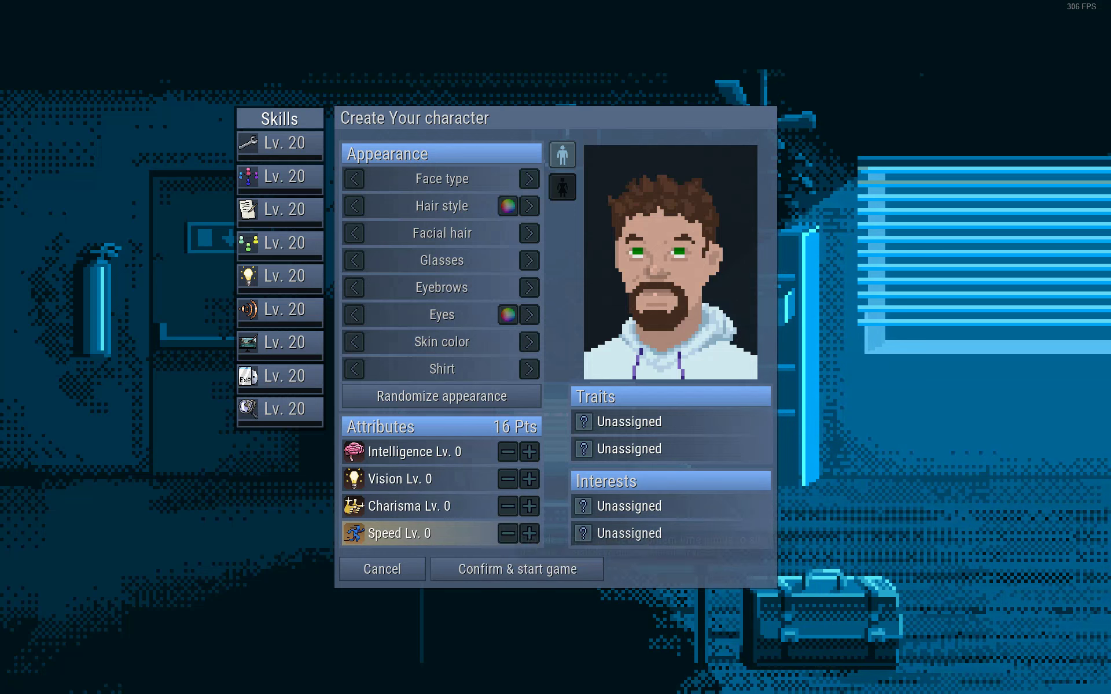
left_click(529, 451)
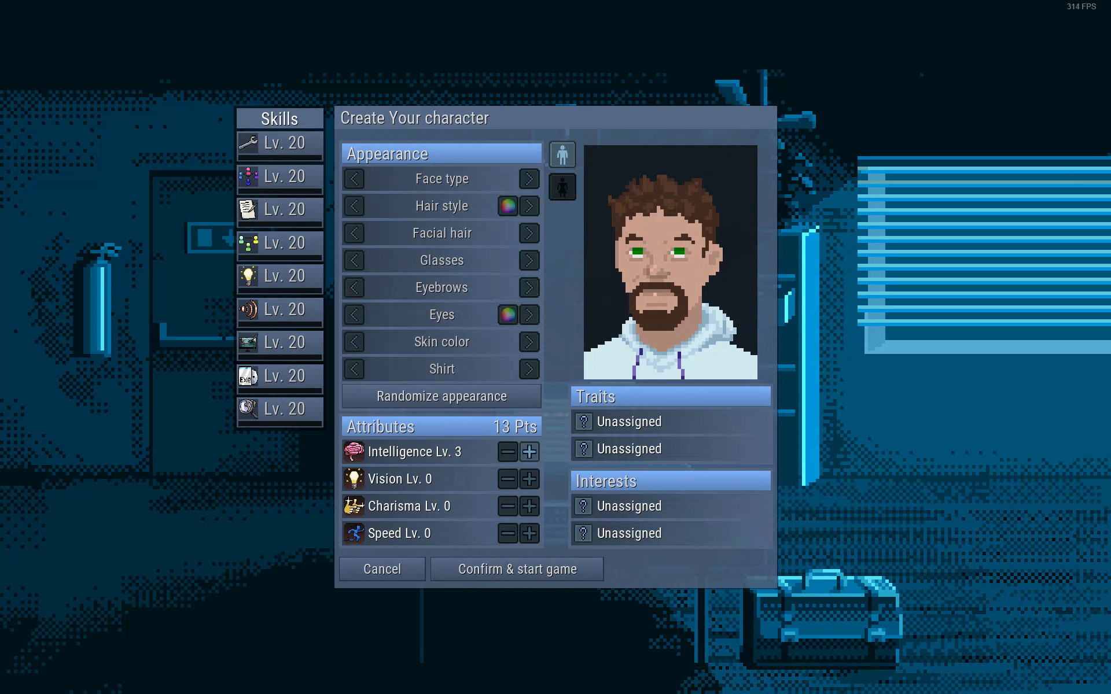
left_click(531, 479)
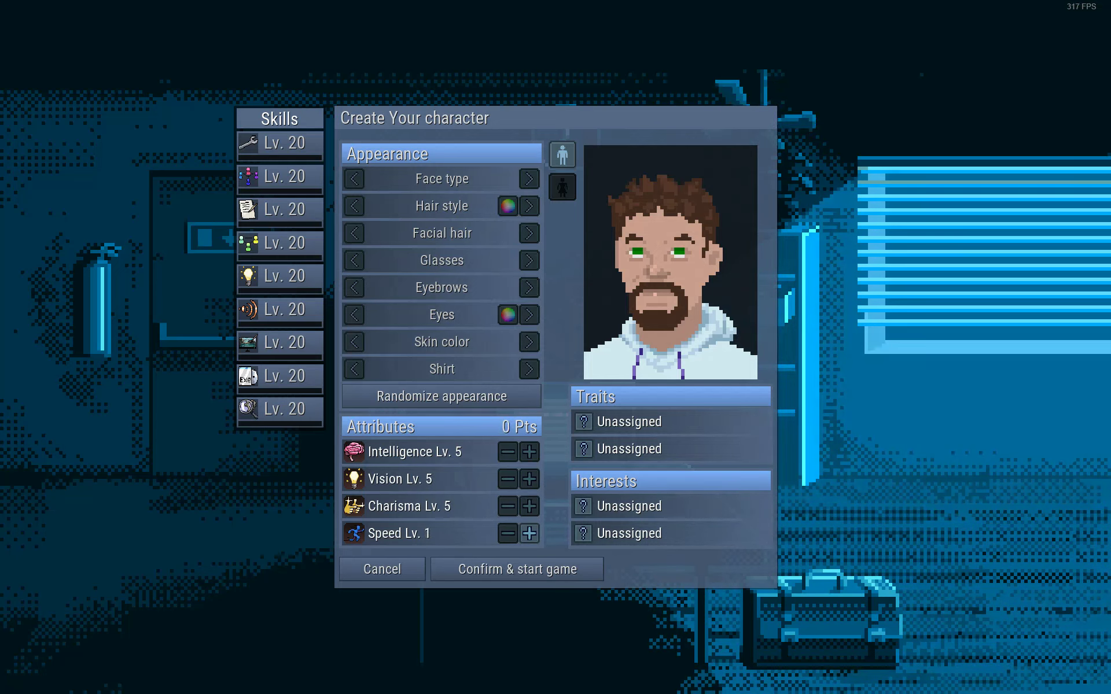
mouse_move(634, 449)
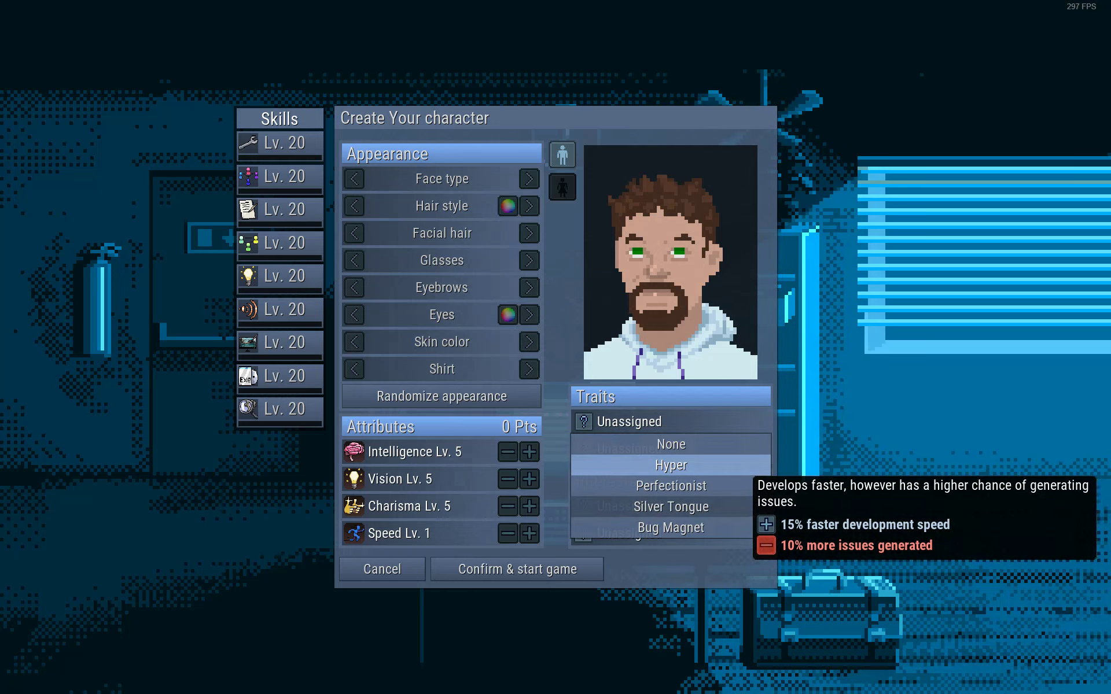
mouse_move(667, 486)
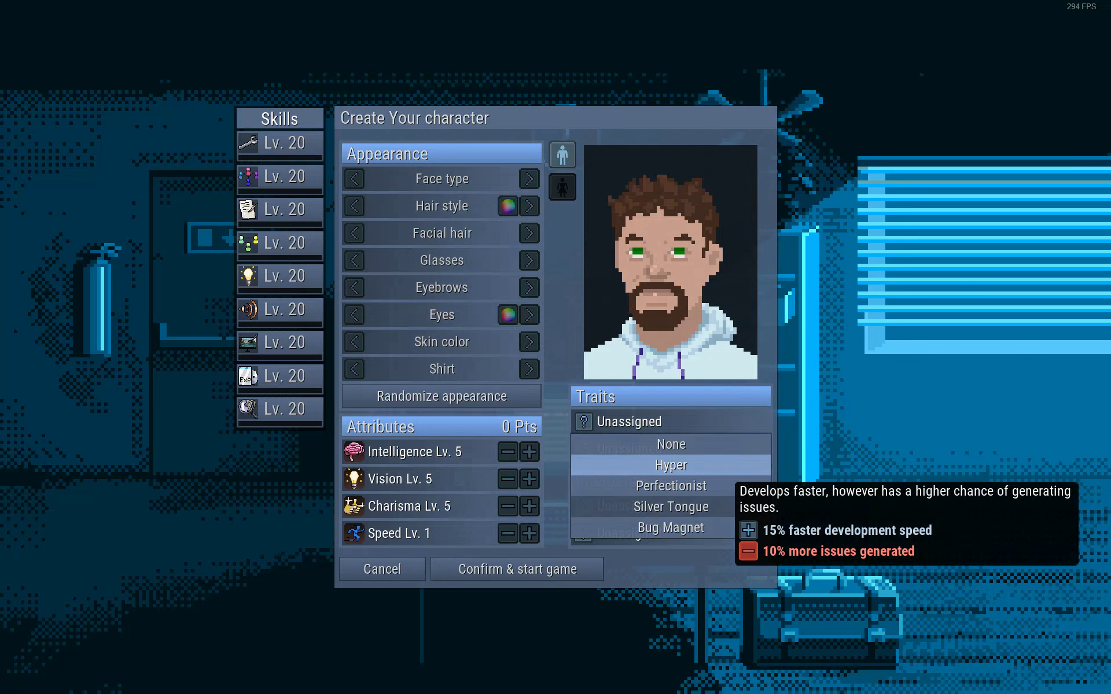
mouse_move(668, 486)
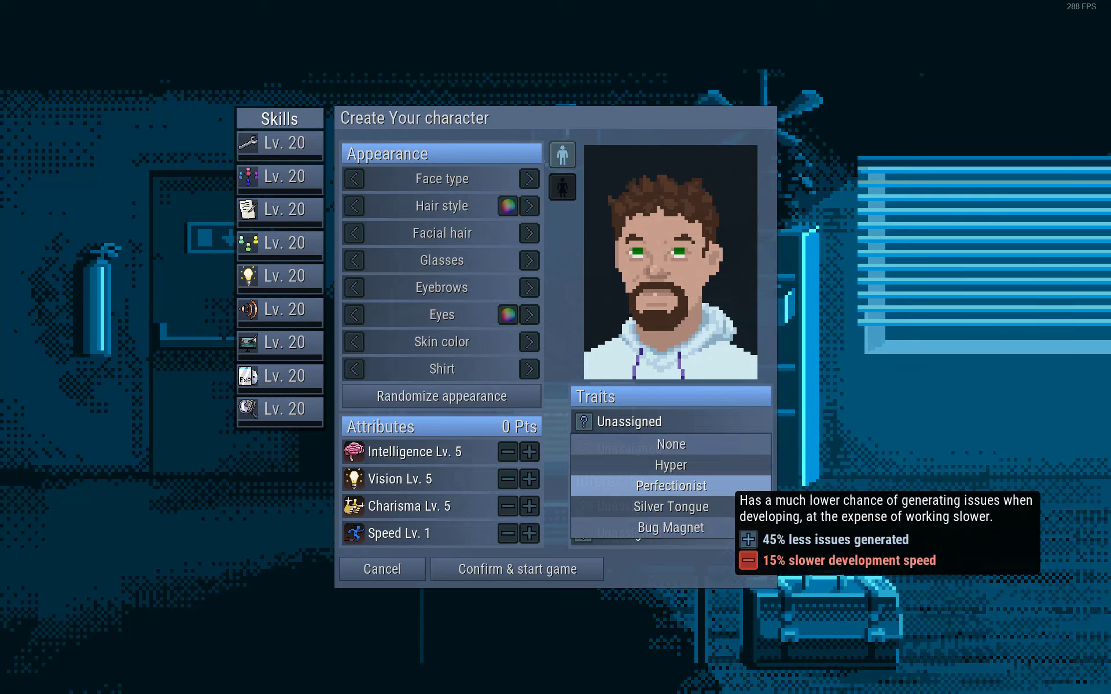
mouse_move(667, 506)
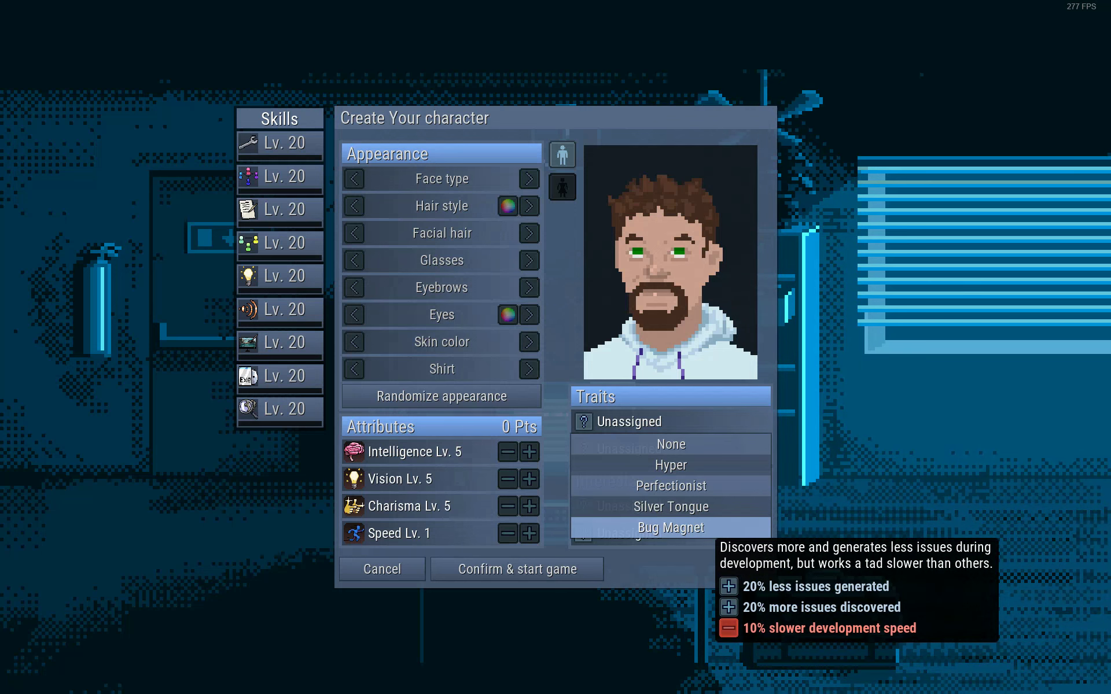
mouse_move(669, 506)
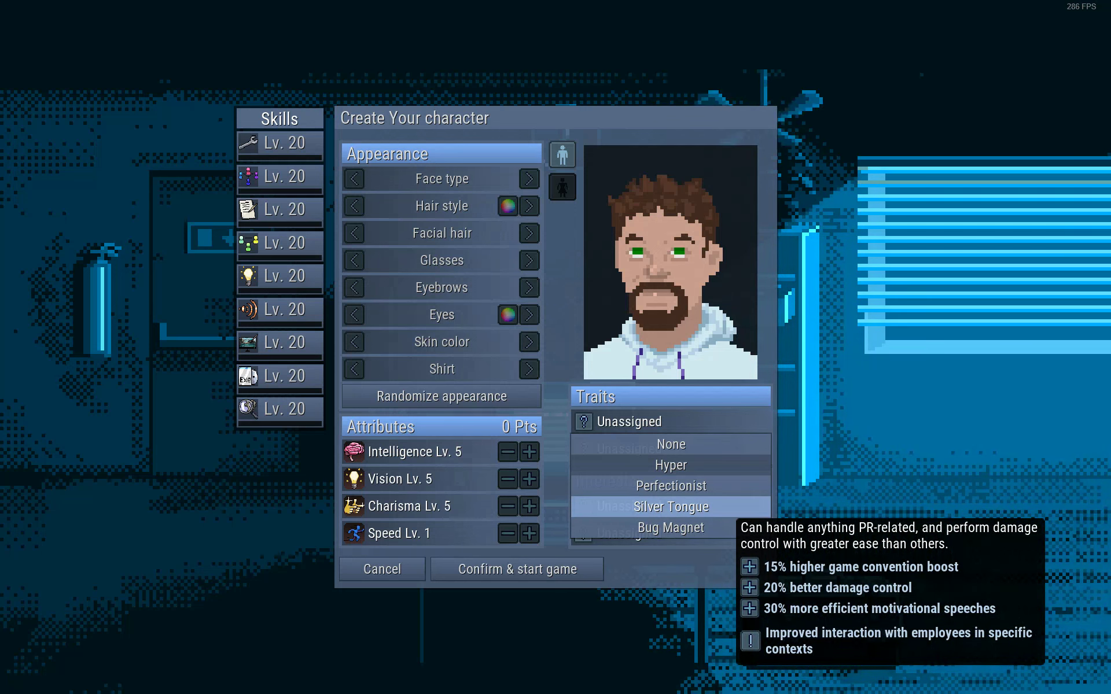
Choose the Silver Tongue trait and Public speaking interest for the founder
left_click(669, 505)
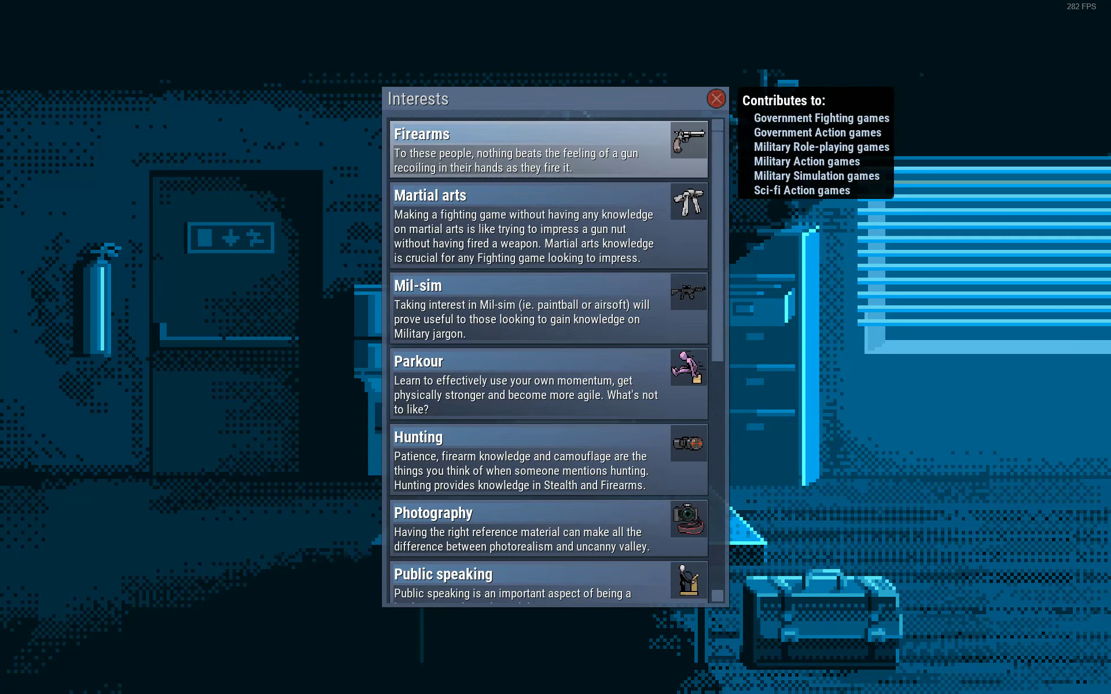
scroll("down", 3)
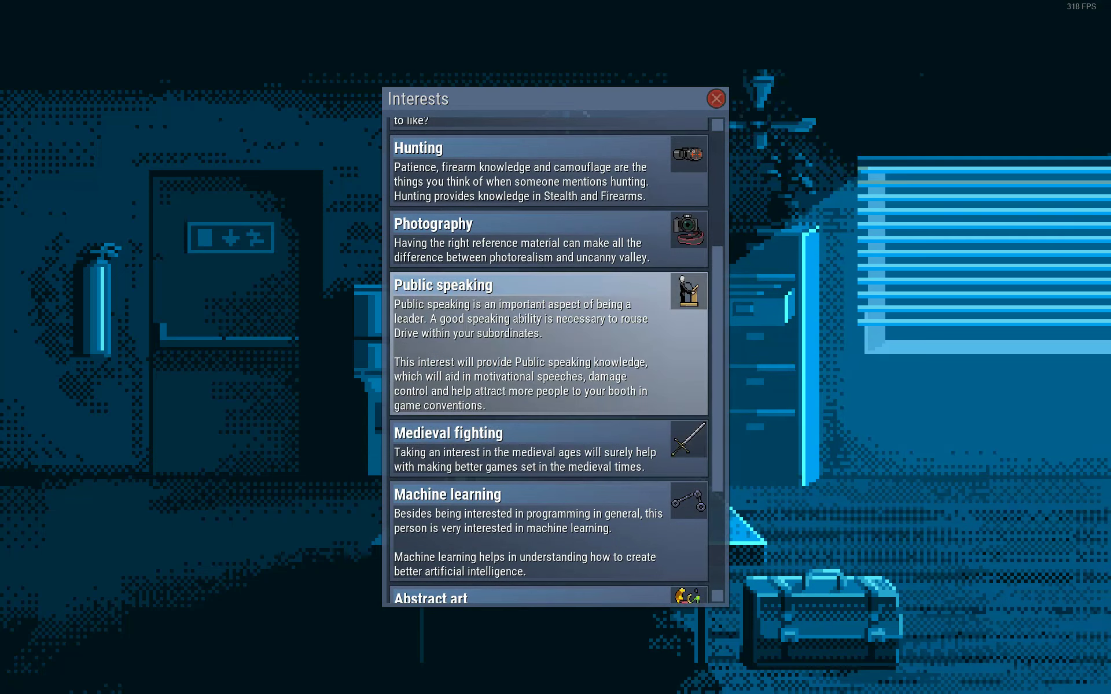
left_click(715, 97)
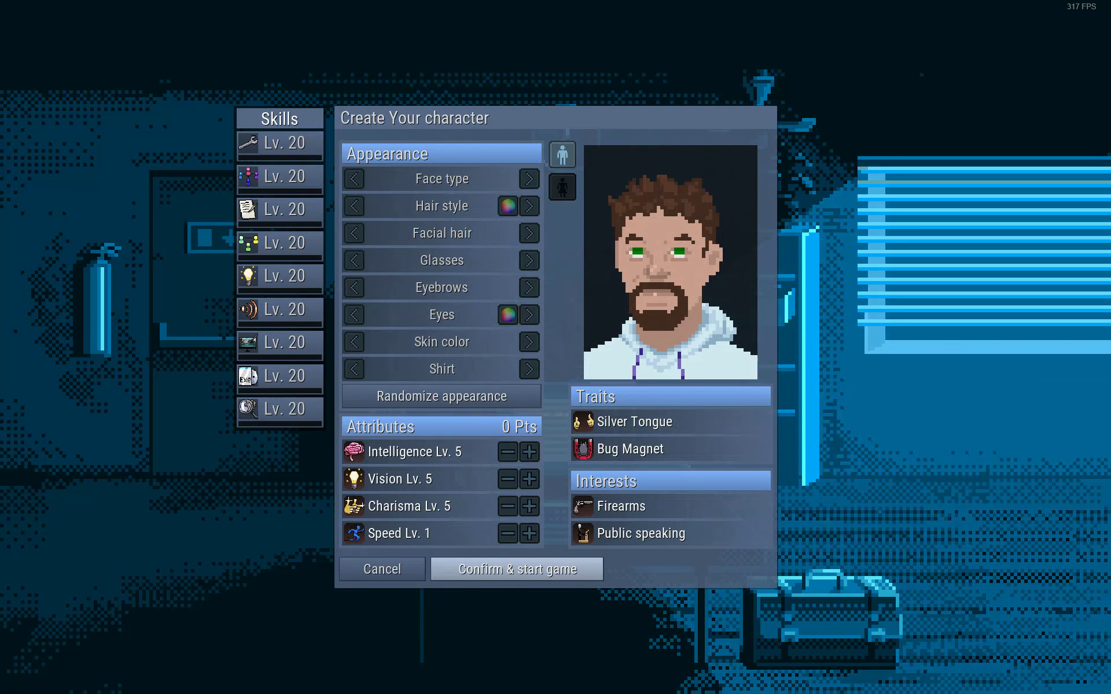
Start the game and permanently name the studio 'Butt'
left_click(516, 568)
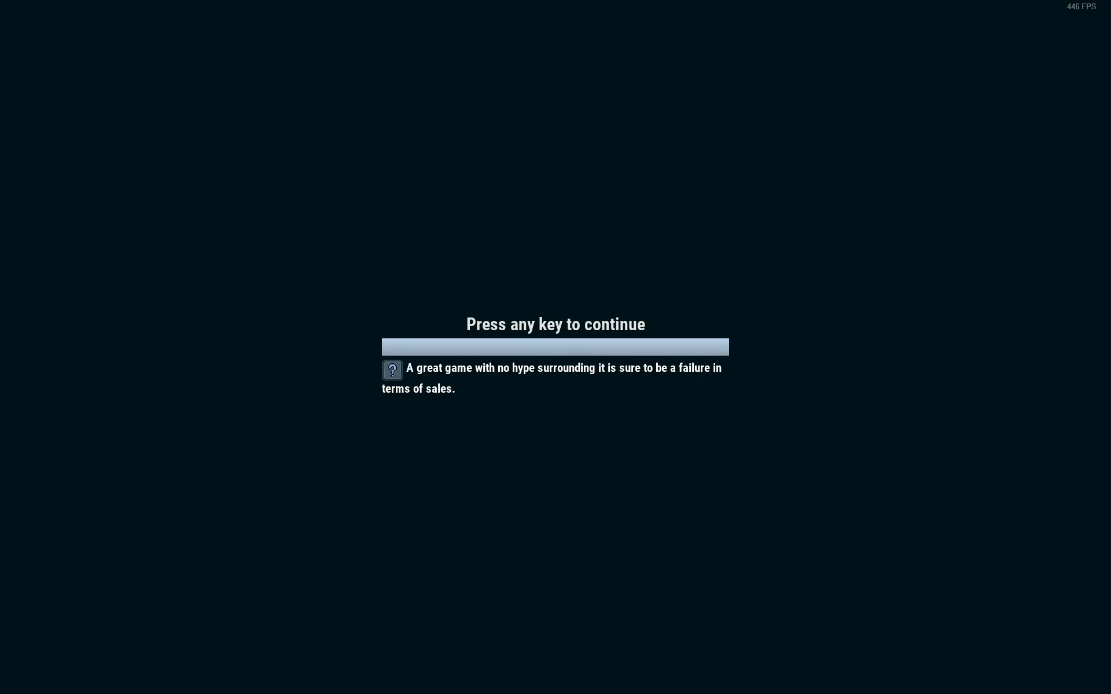
key("space")
type("My s")
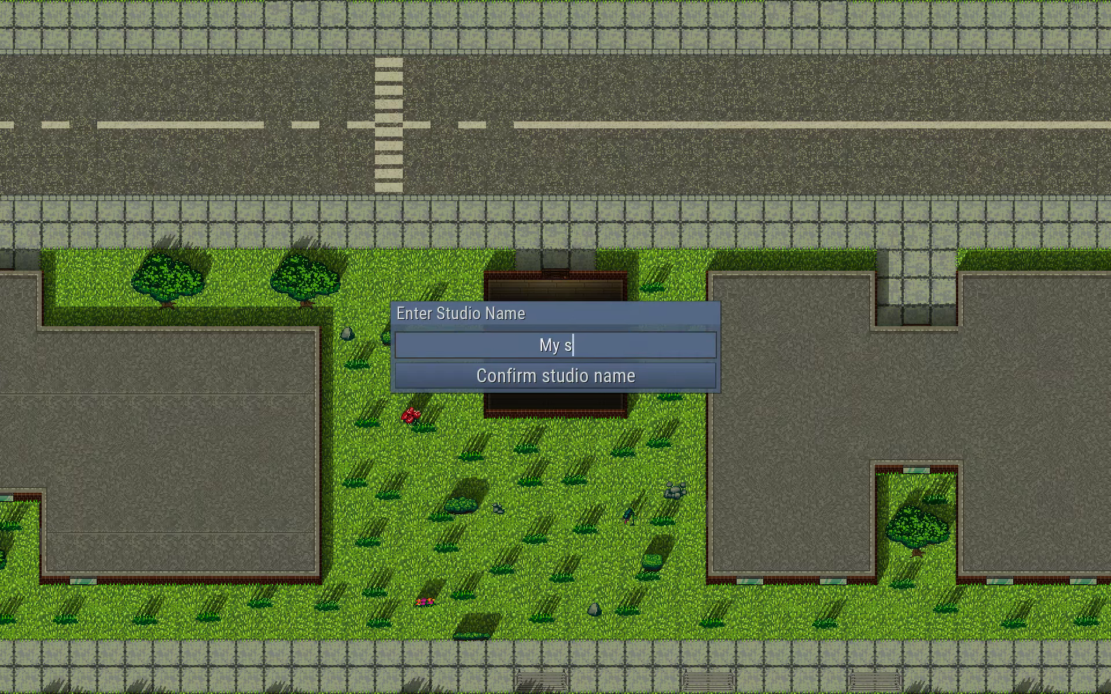
type("Butt")
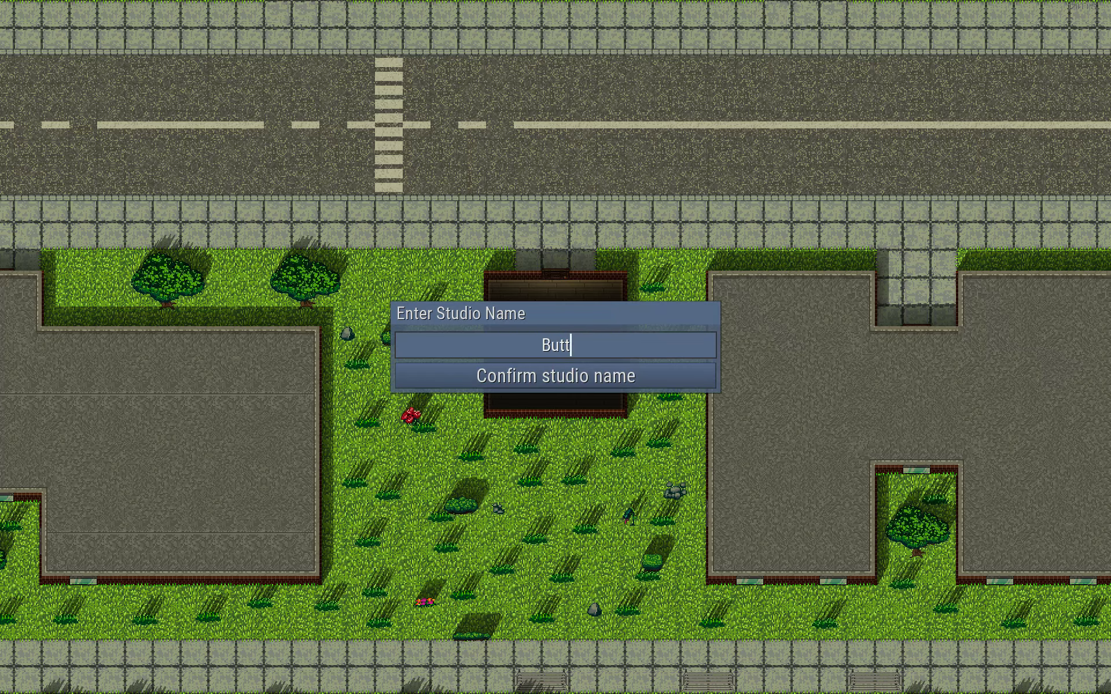
left_click(558, 375)
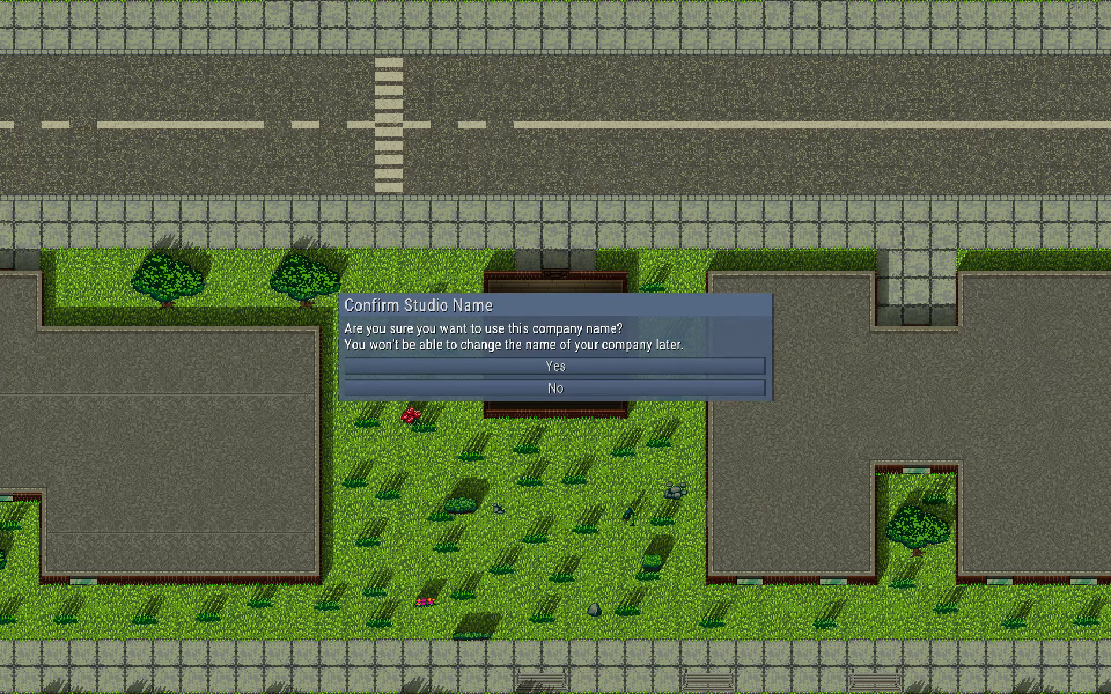
left_click(556, 366)
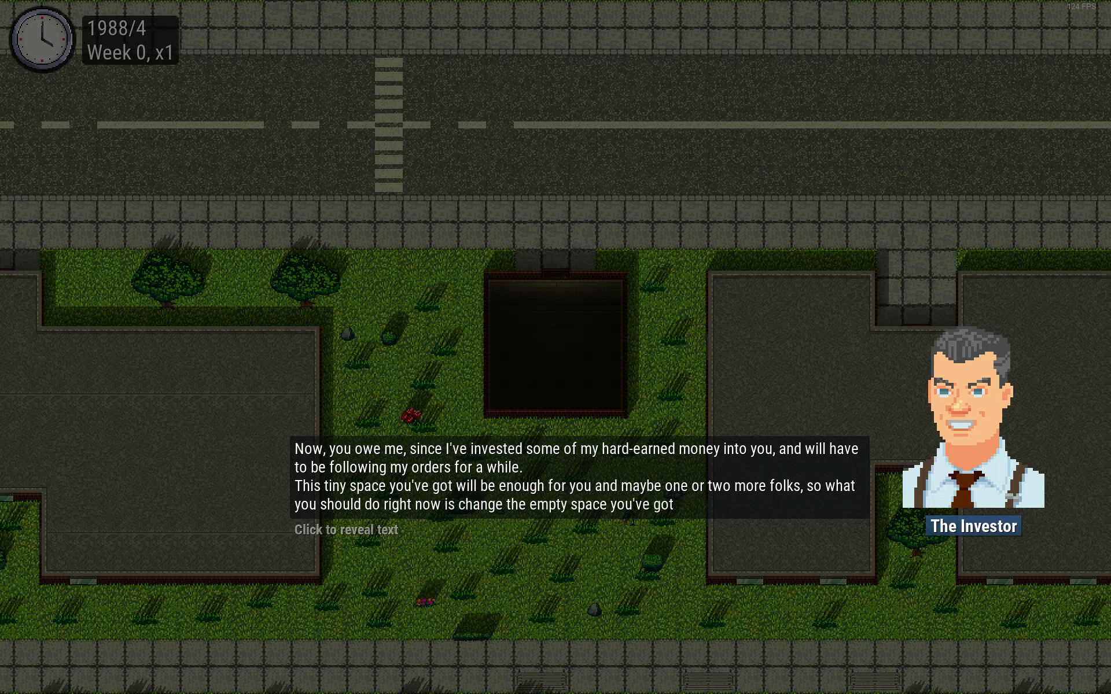
Finish the investor's briefing and expand the plot into a first furnished office room
left_click(345, 529)
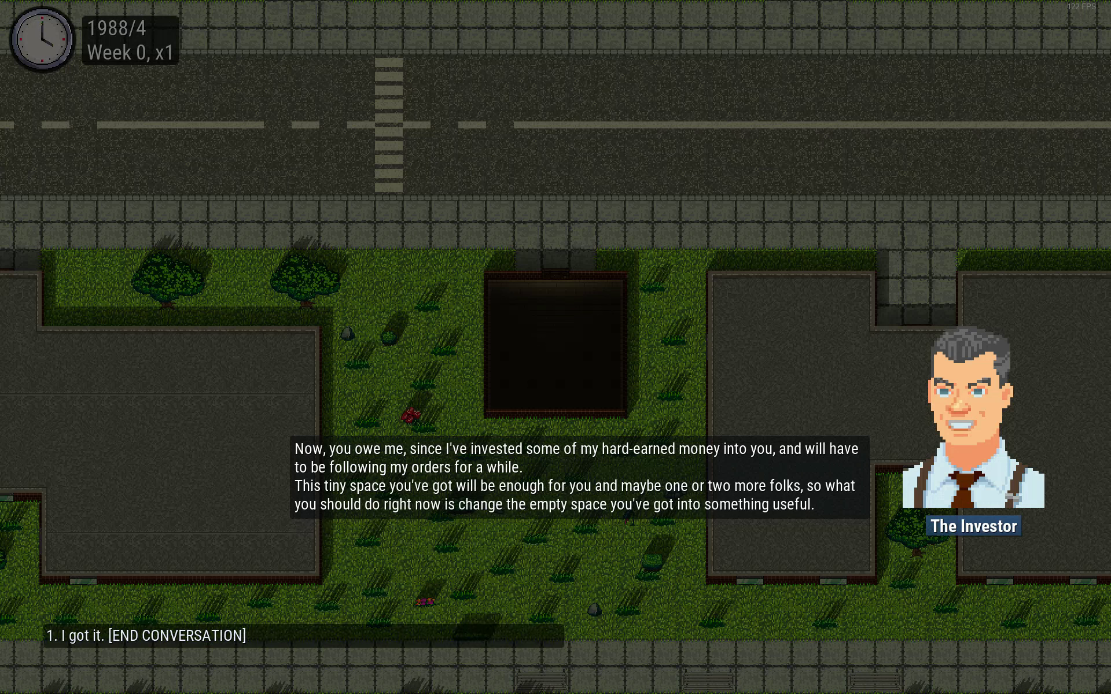
left_click(146, 635)
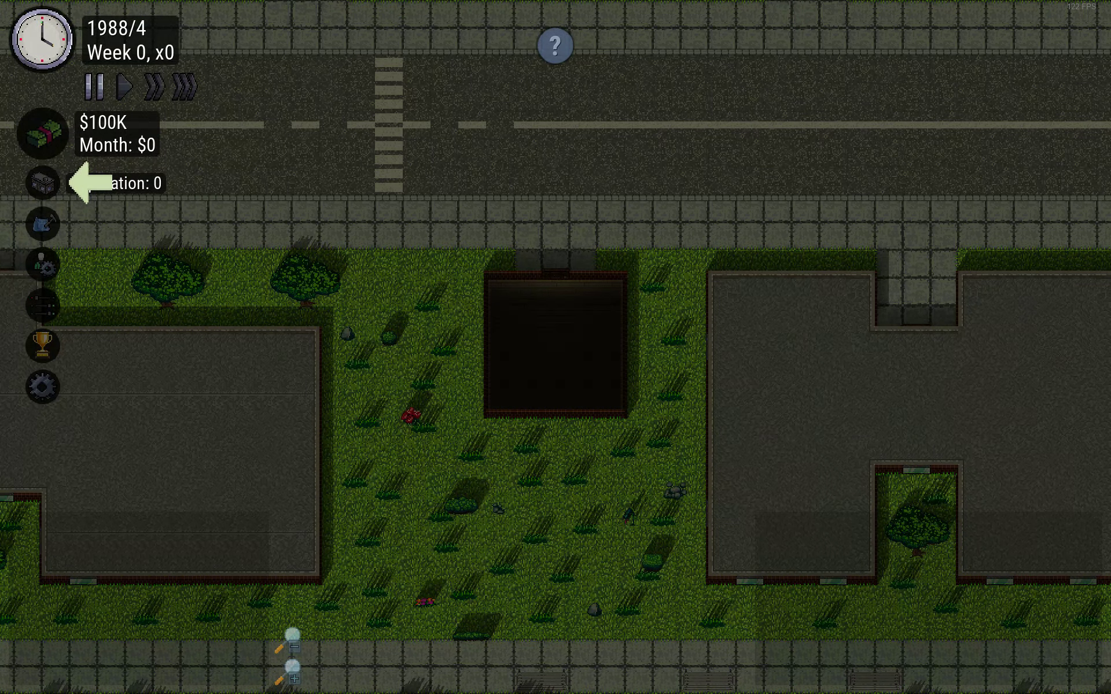
left_click(41, 182)
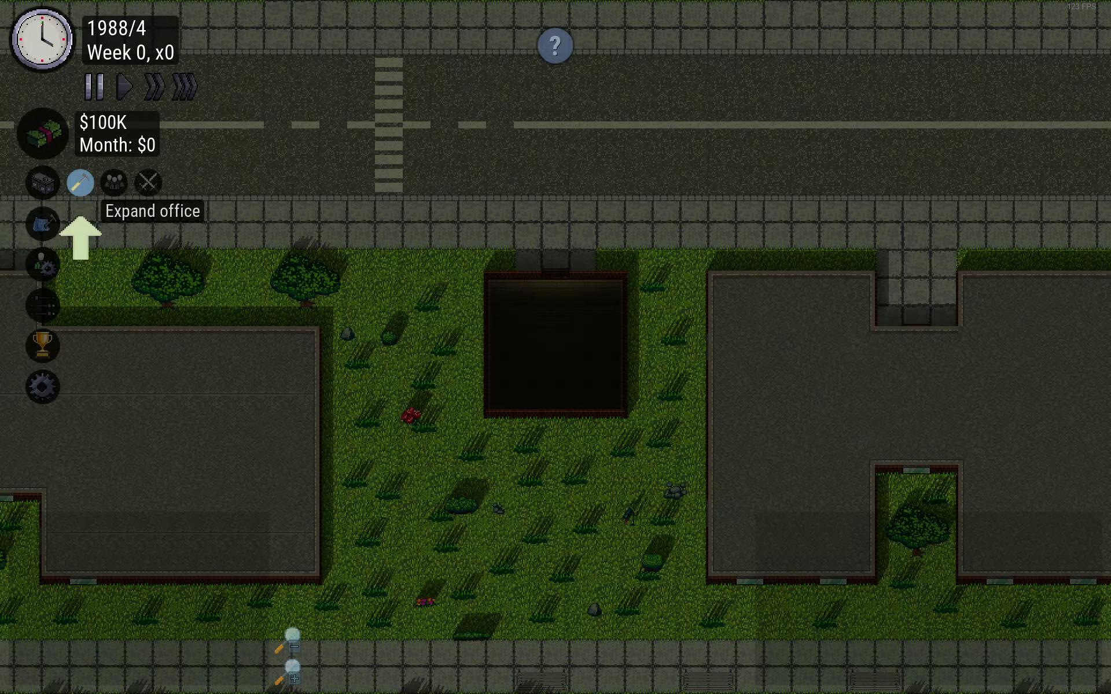
left_click(80, 181)
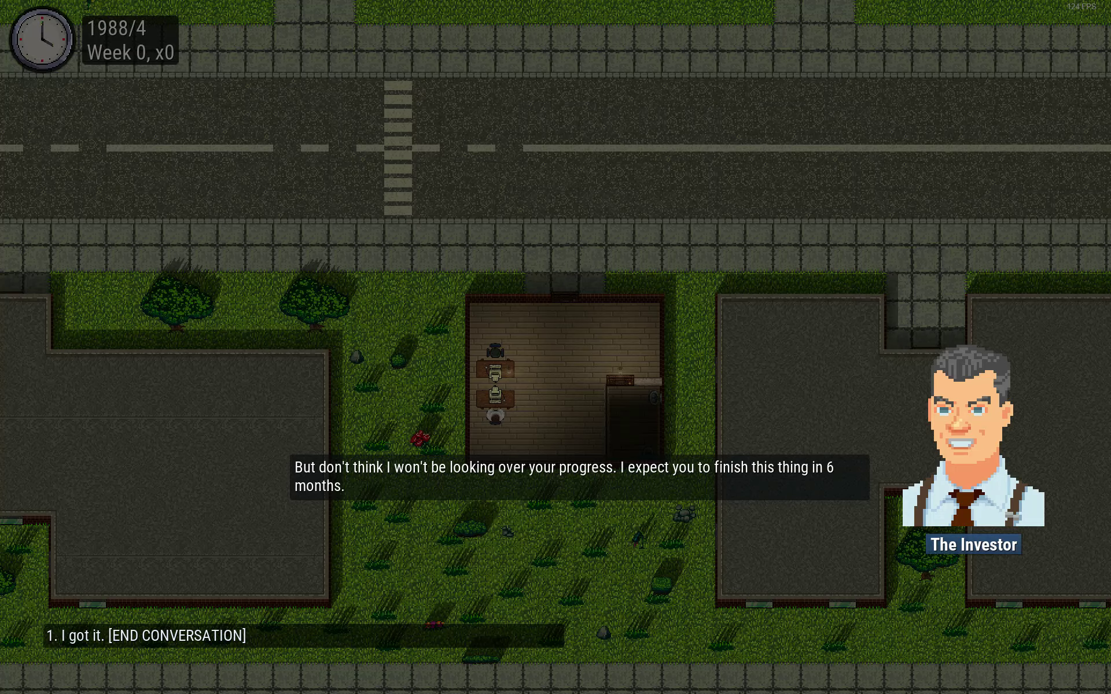
left_click(158, 635)
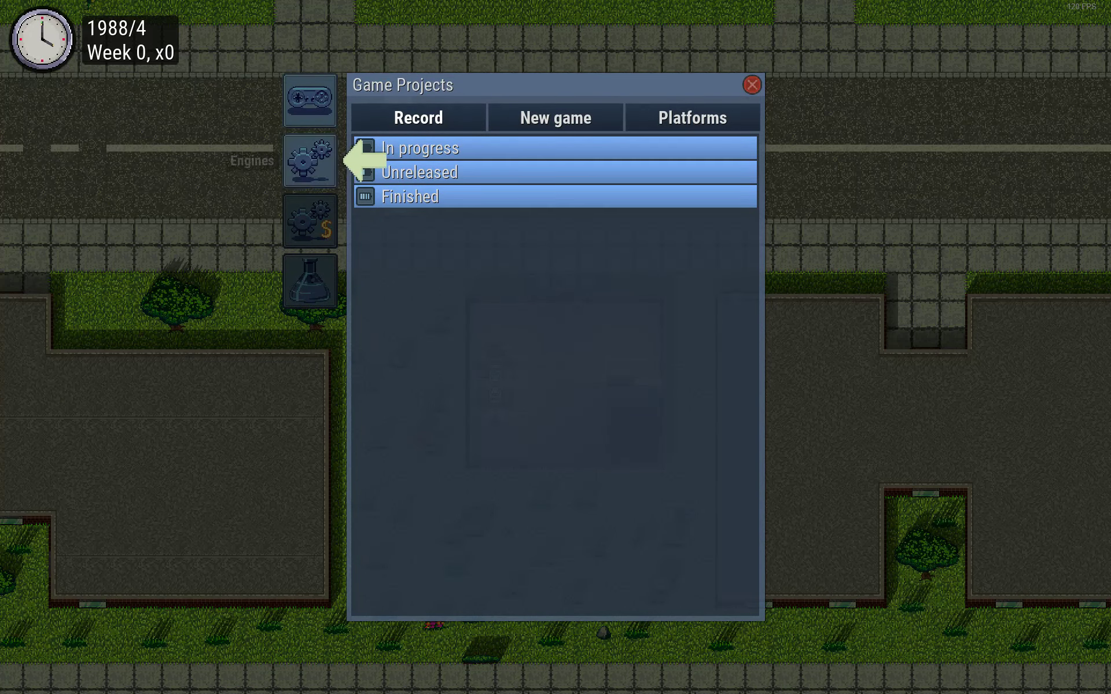
Create a game engine named Dave with the Studio team and accept the investor's three-year deadline
left_click(310, 160)
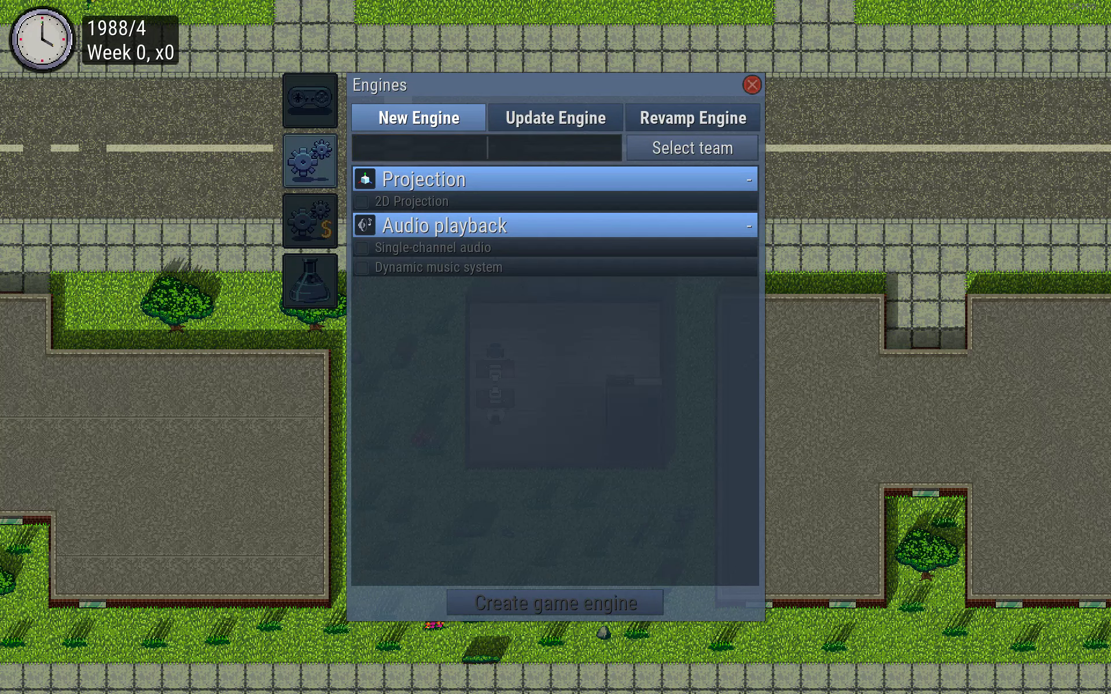
left_click(487, 148)
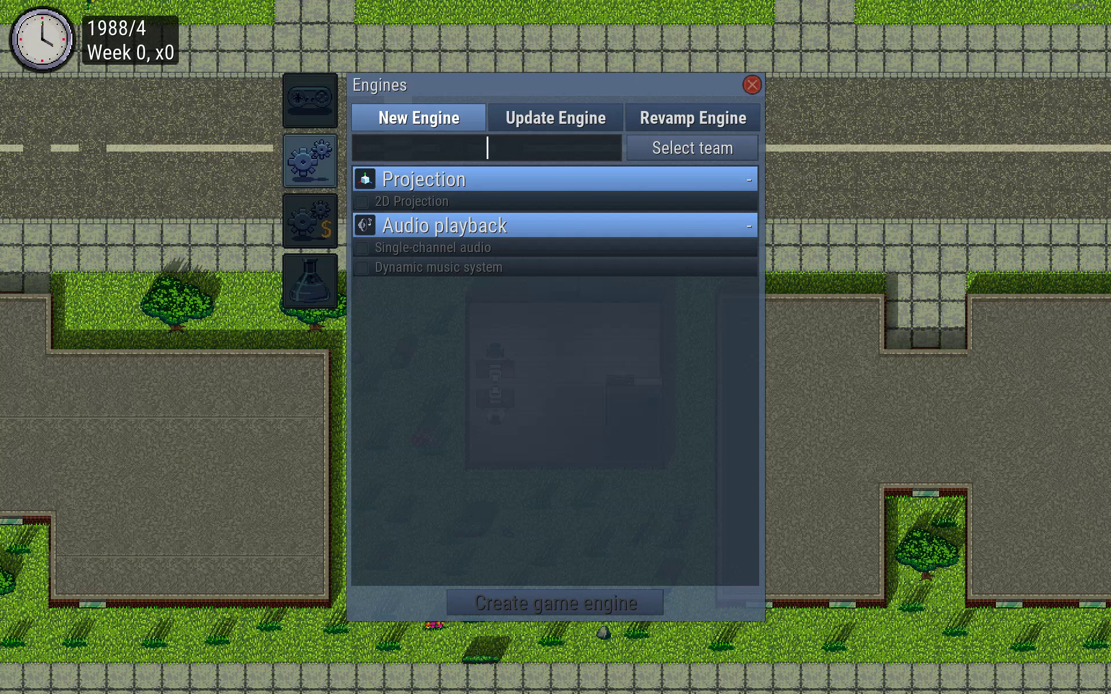
type("Dav")
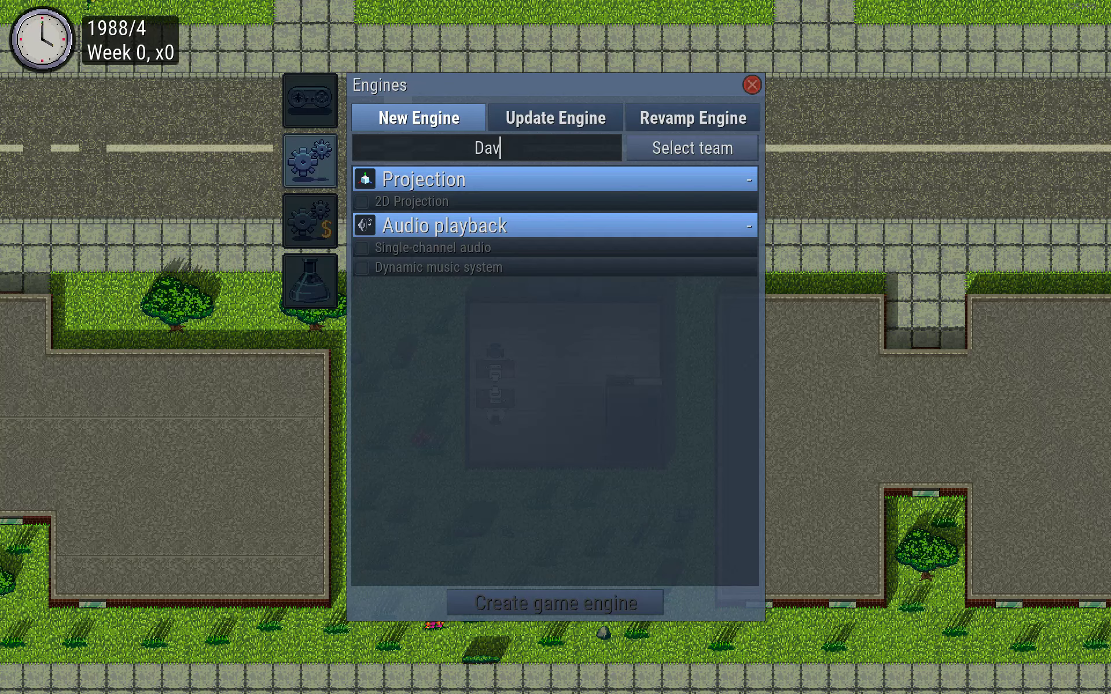
type("e")
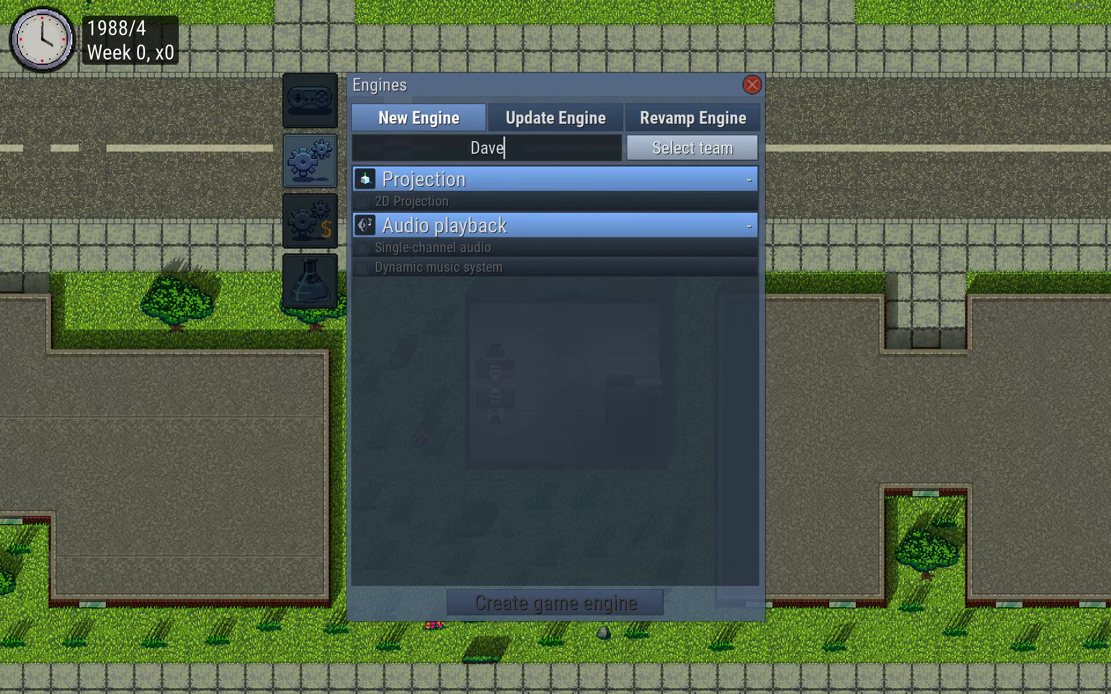
left_click(690, 147)
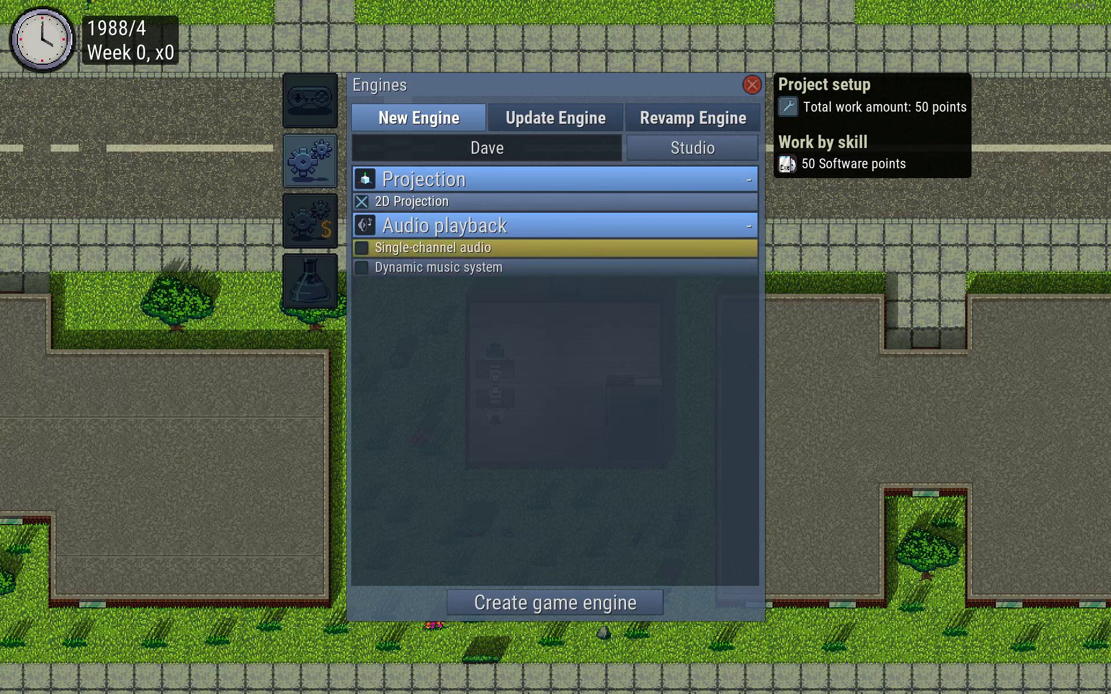
left_click(362, 267)
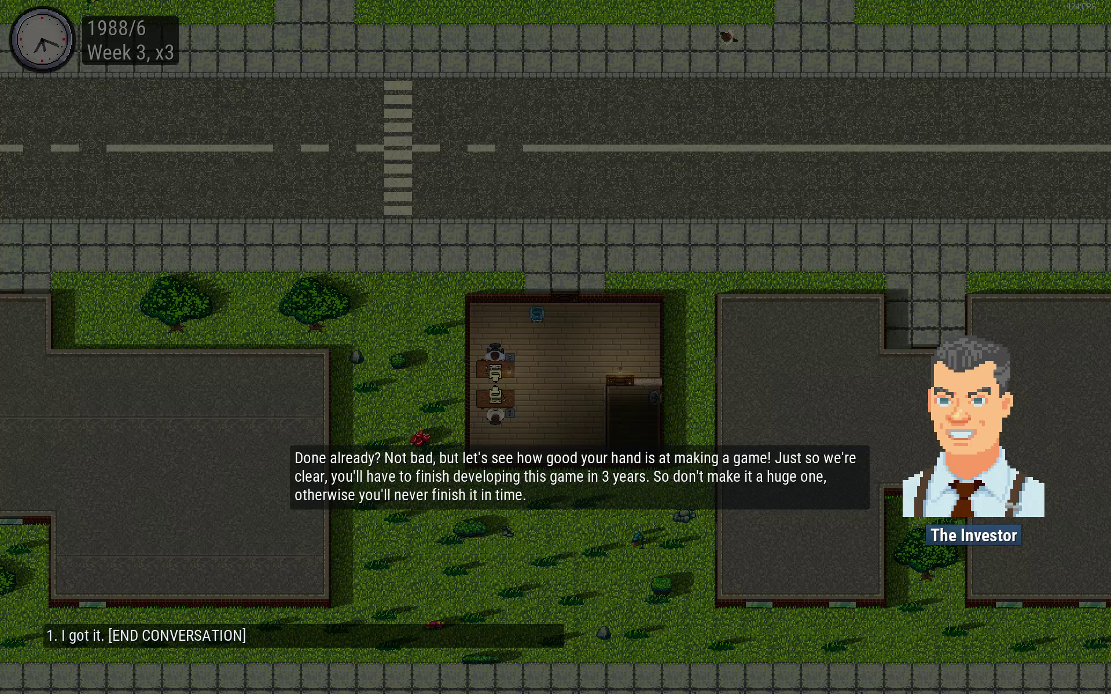
left_click(137, 635)
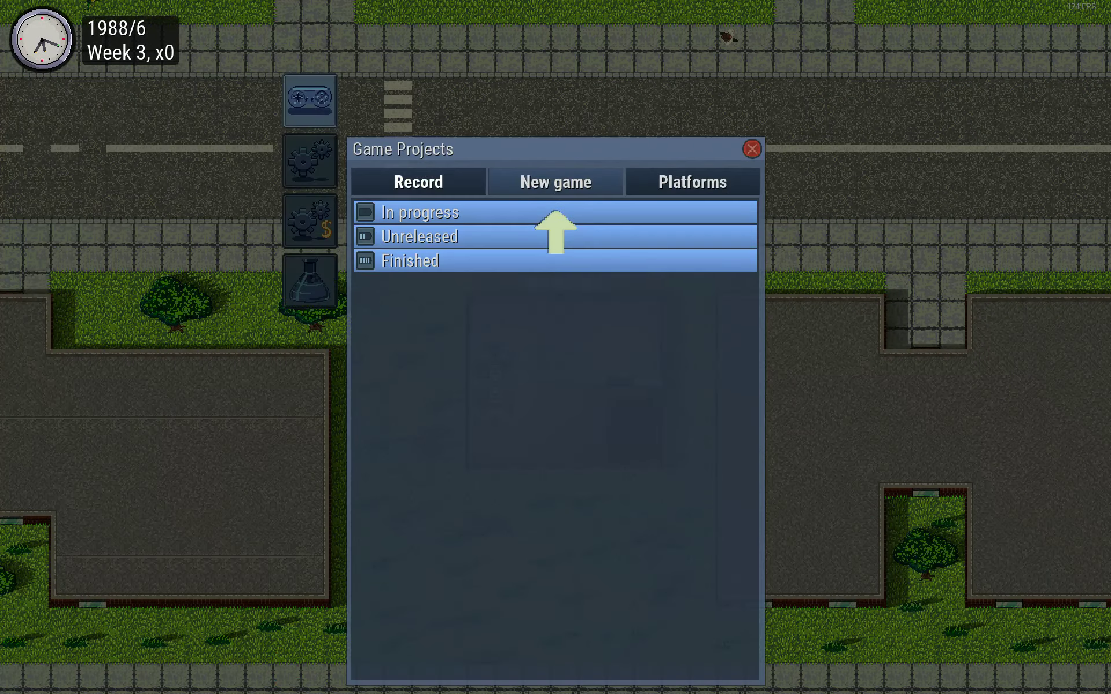
Start a new game project and choose Sci-fi as its theme after the no-designers warning
left_click(554, 182)
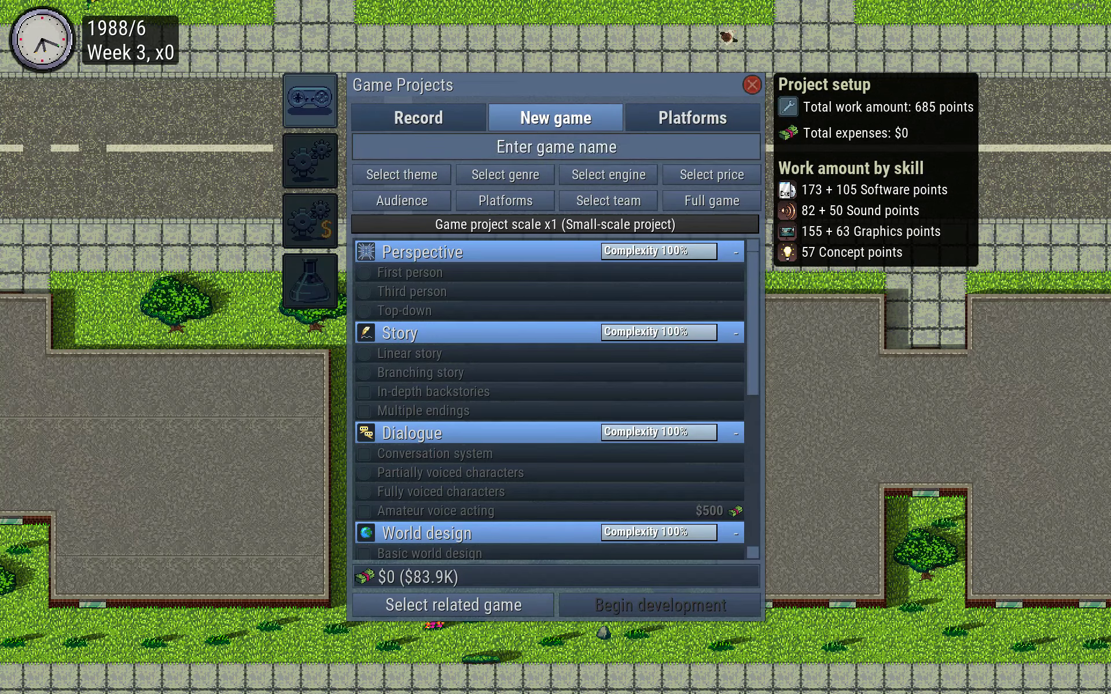
left_click(555, 146)
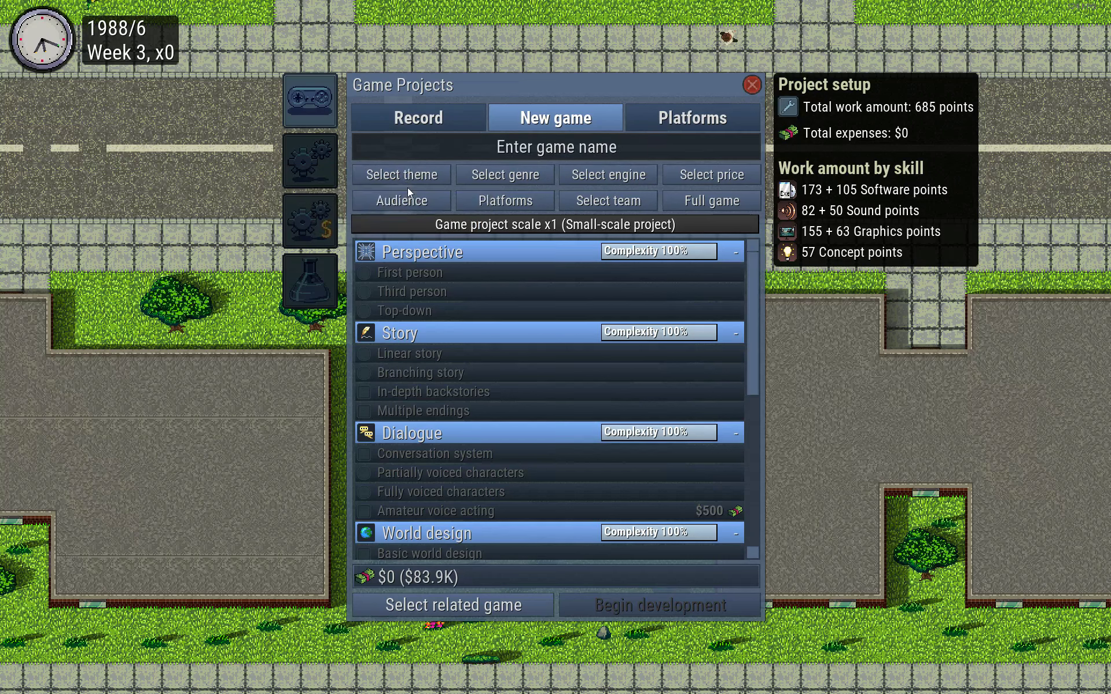
left_click(399, 174)
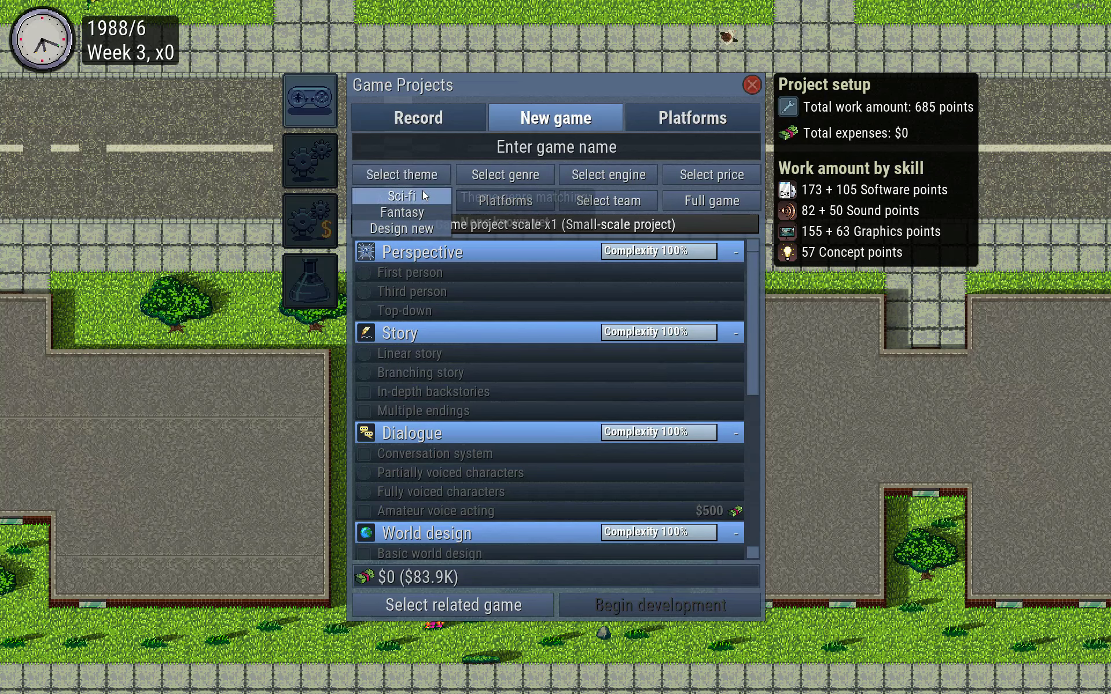
left_click(402, 228)
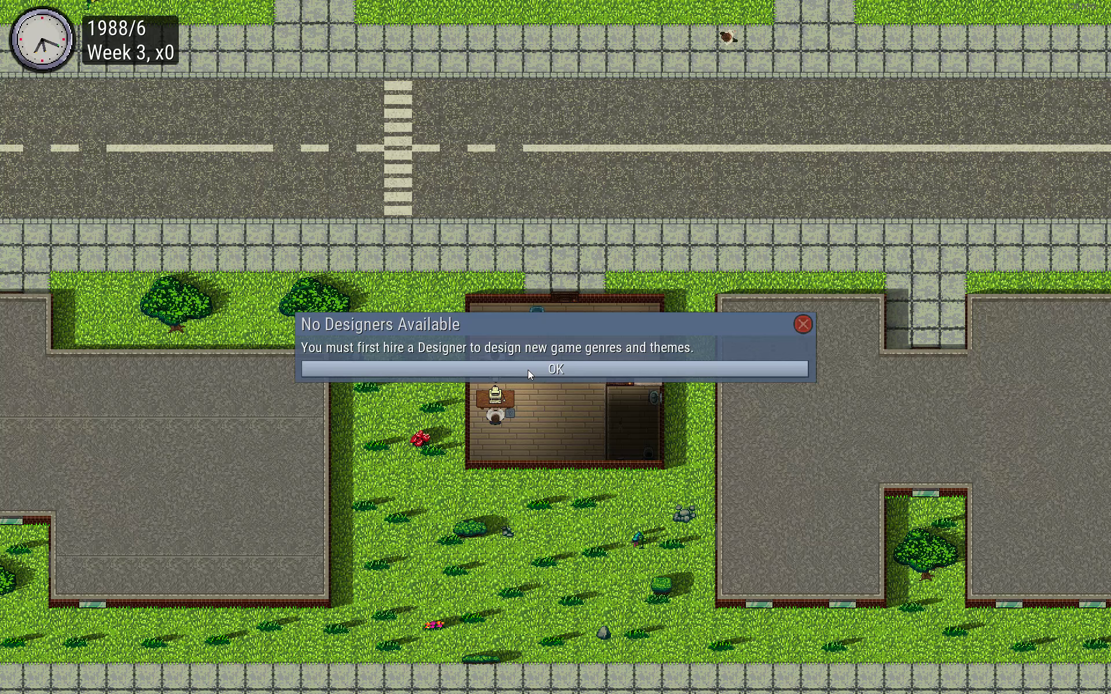
left_click(556, 367)
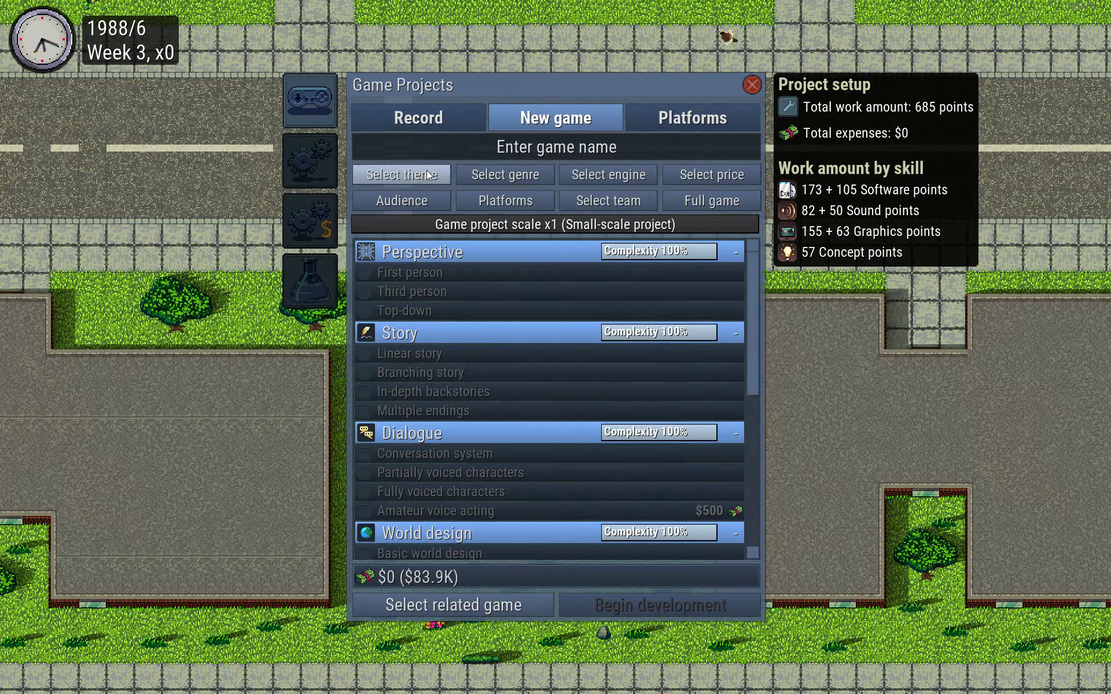
left_click(400, 175)
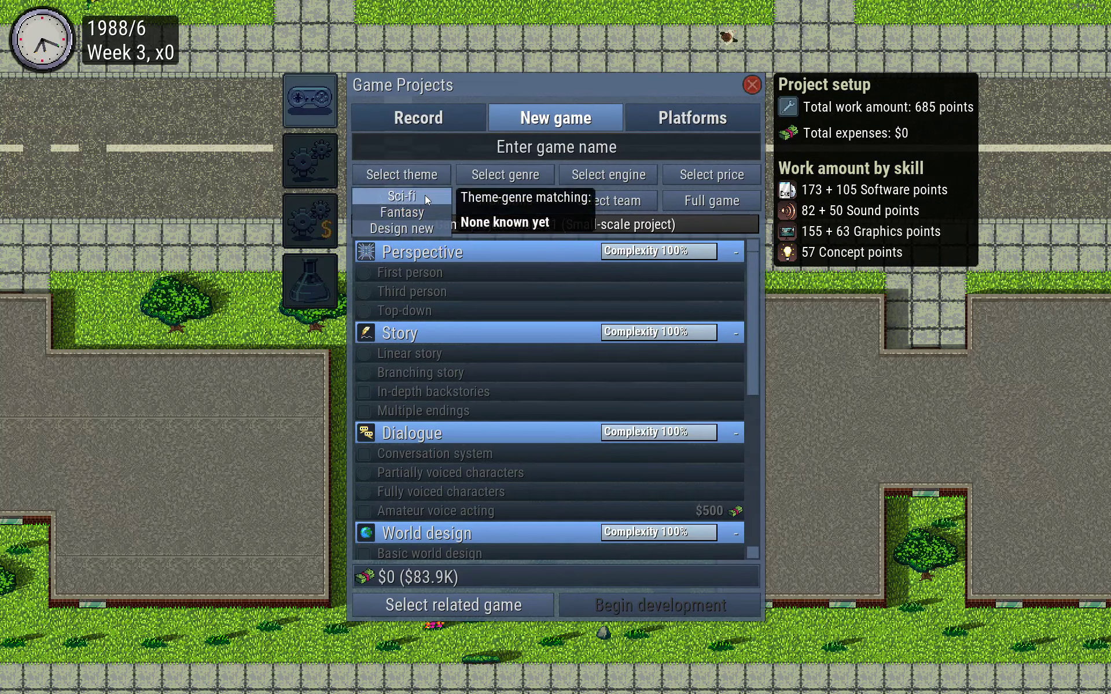
left_click(504, 175)
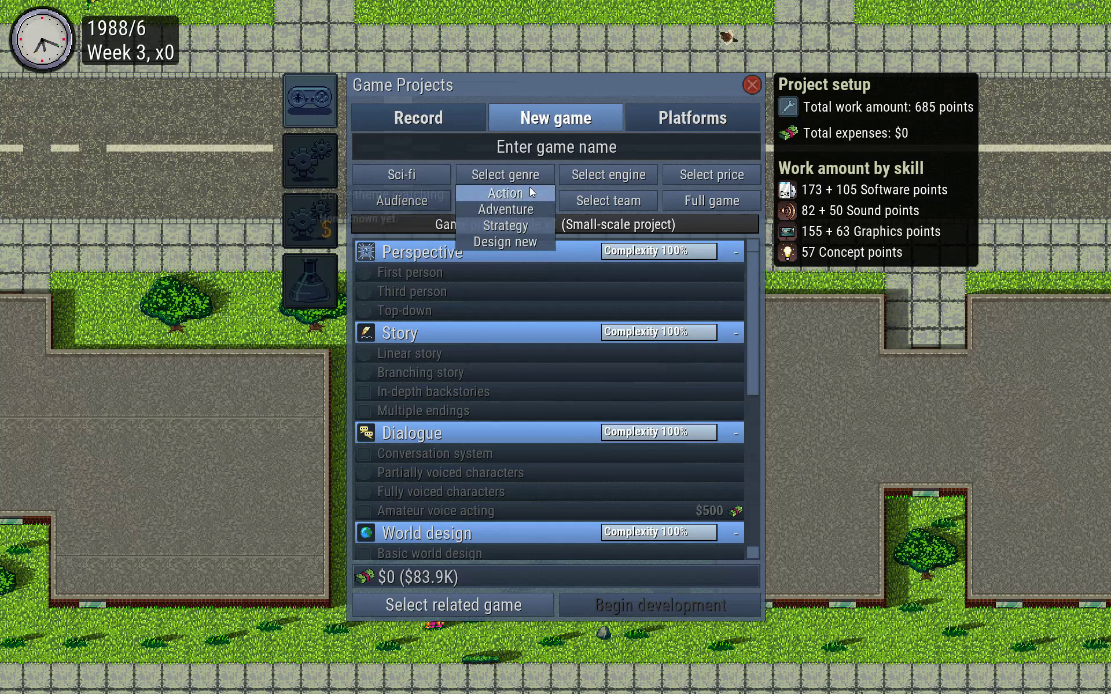
mouse_move(505, 226)
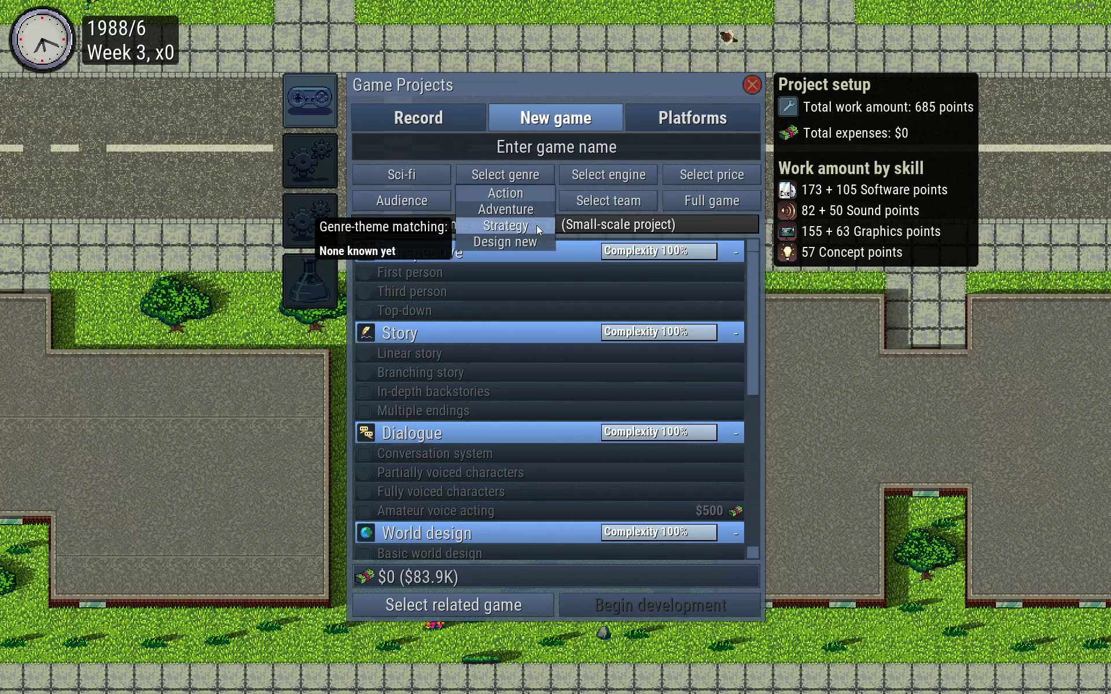
Use the Dave engine, price the game at $14.99 and set a Mature audience
left_click(506, 225)
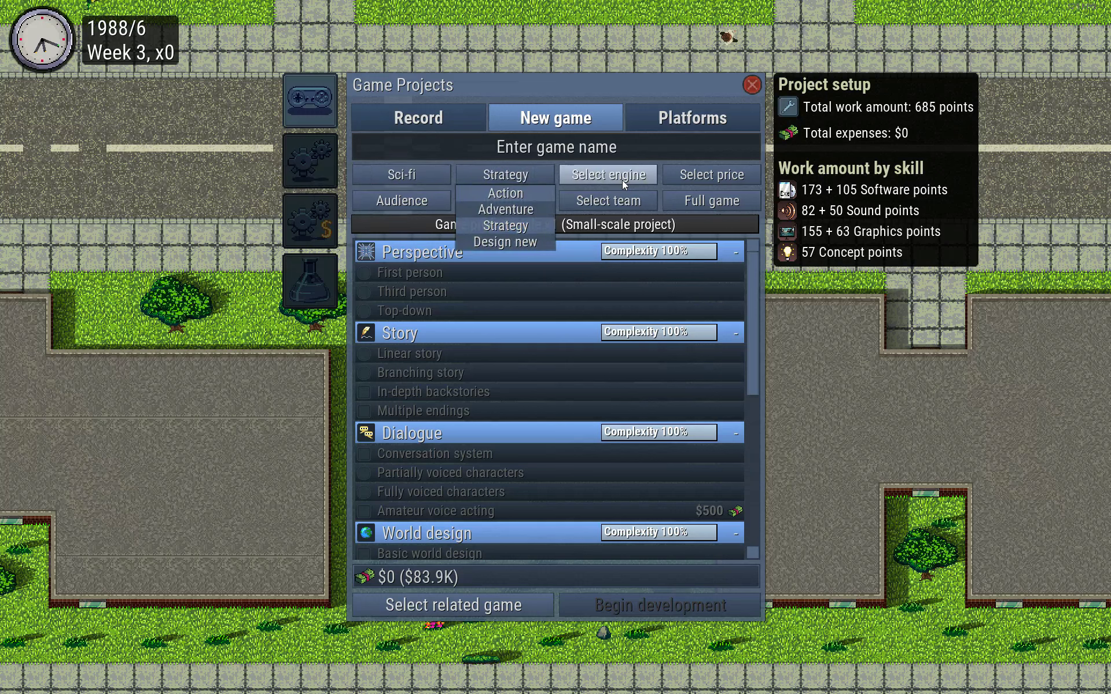
left_click(506, 242)
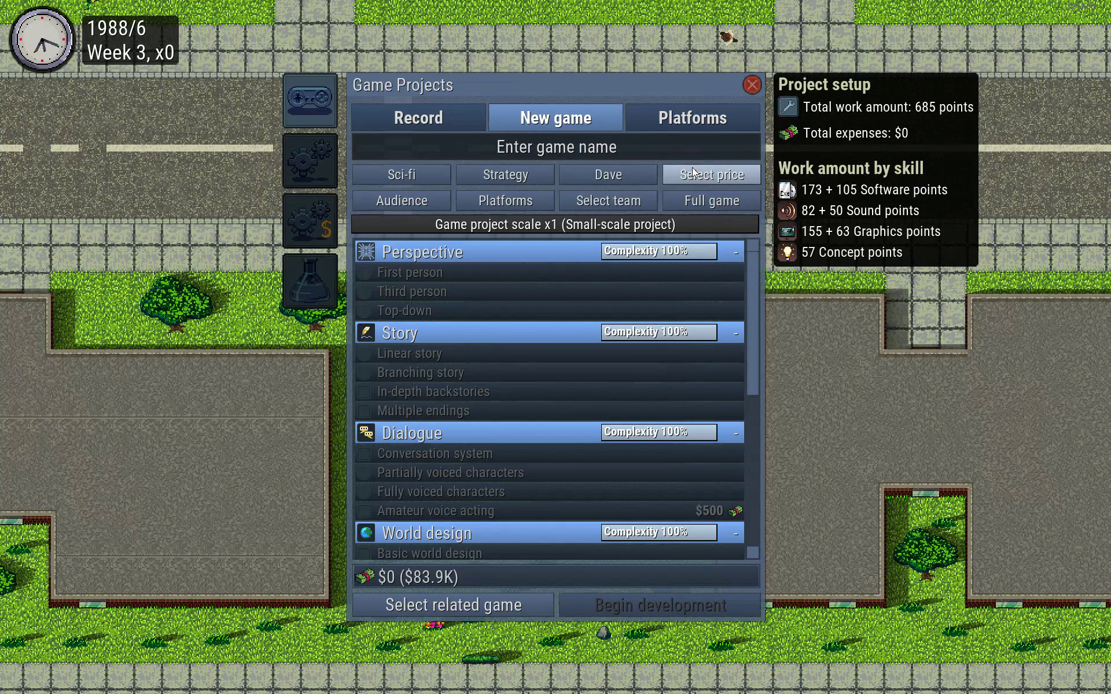
left_click(710, 175)
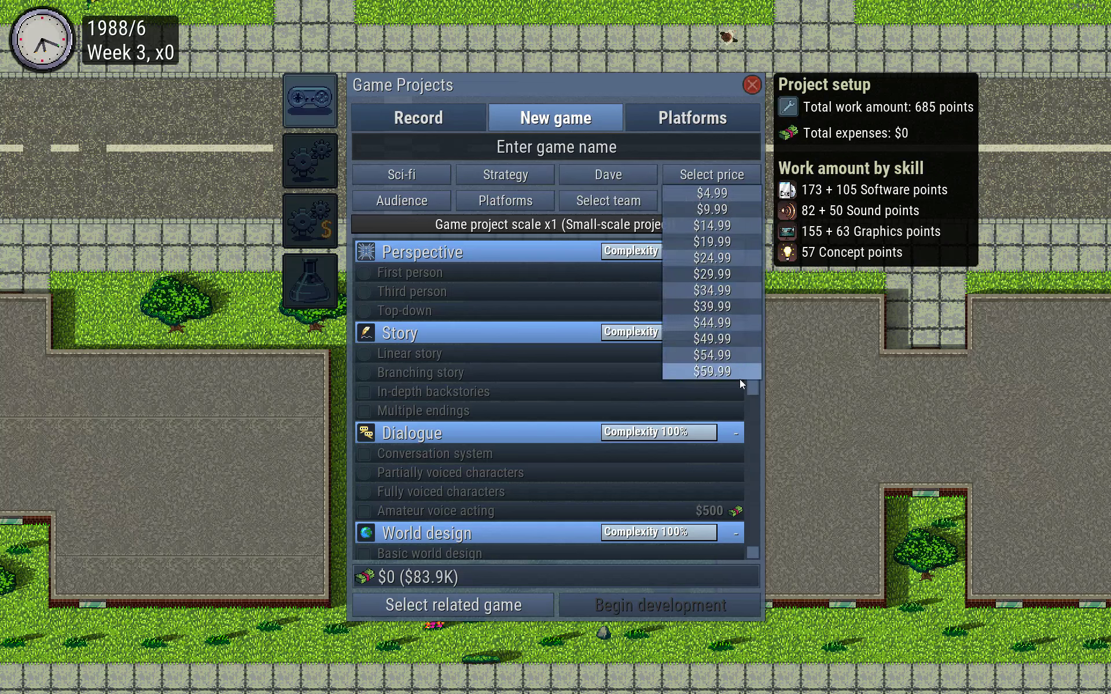
left_click(711, 225)
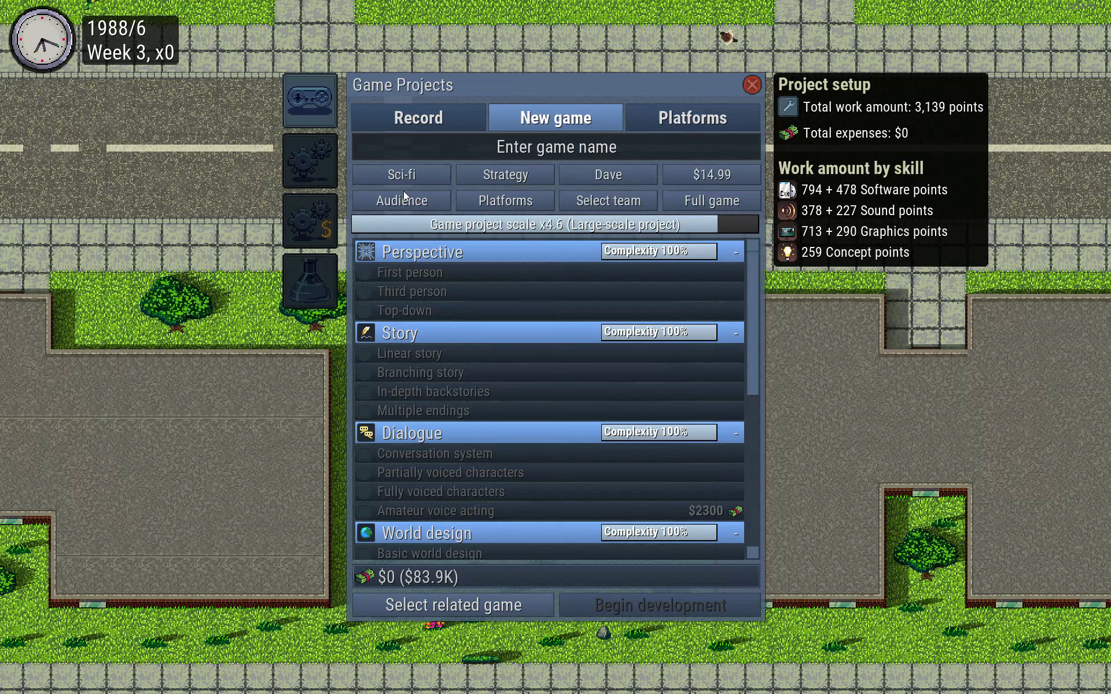
left_click(400, 200)
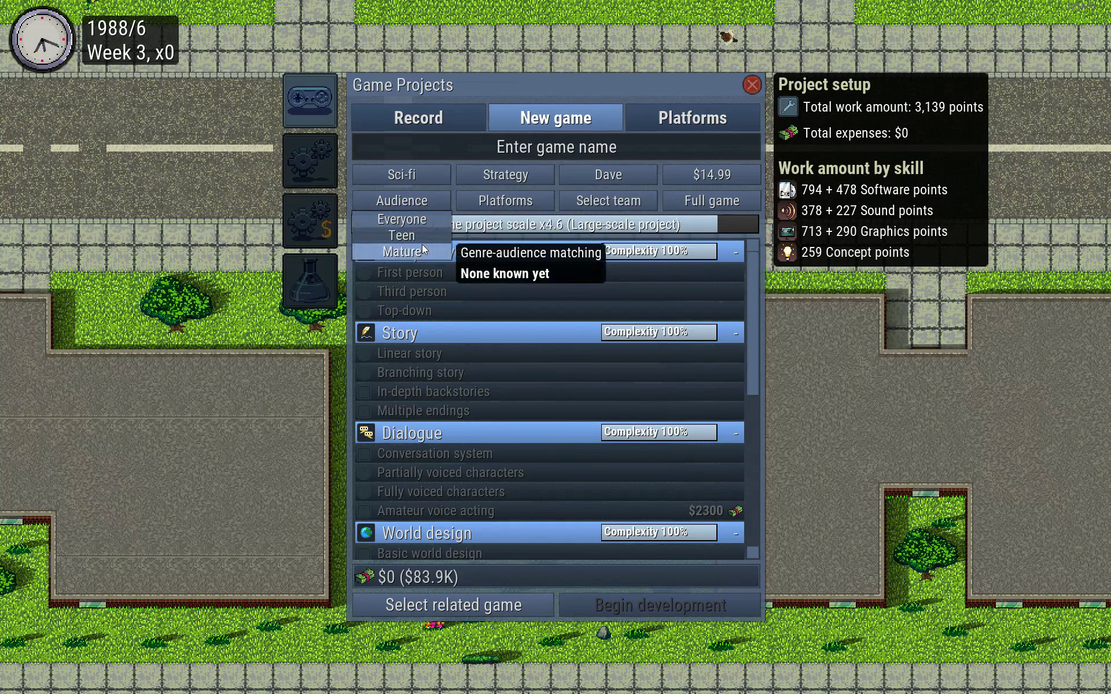
mouse_move(401, 220)
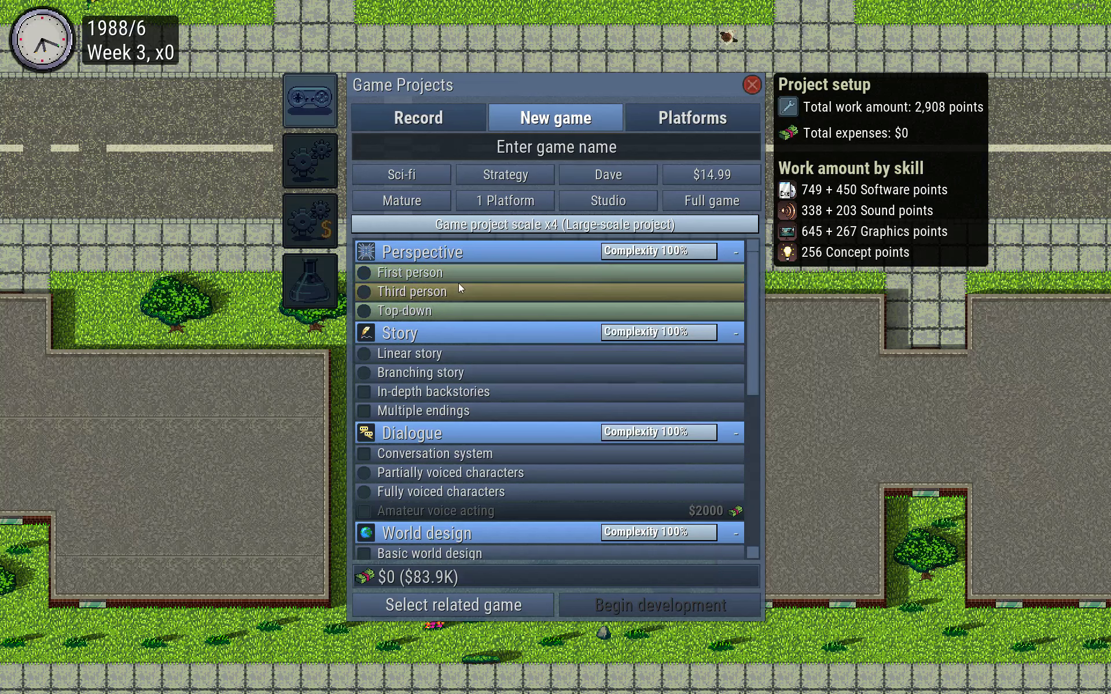
mouse_move(605, 200)
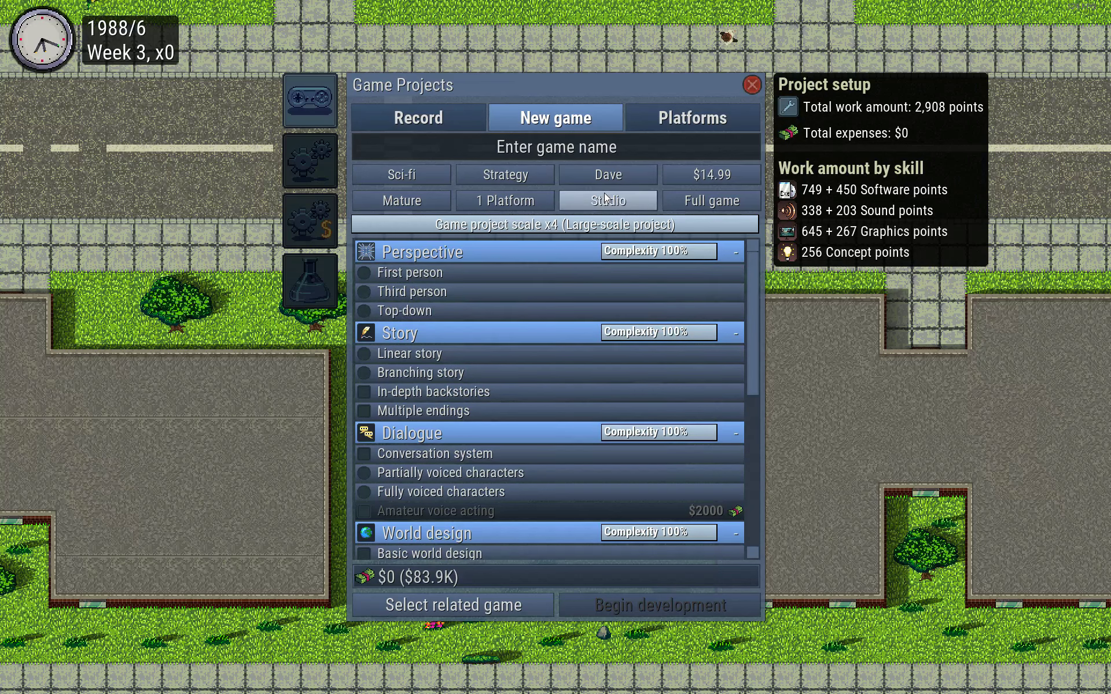
Keep the Sci-fi theme and settle on the Action genre
left_click(503, 174)
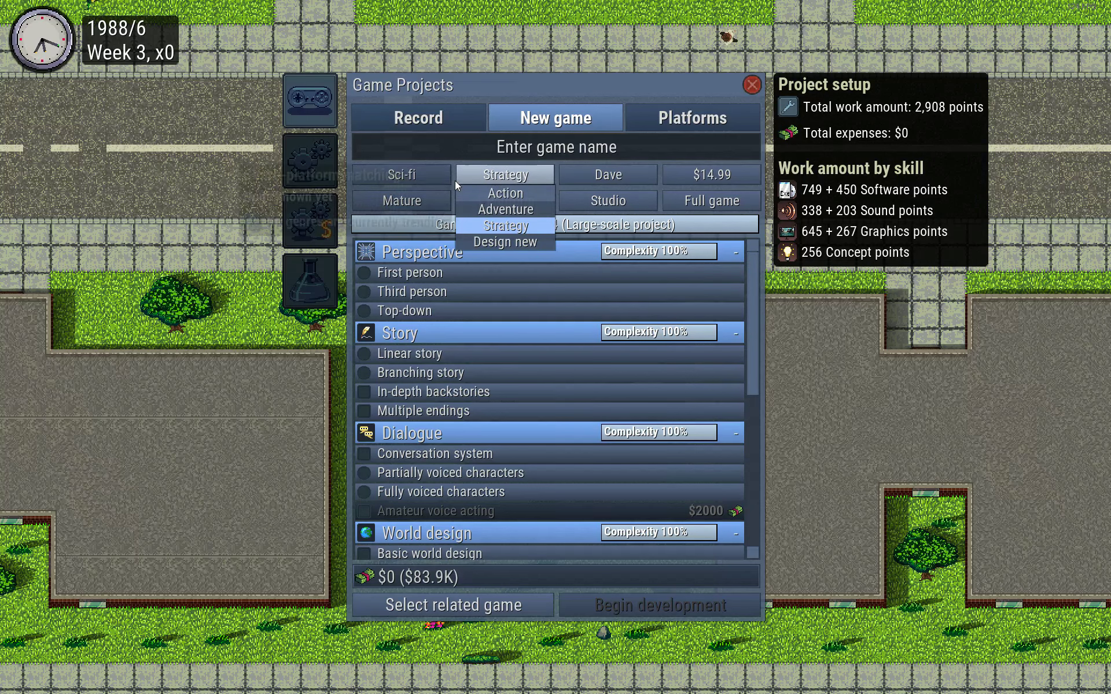
left_click(400, 175)
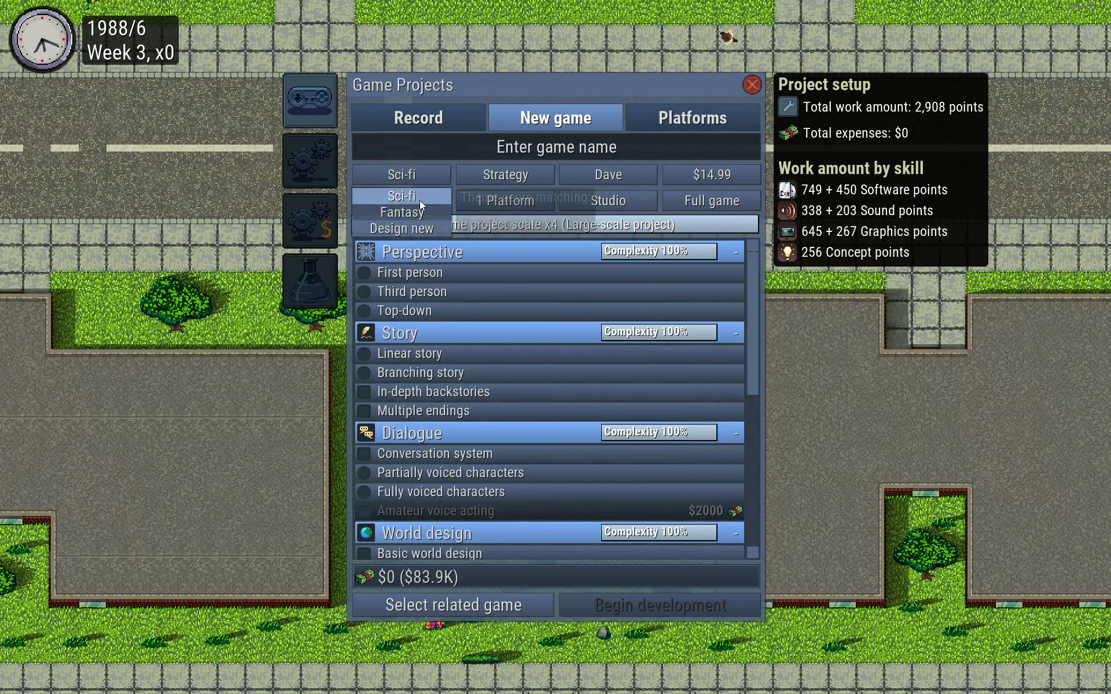
left_click(401, 200)
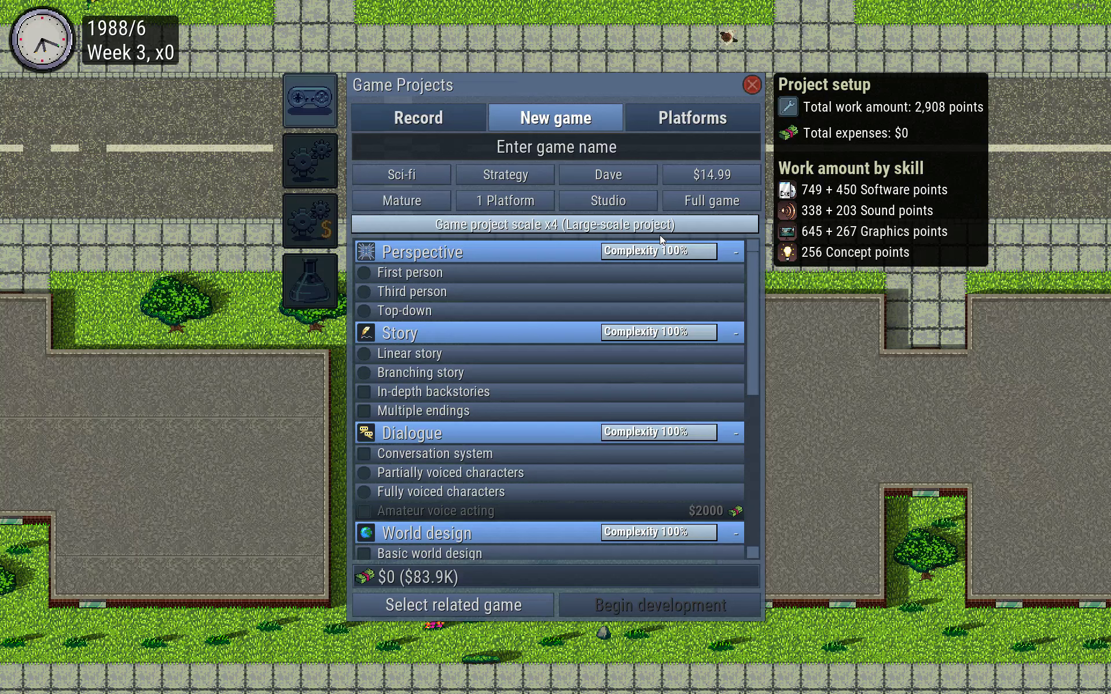
left_click(504, 175)
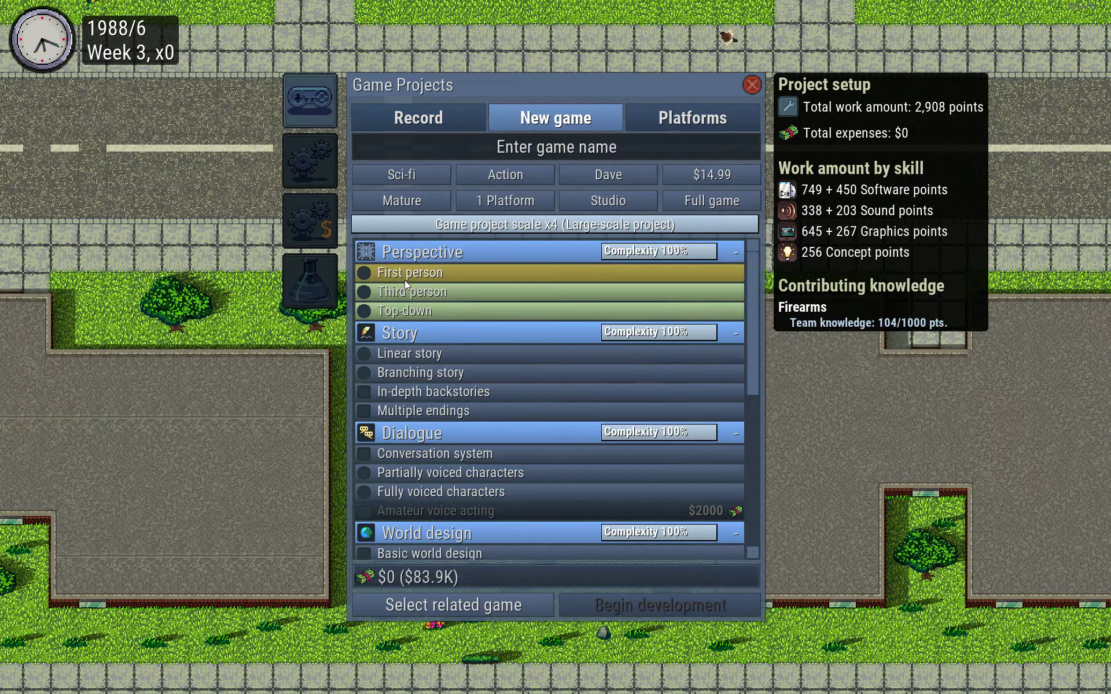
Pick first-person perspective and stylized graphics among the game's features
left_click(404, 310)
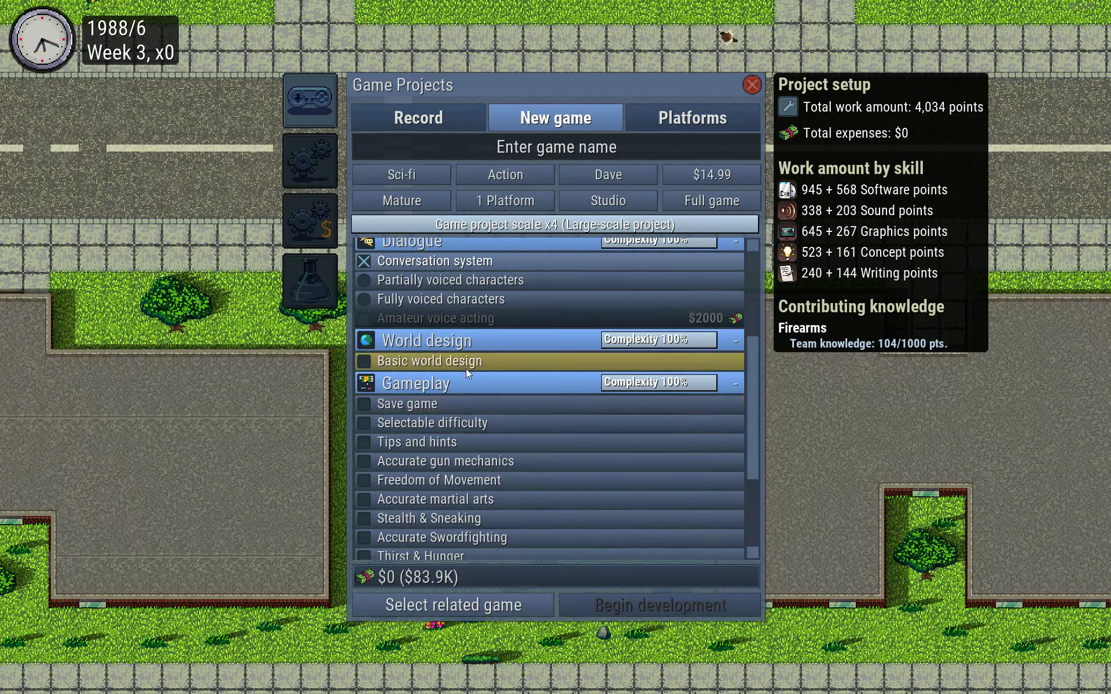
scroll("down", 3)
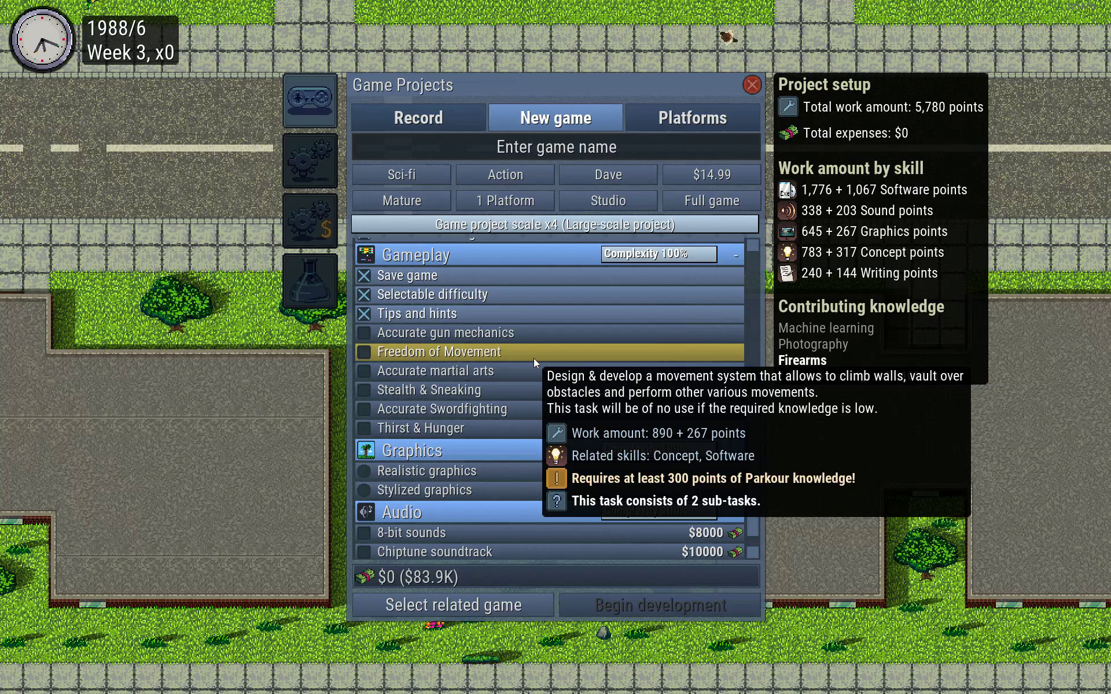
mouse_move(525, 405)
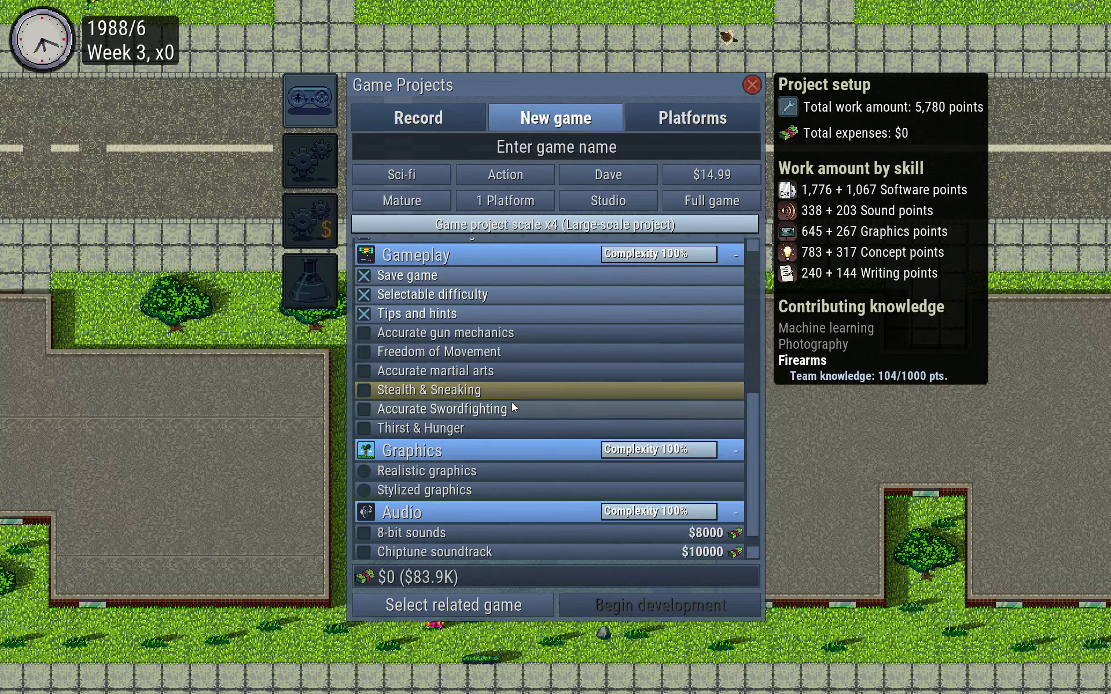
mouse_move(525, 370)
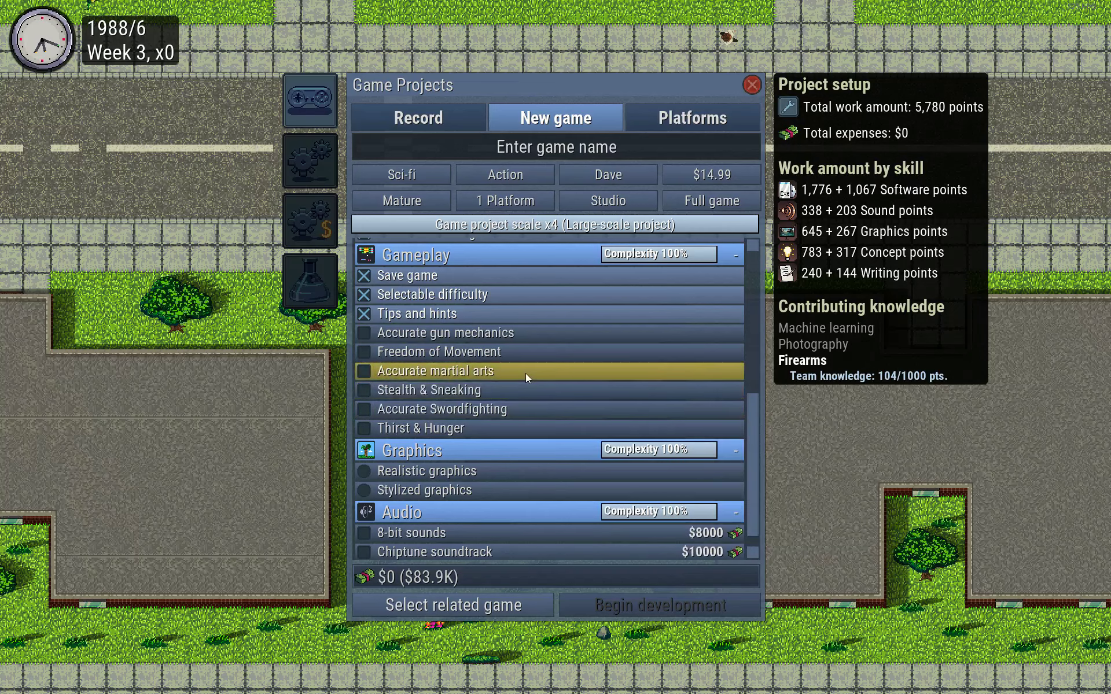
mouse_move(511, 390)
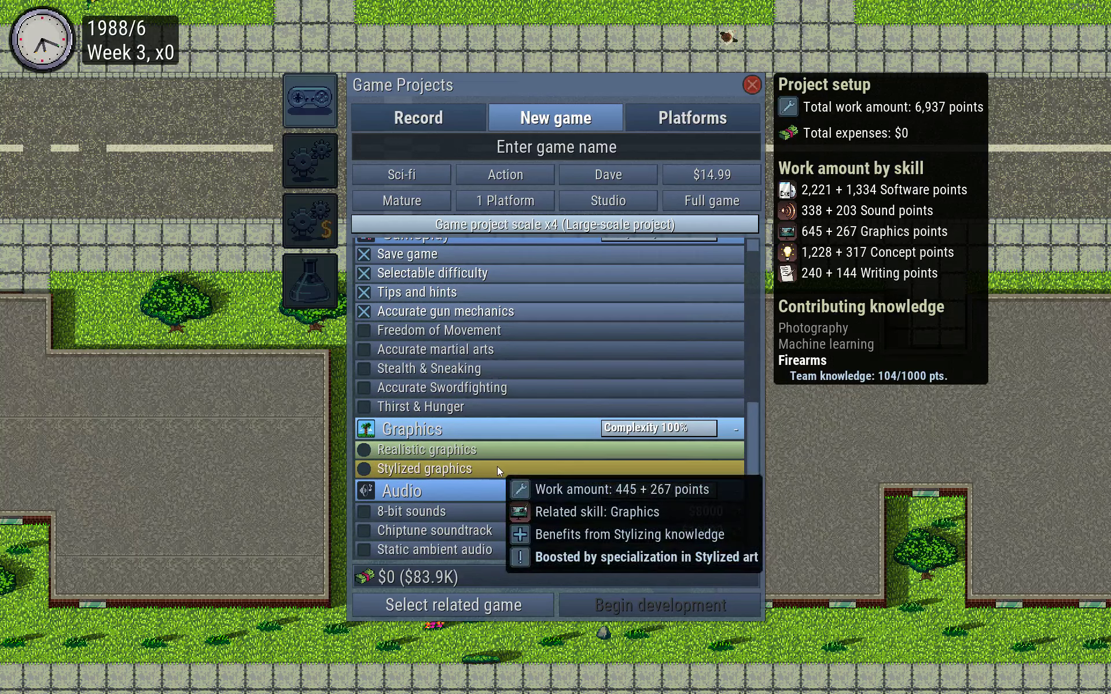
left_click(425, 449)
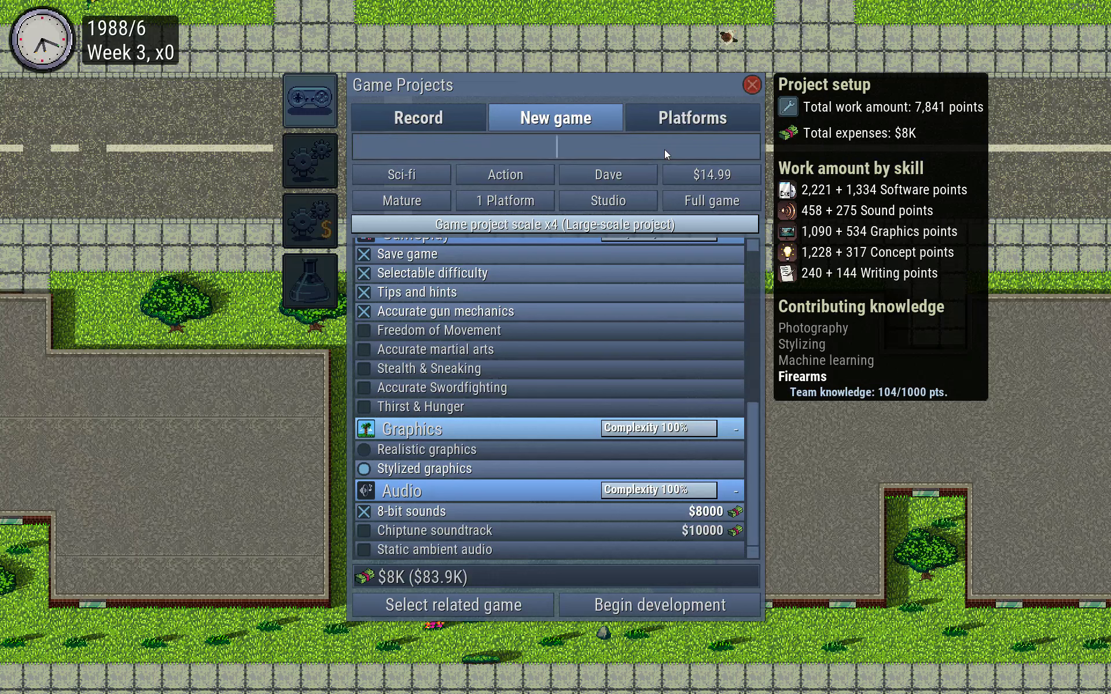
Enter the title 'SiFi Mc Action Man Game', removing a stray trailing 1
type("S")
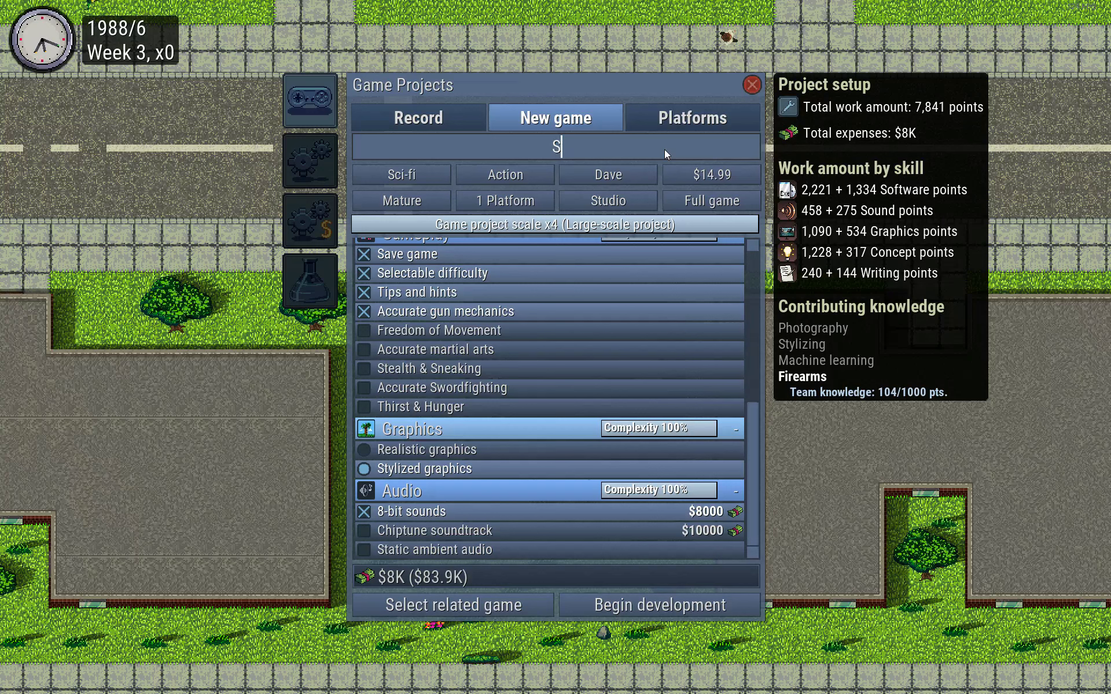
type("iF")
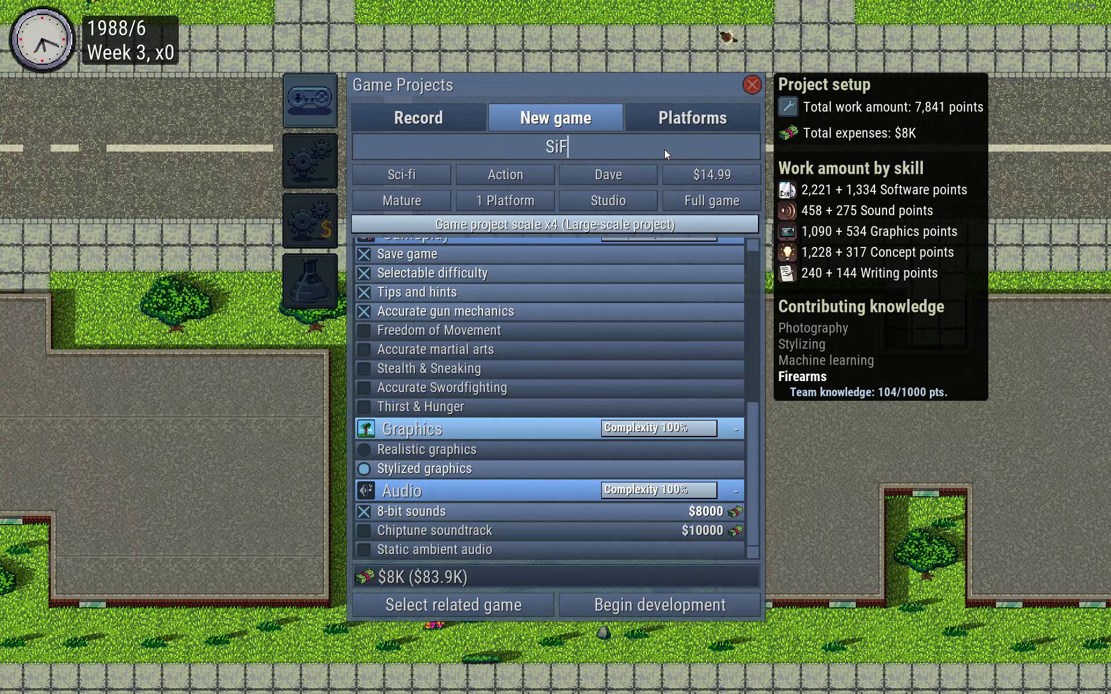
type("i")
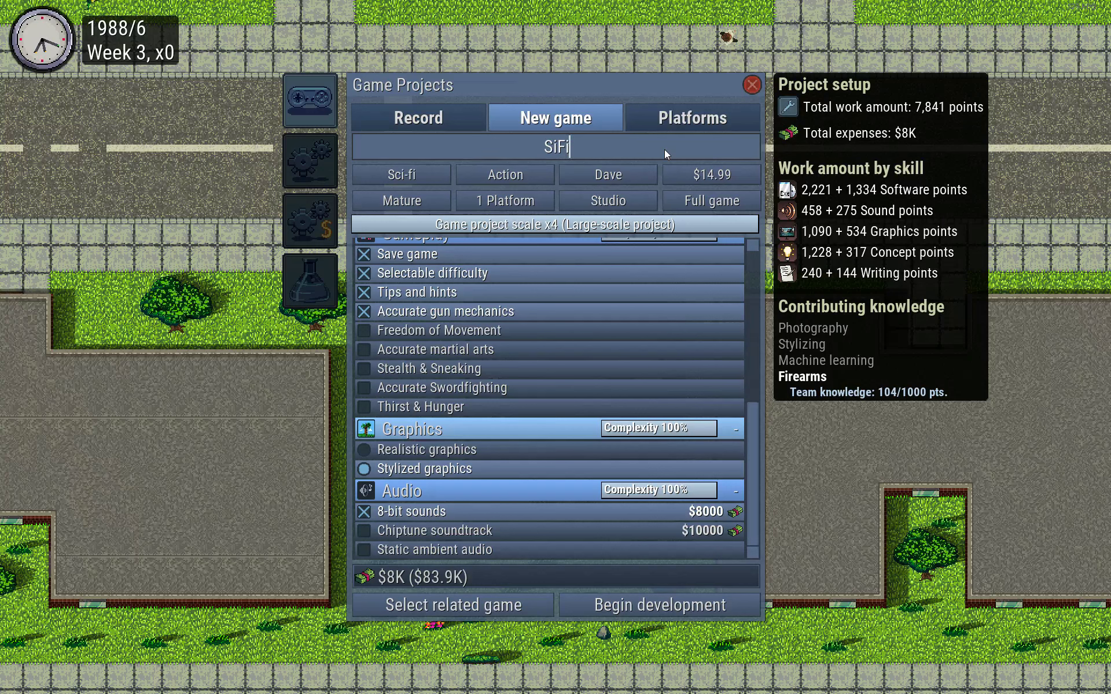
type("MC")
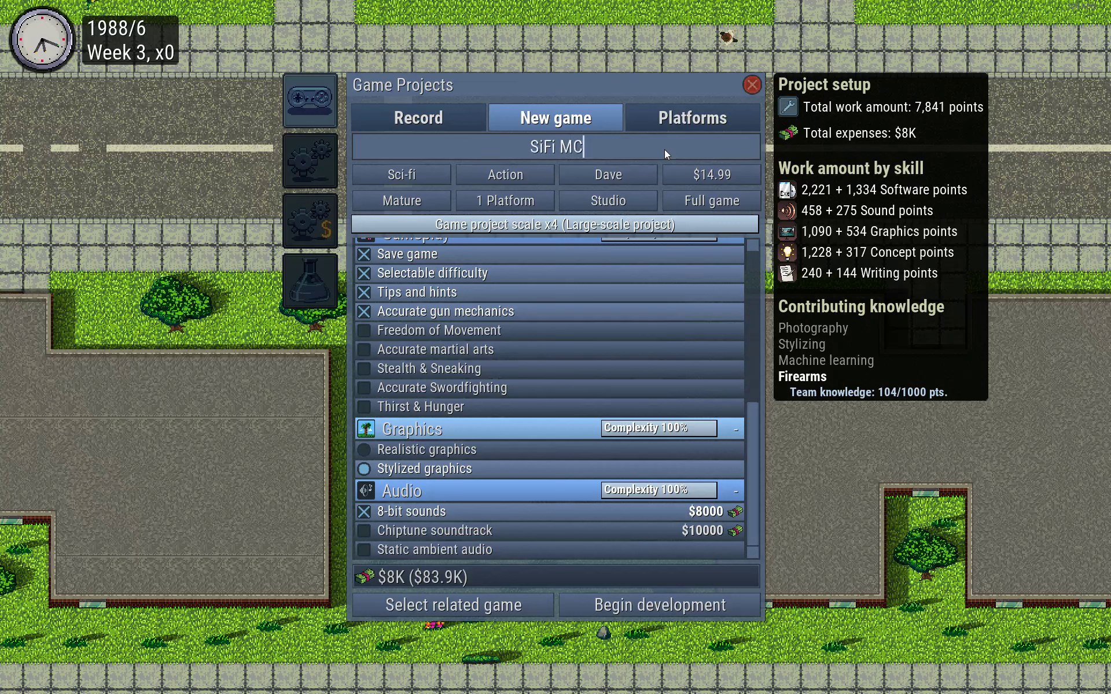
type("A")
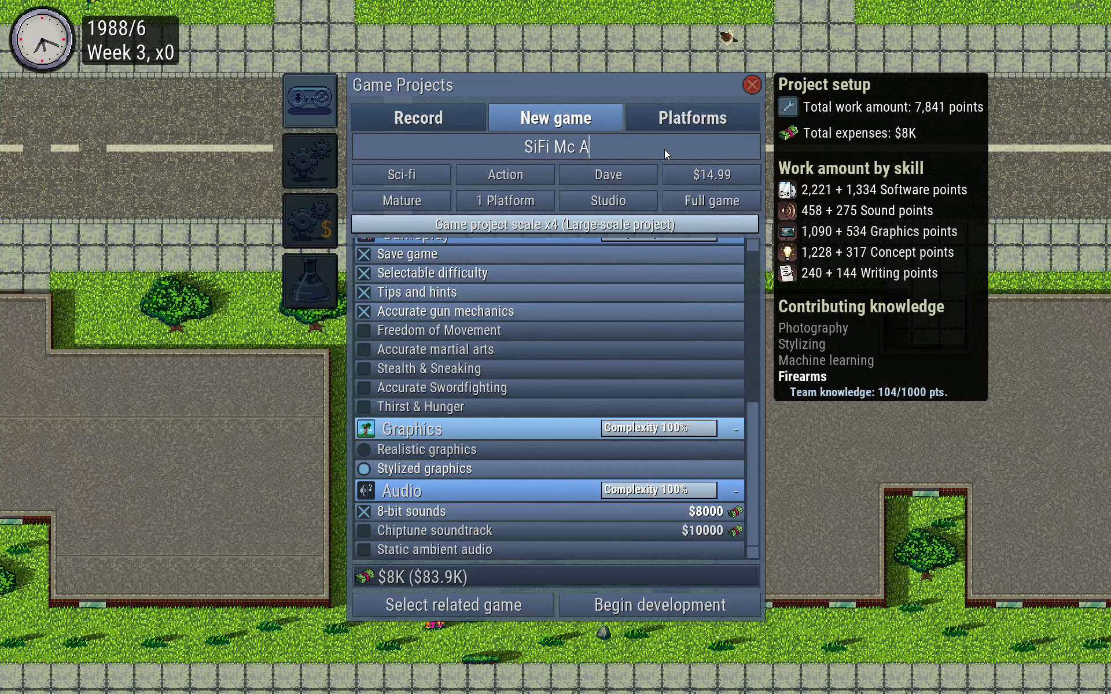
type("ction M")
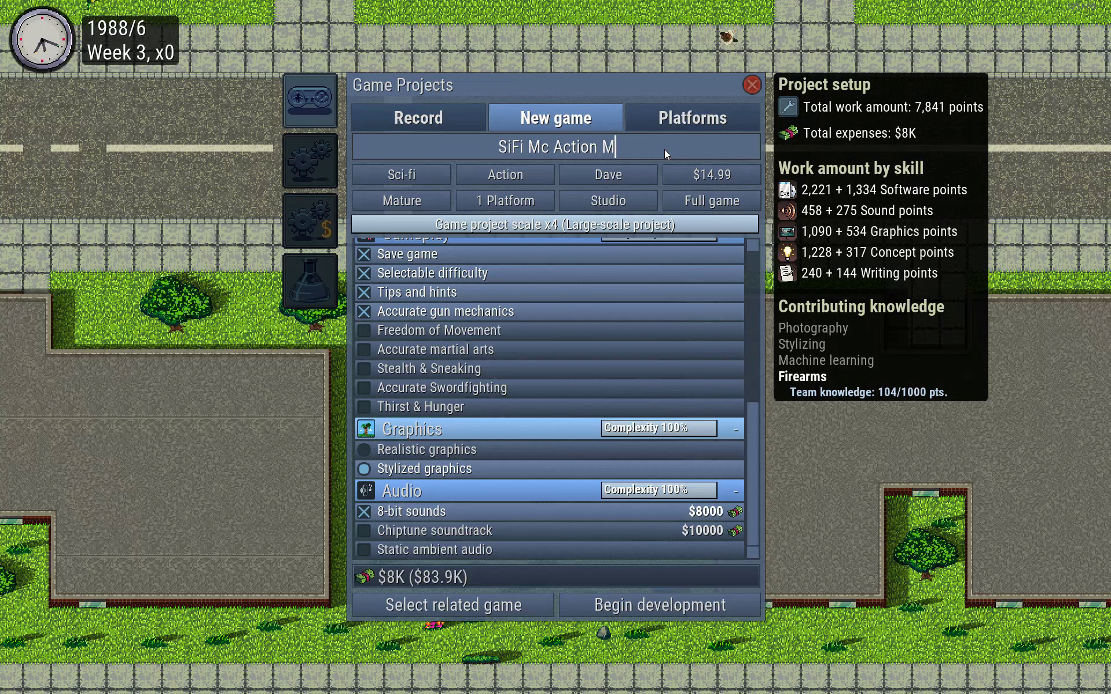
type("an Game")
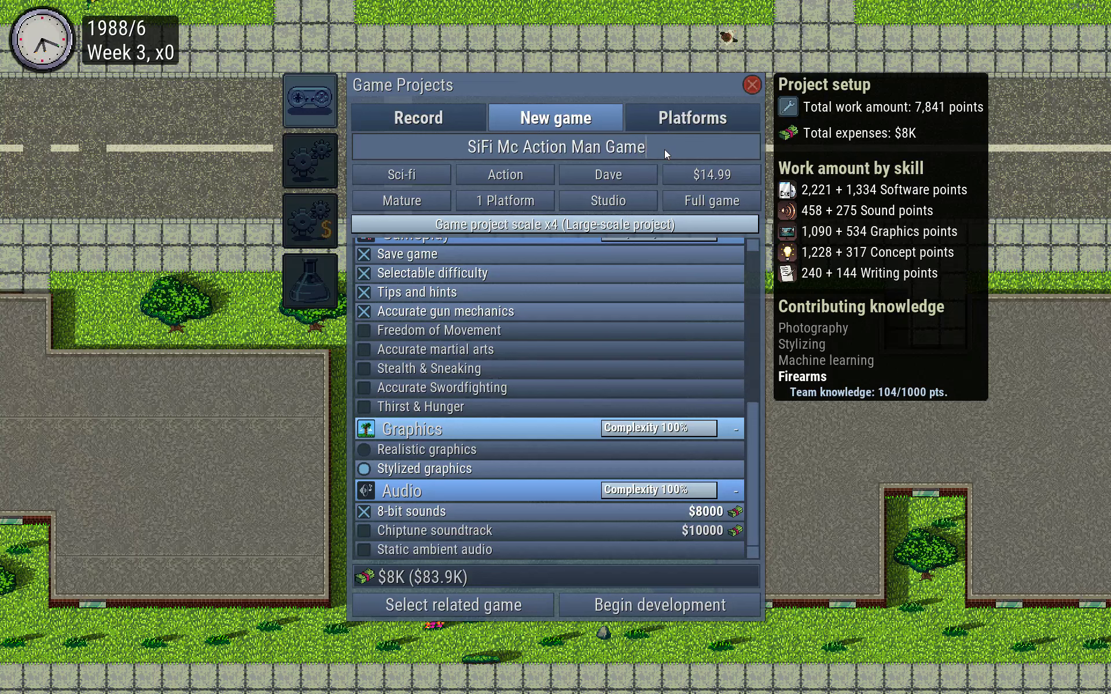
type("1")
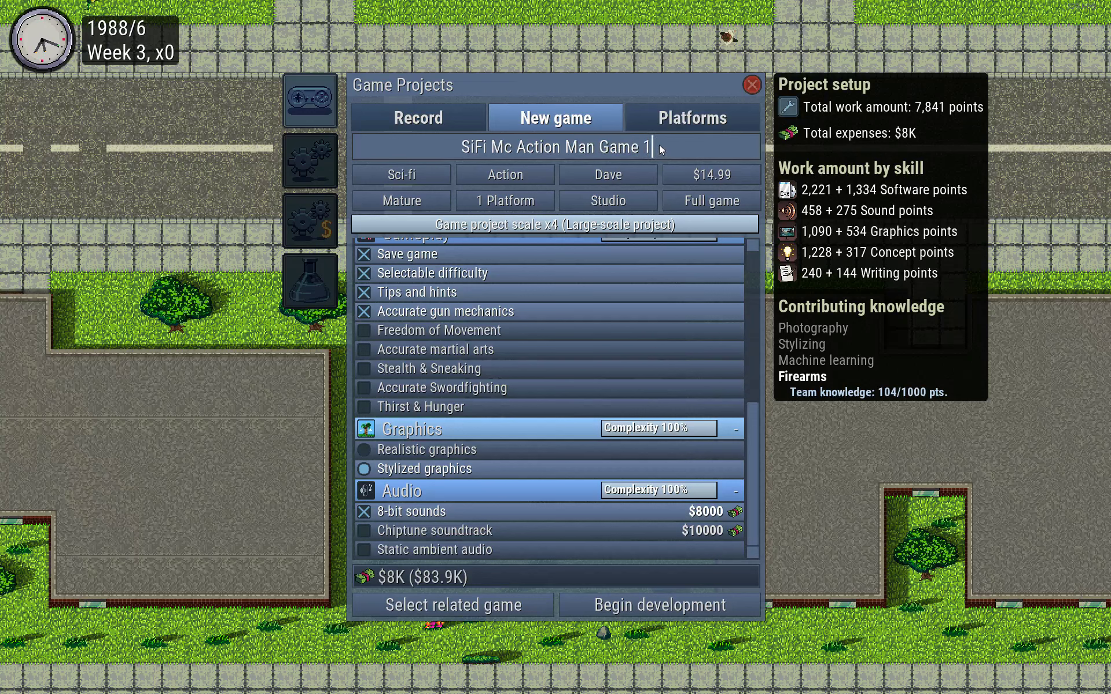
key("Backspace")
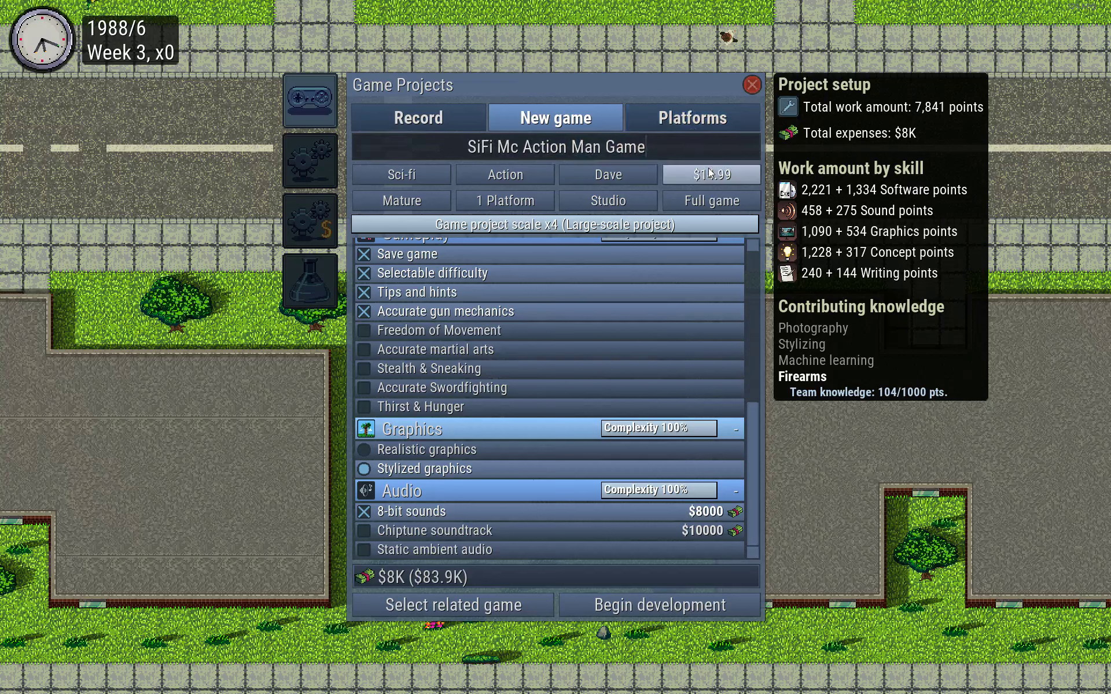
left_click(556, 146)
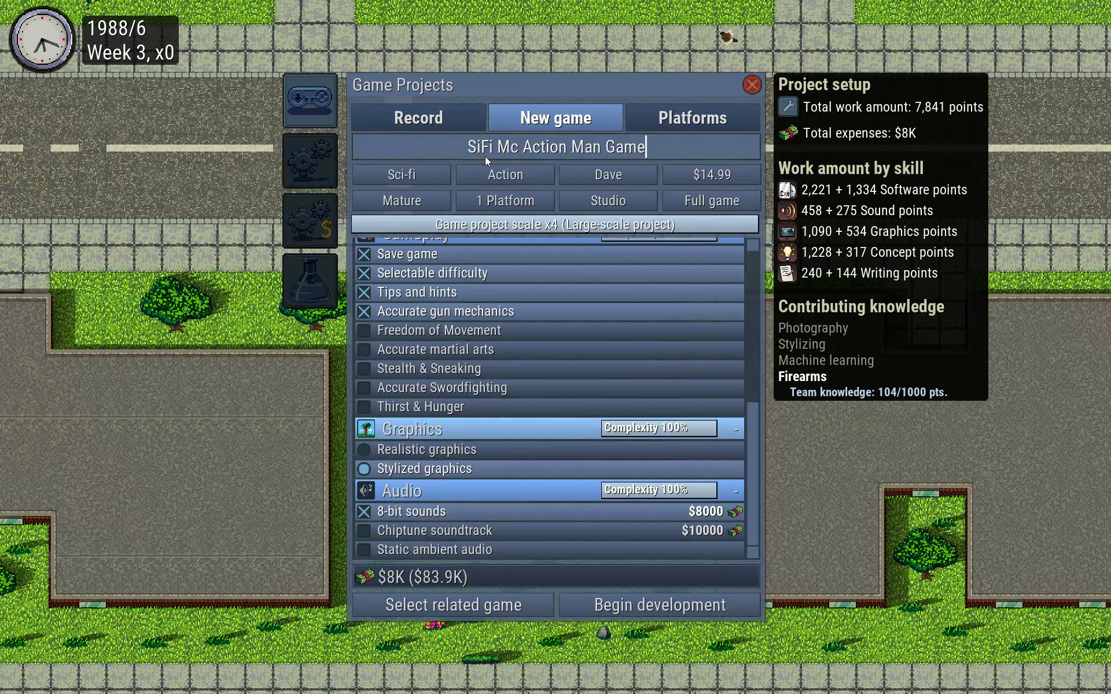
left_click(401, 174)
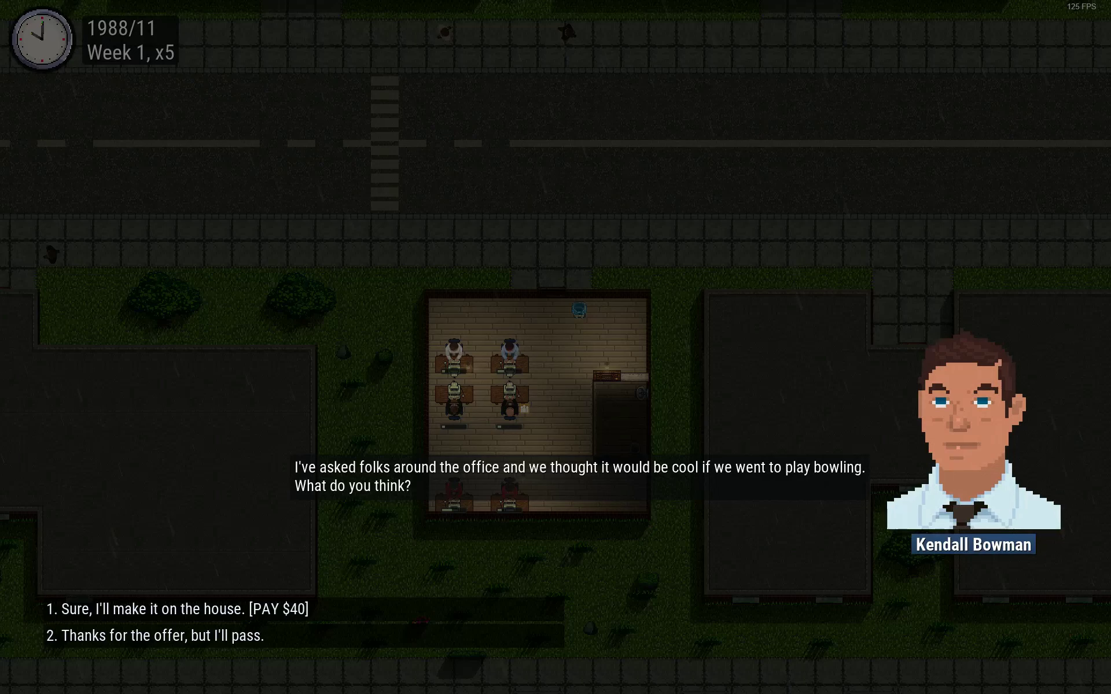
Pay for the staff bowling outing on the house and dismiss the activity verdict
left_click(177, 608)
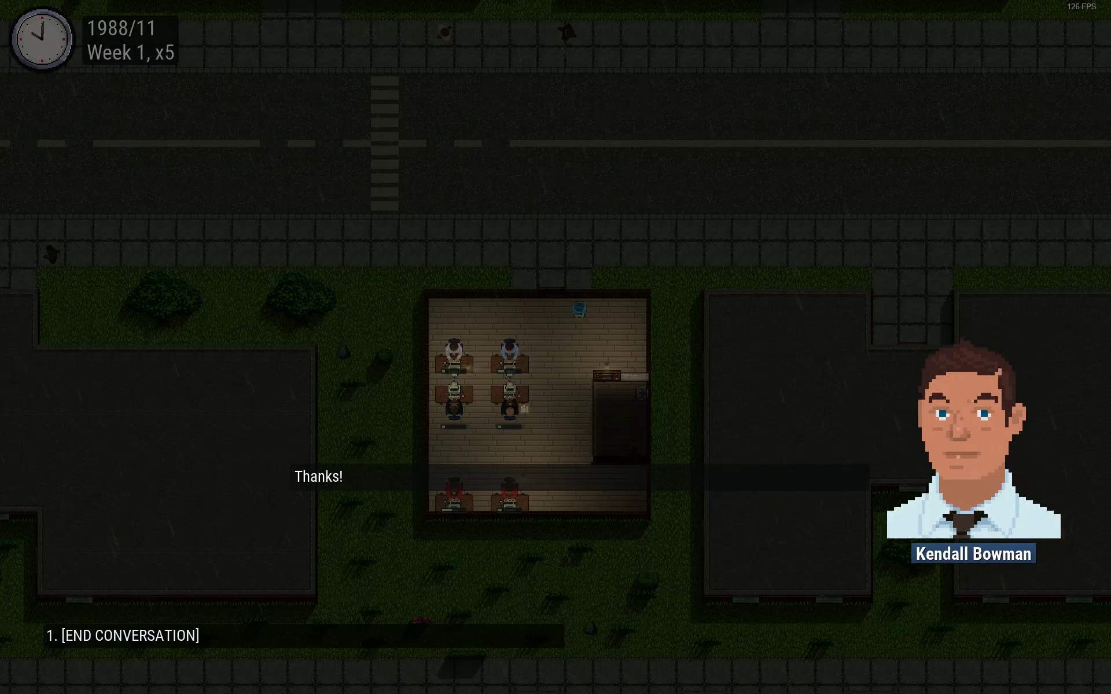
left_click(127, 635)
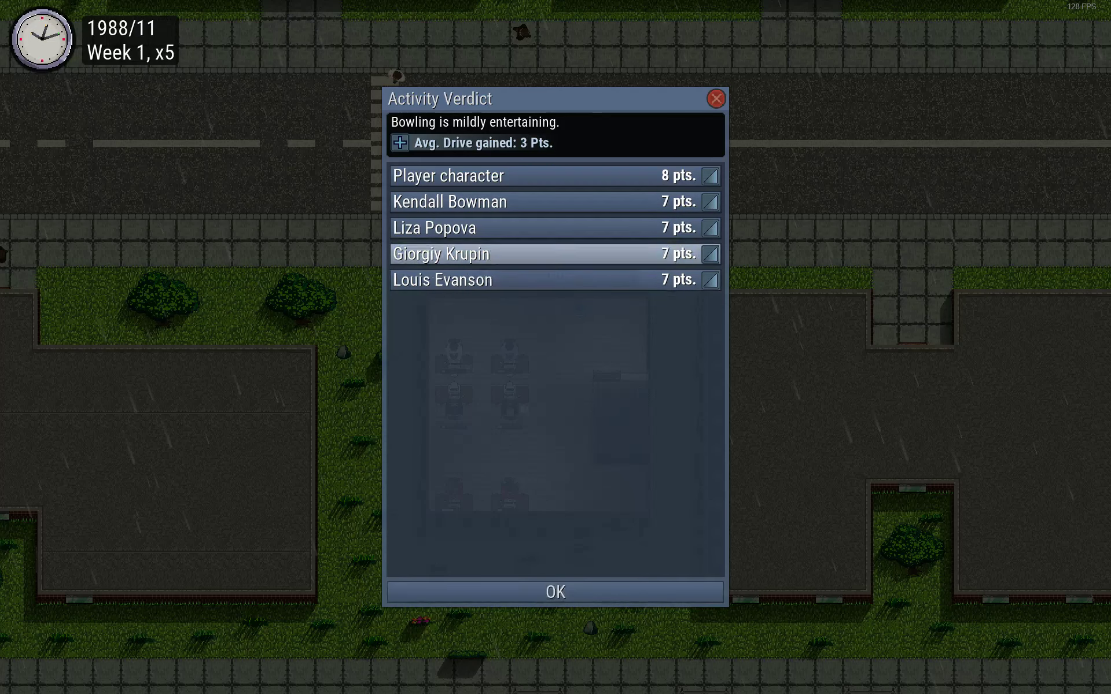
mouse_move(554, 591)
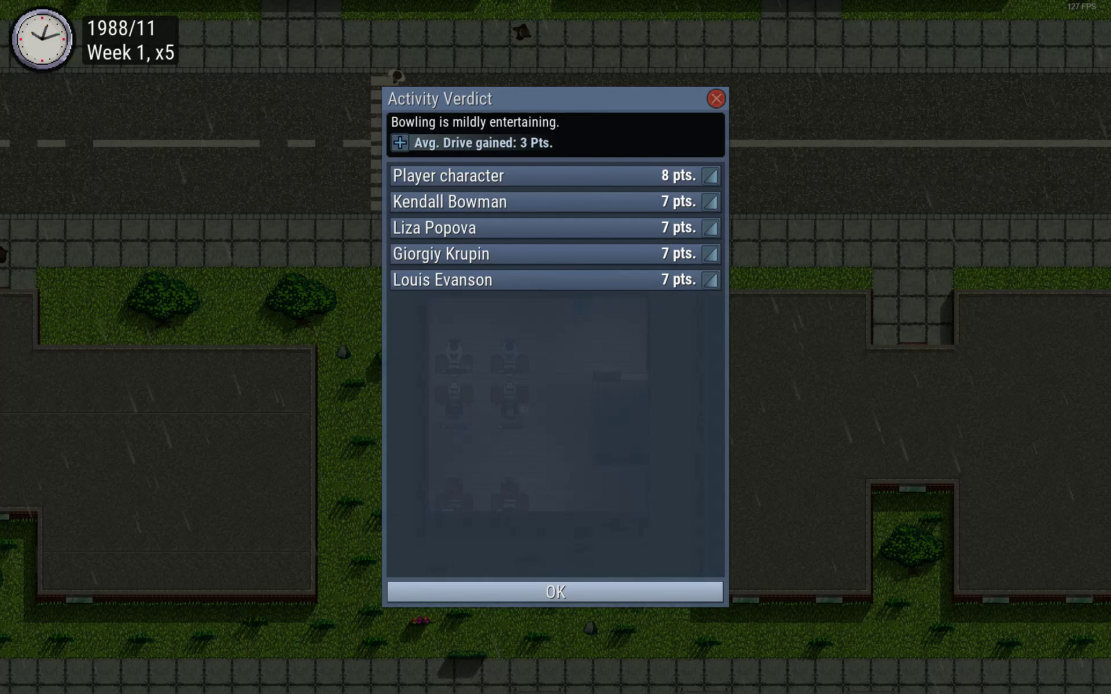
left_click(554, 591)
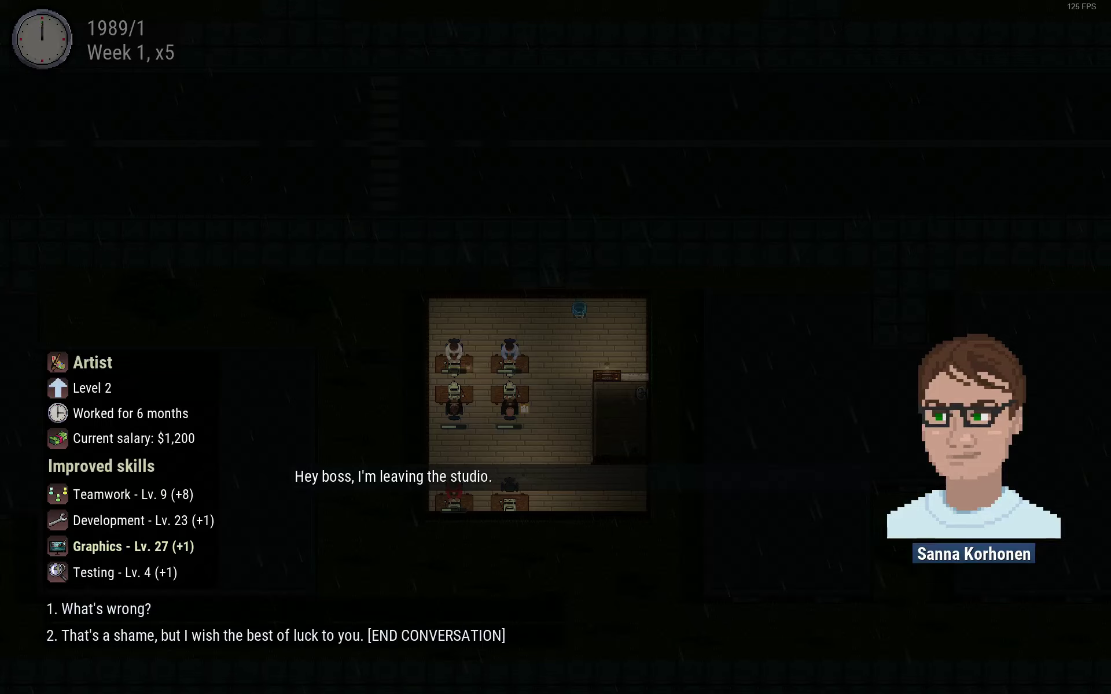
Ask the departing artist why she is leaving and read through her explanation
left_click(101, 609)
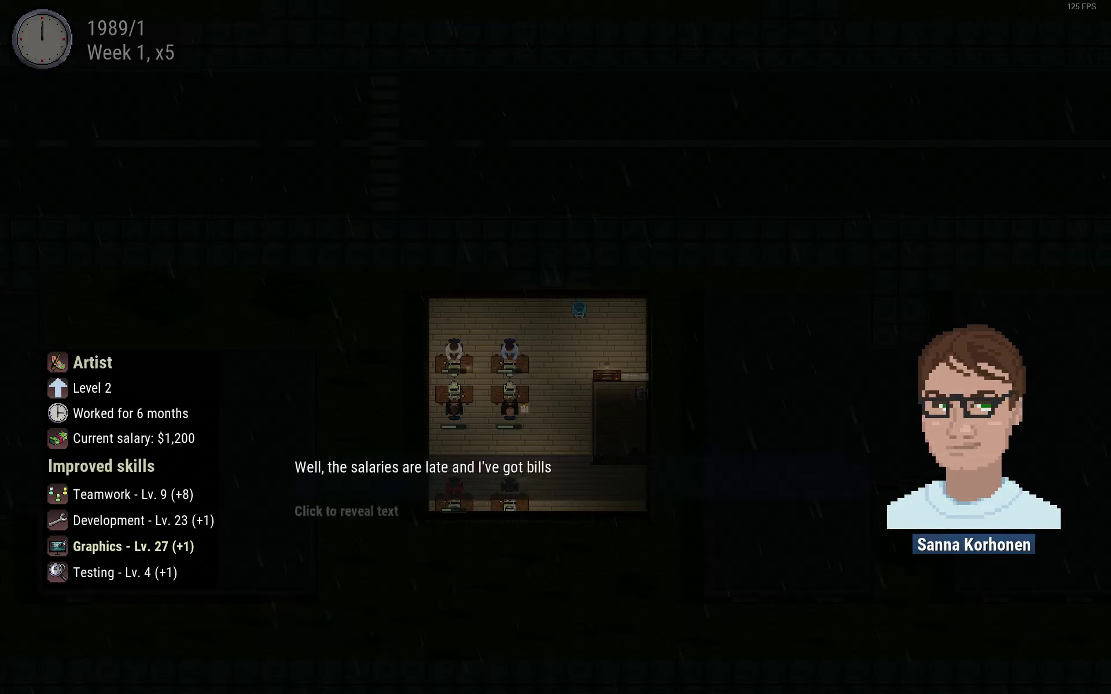
left_click(346, 511)
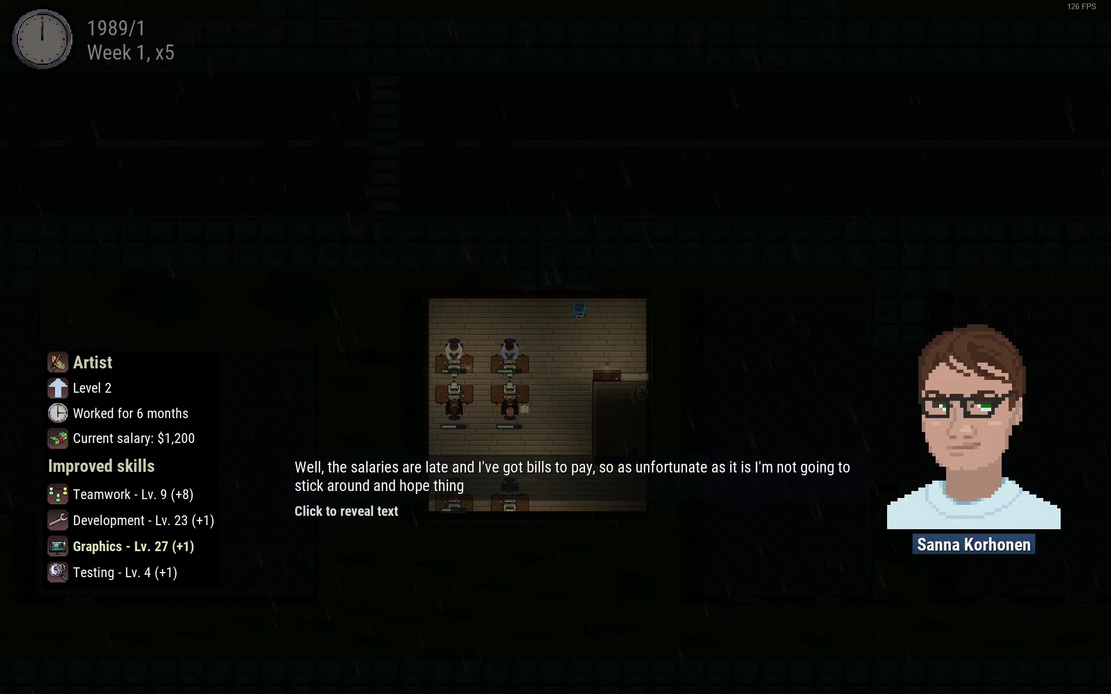
left_click(346, 510)
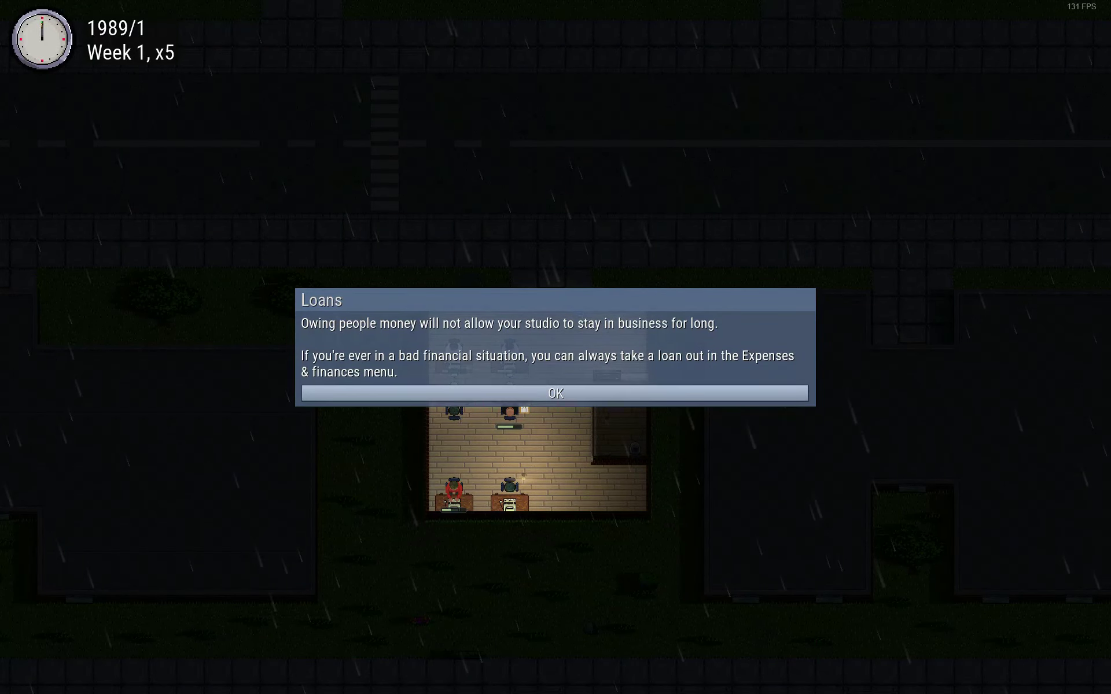
Dismiss the loans notice, approve the writer's two-week vacation and answer the second resignation
left_click(554, 393)
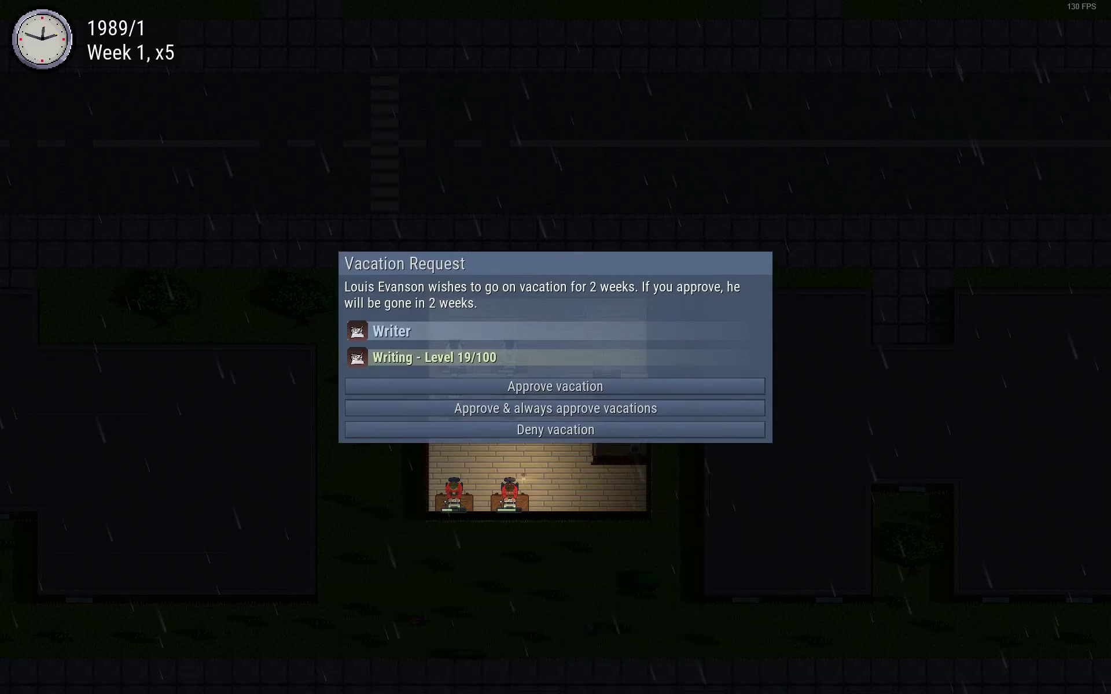
mouse_move(554, 386)
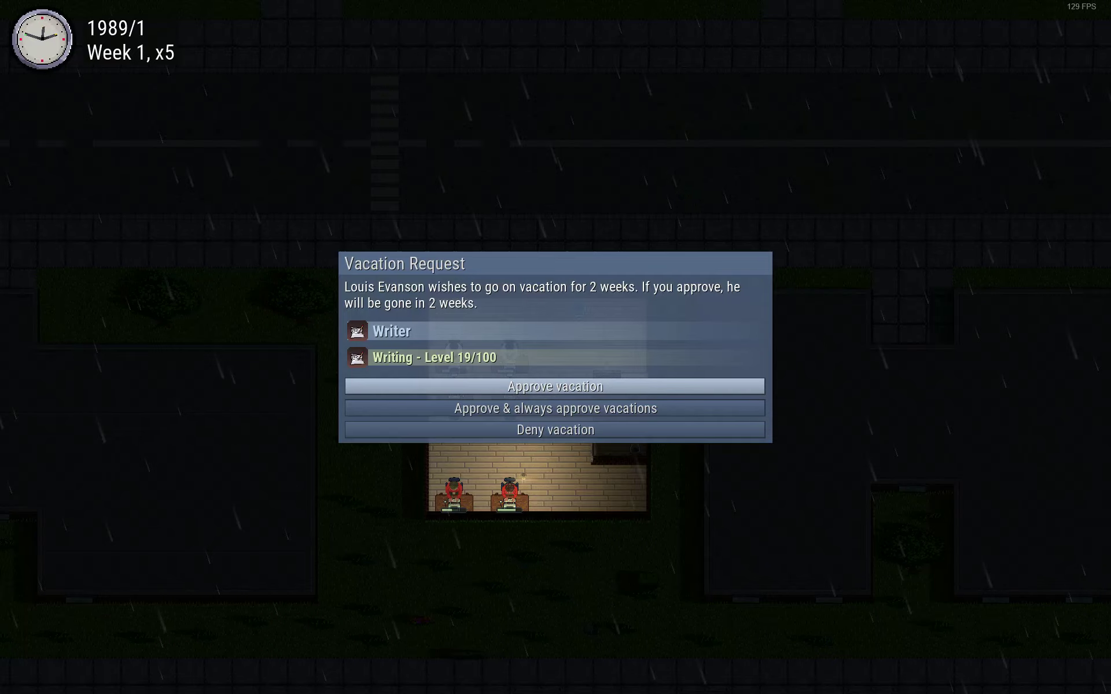
left_click(554, 387)
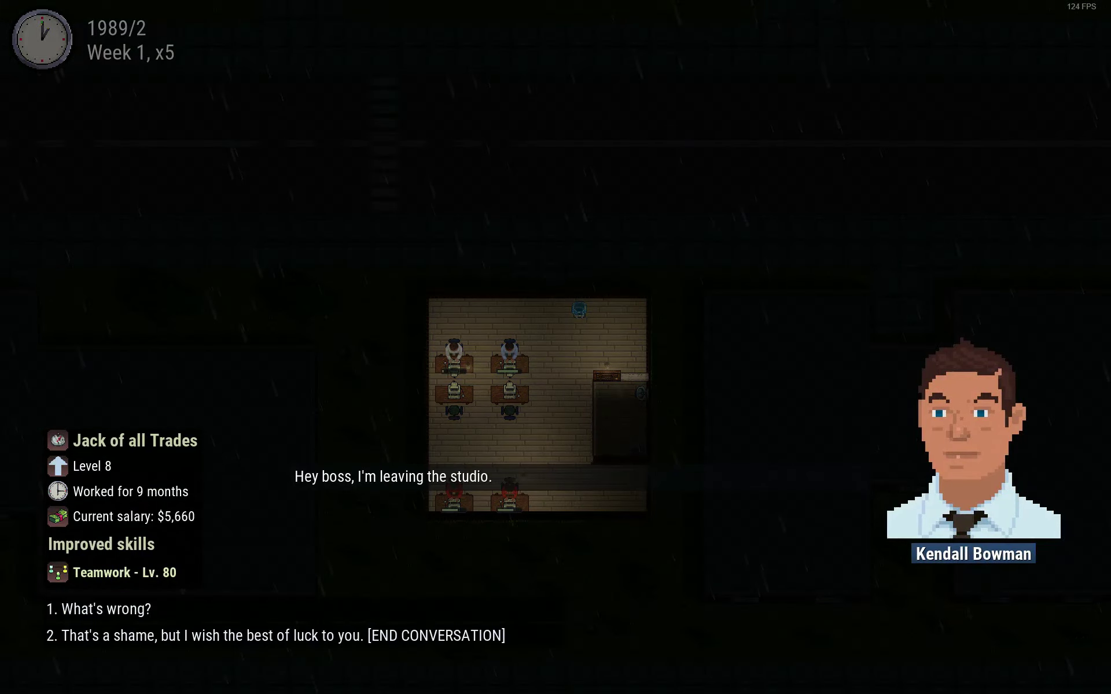
left_click(276, 635)
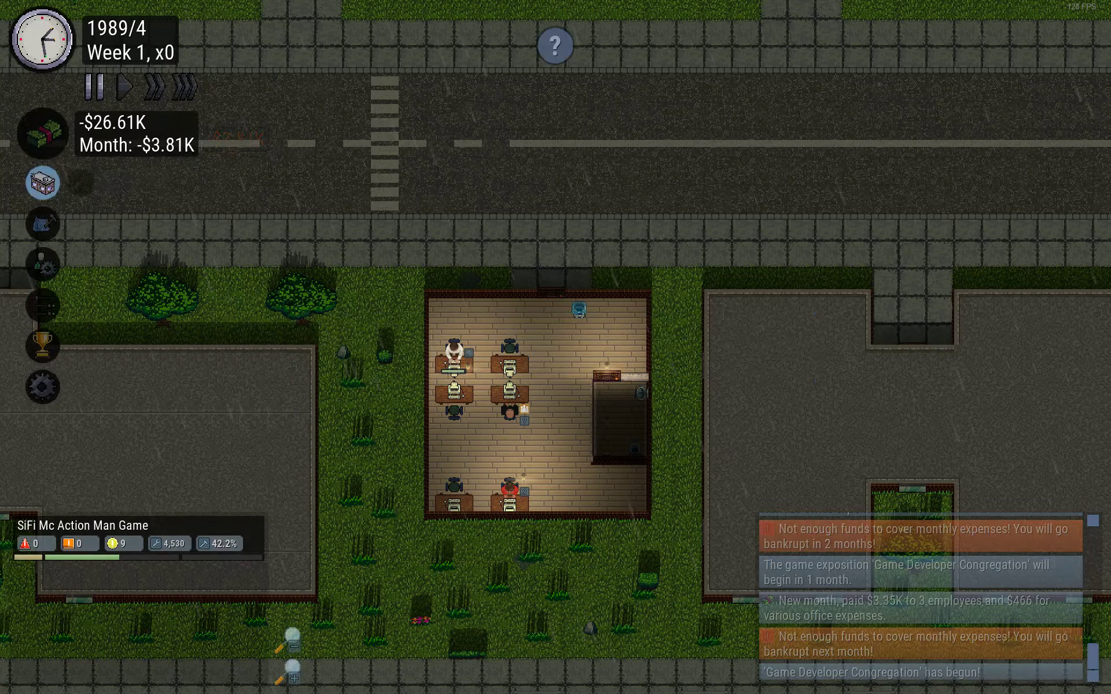
Fire the writer employee from the staff management tools
left_click(42, 183)
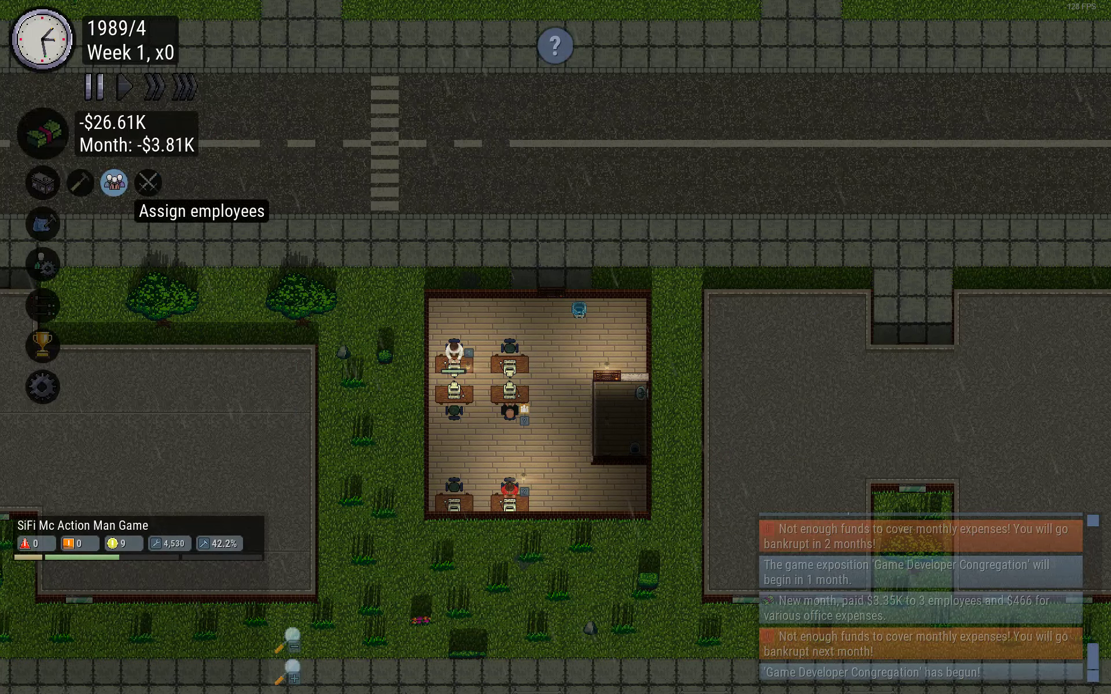
left_click(112, 182)
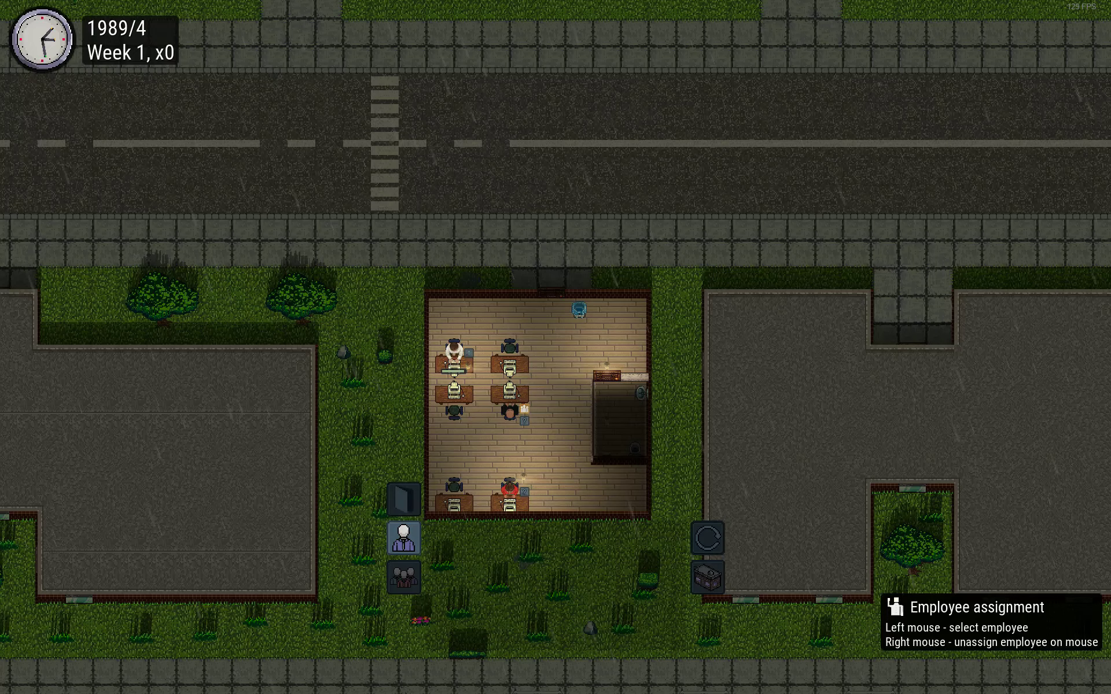
right_click(501, 487)
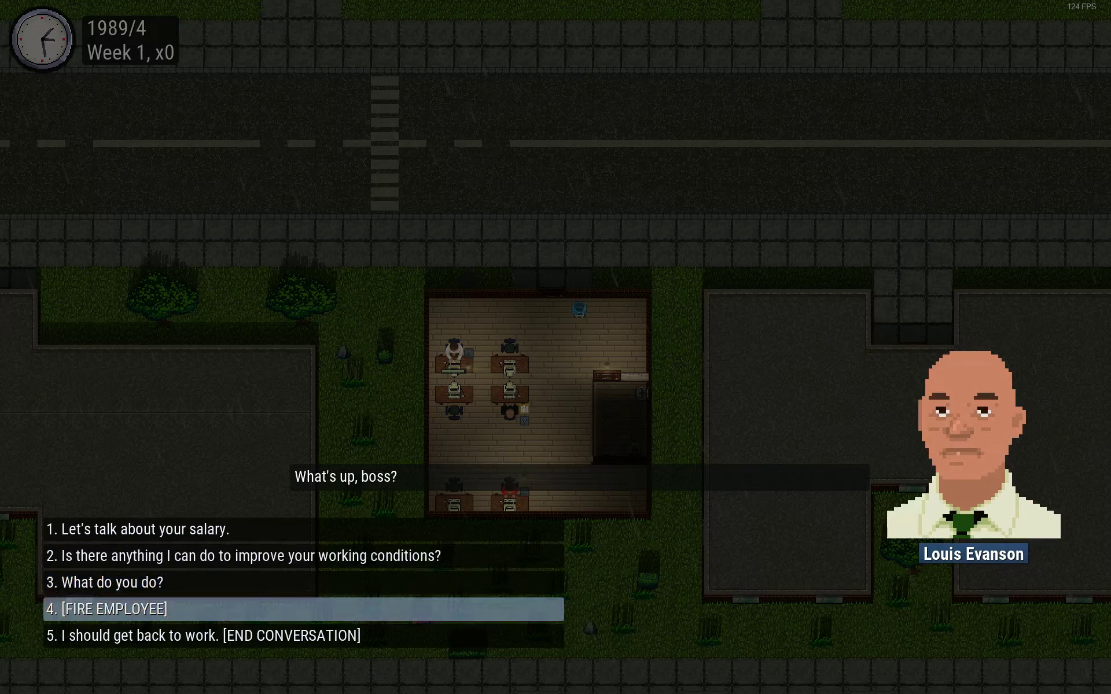
left_click(107, 610)
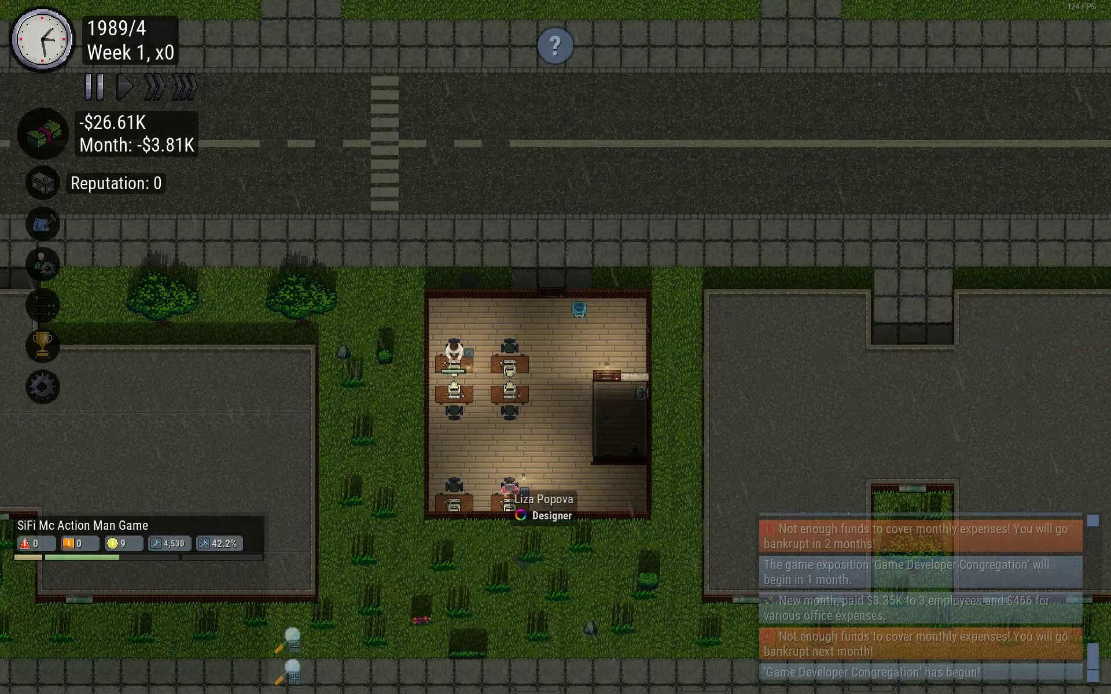
right_click(508, 492)
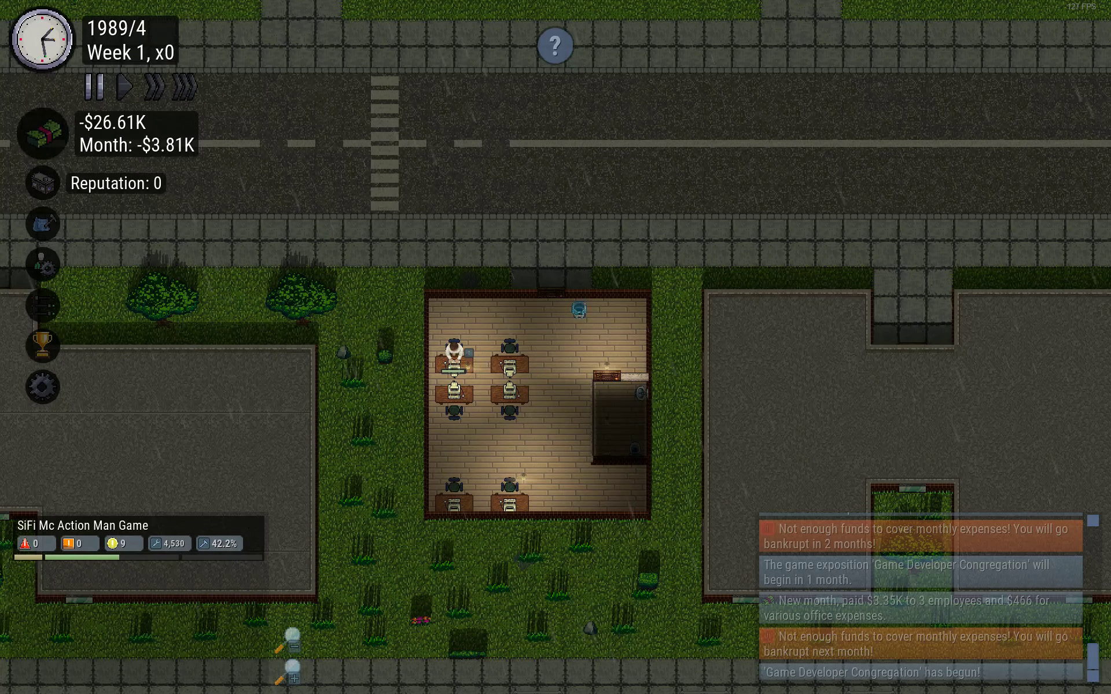
Run the game at the fastest speed while the studio stays in debt
left_click(184, 86)
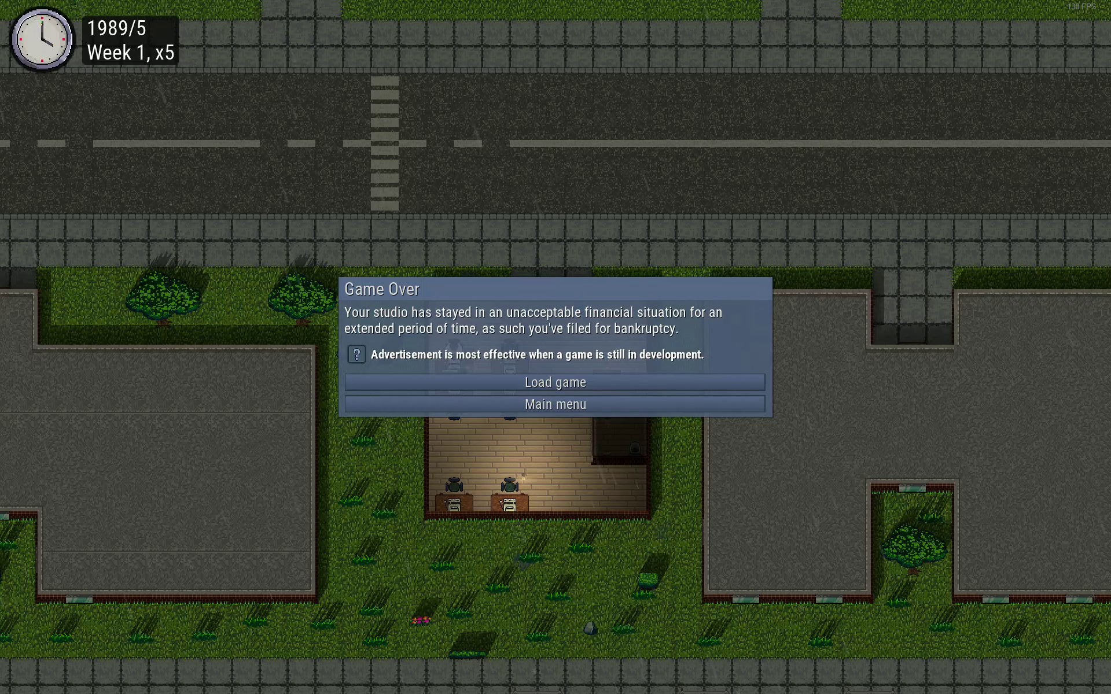
mouse_move(554, 382)
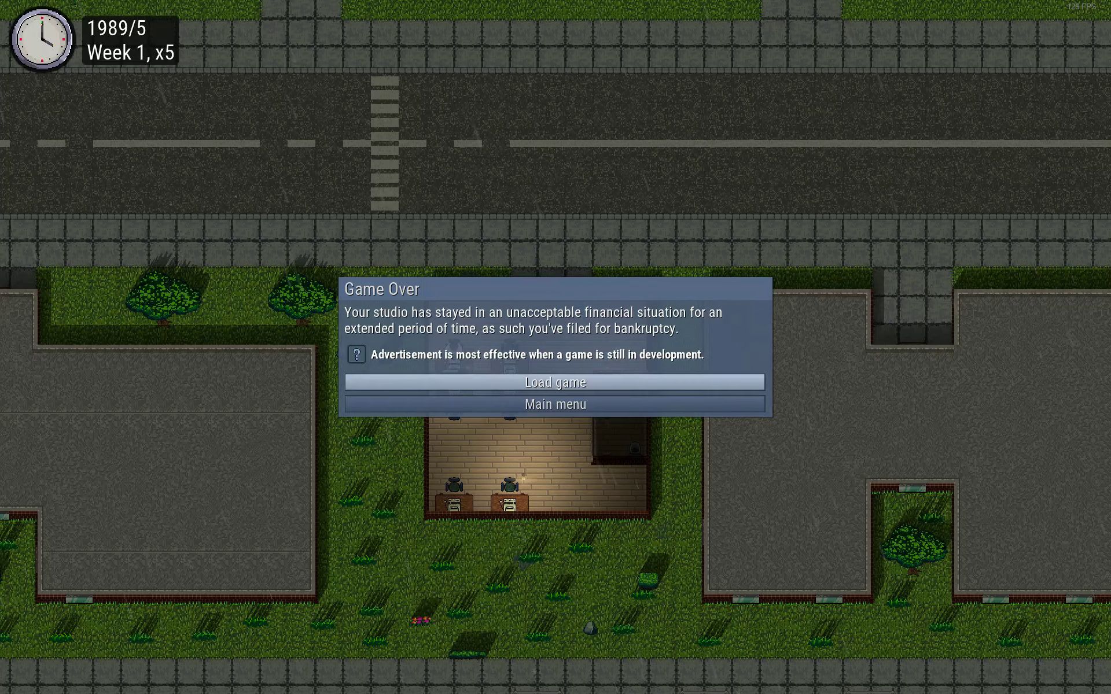
Return to the main menu and set up a new Introduction game on Easy difficulty
left_click(556, 403)
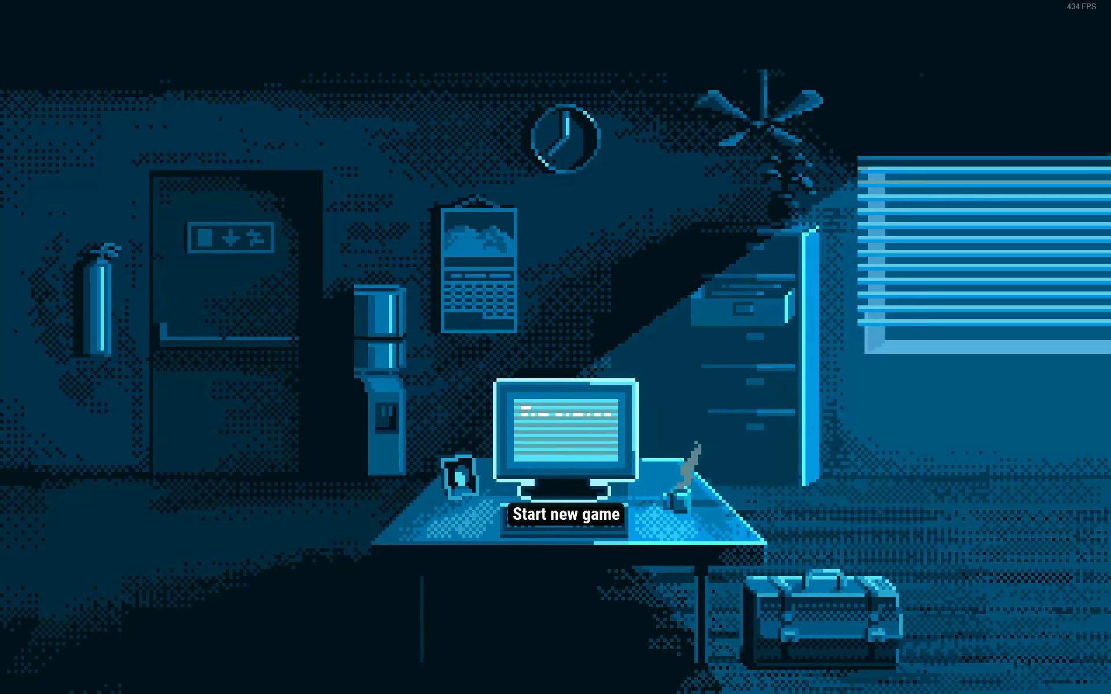
left_click(564, 515)
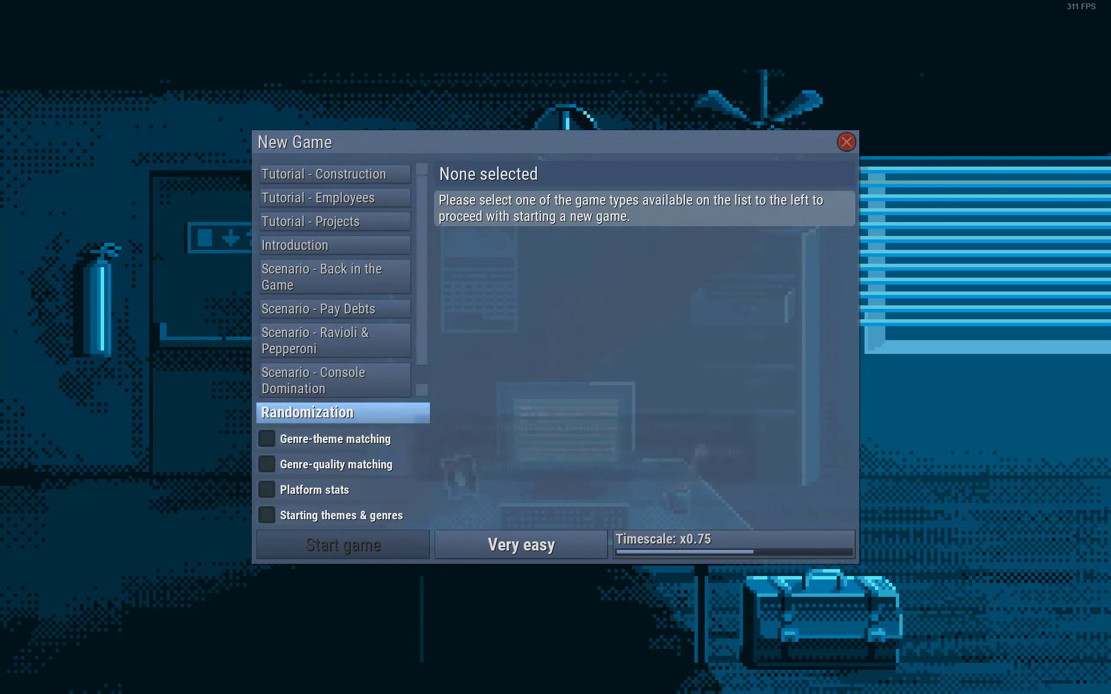
left_click(334, 384)
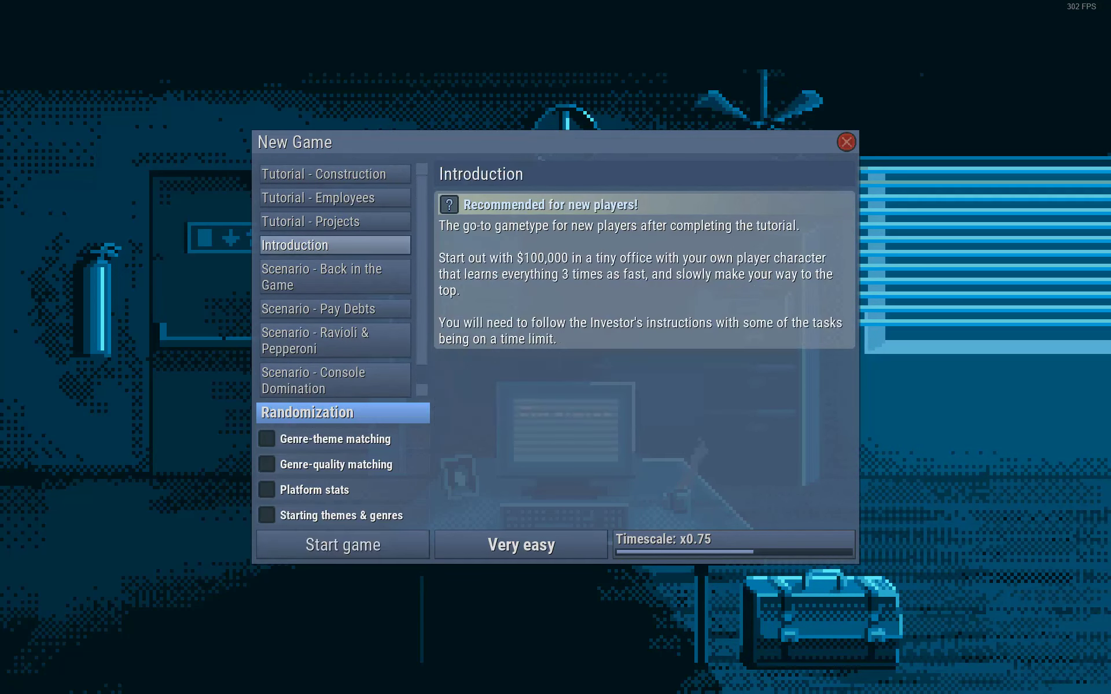
left_click(520, 545)
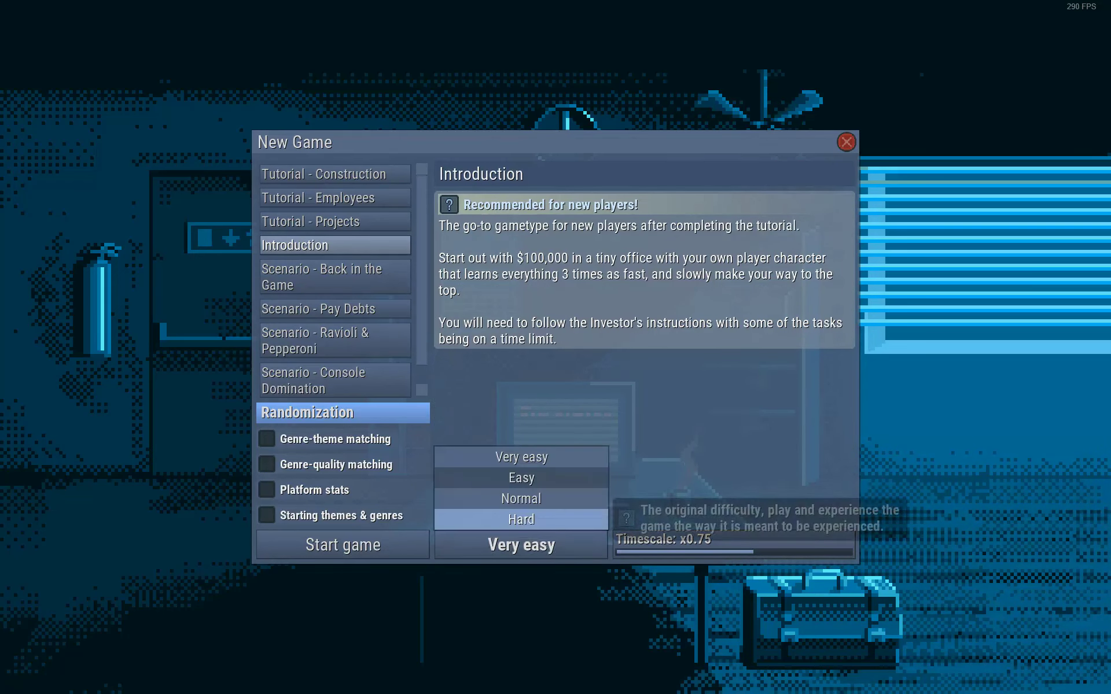
left_click(520, 478)
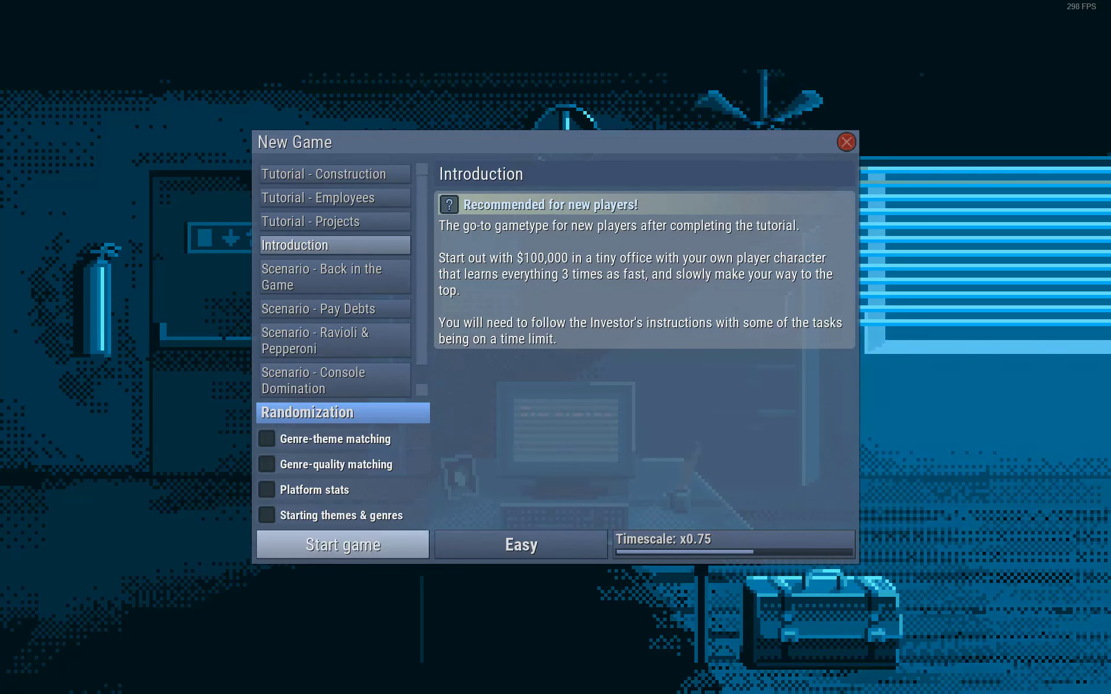
Start the game and make a male founder with Silver Tongue and Bug Magnet traits
left_click(341, 545)
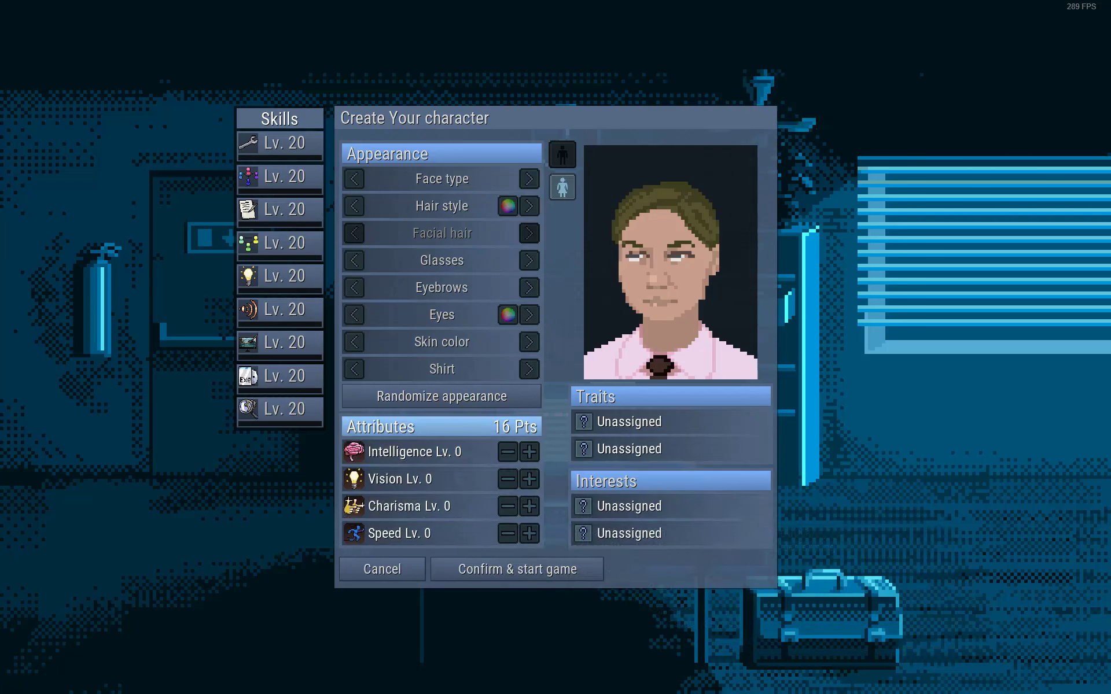
left_click(440, 396)
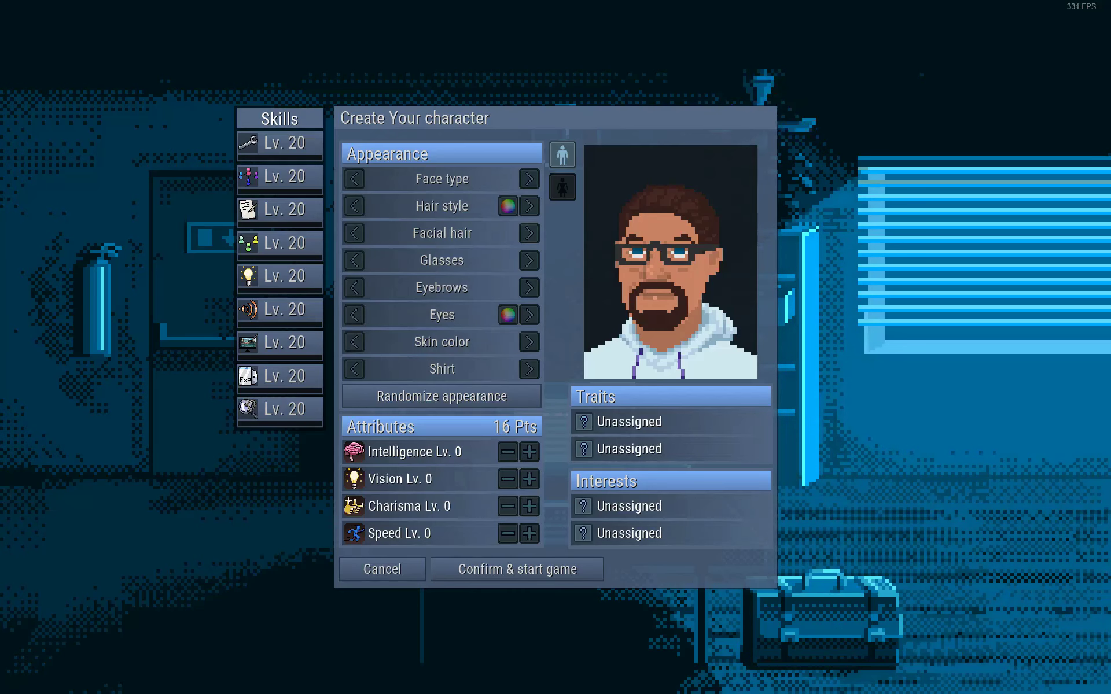
mouse_move(410, 452)
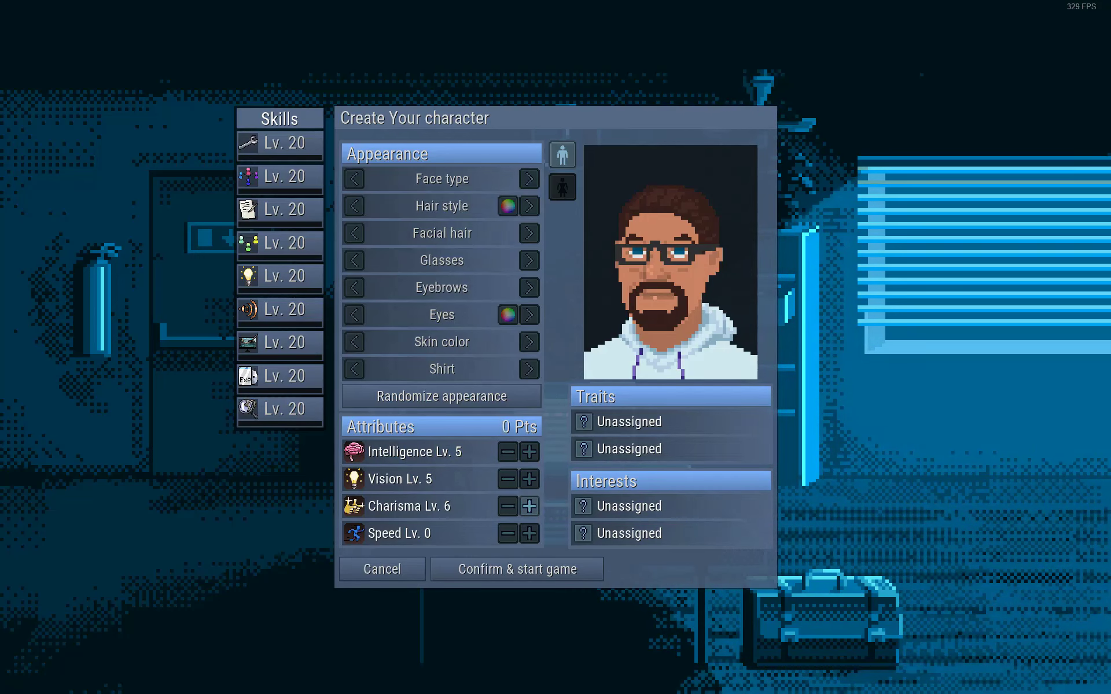
left_click(633, 421)
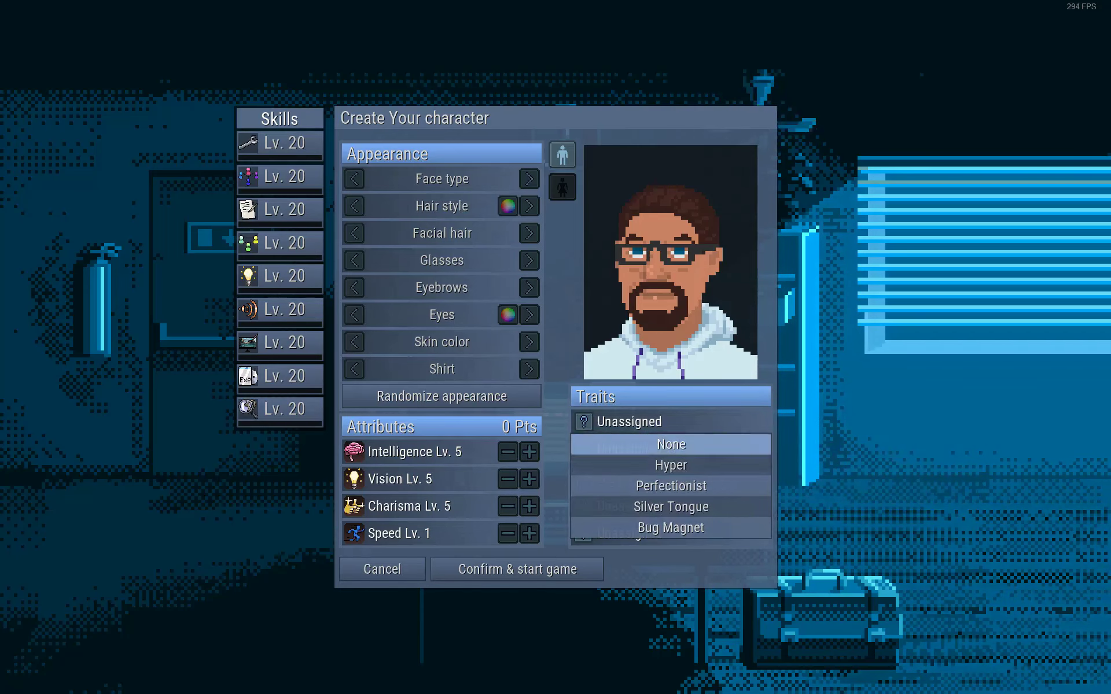
left_click(671, 505)
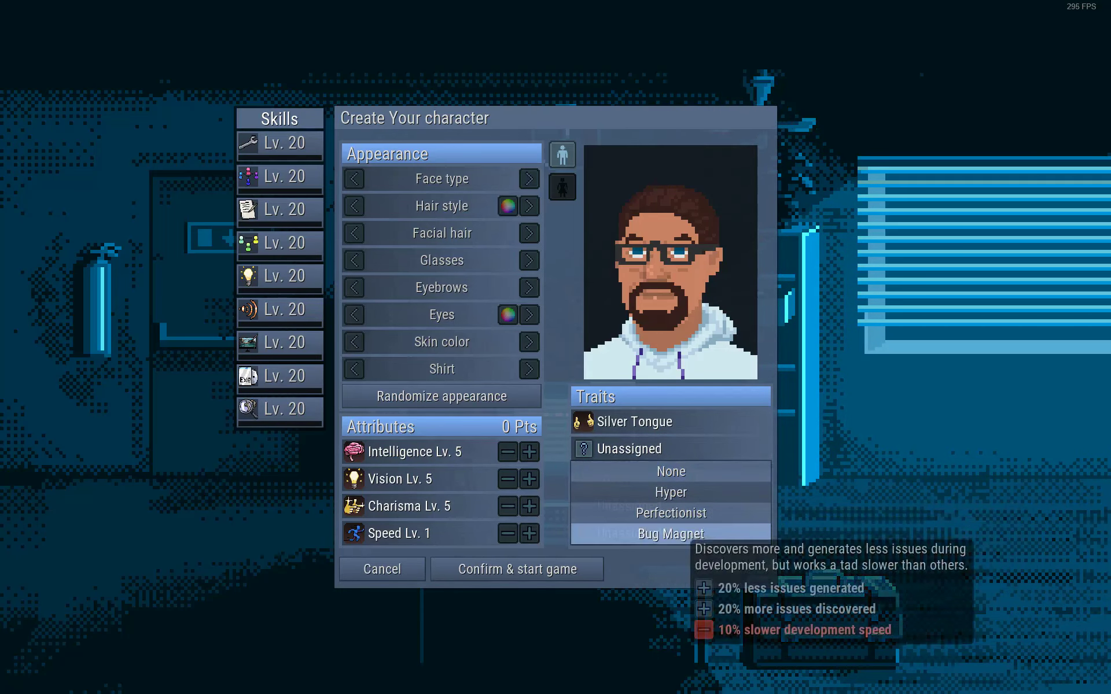
left_click(666, 533)
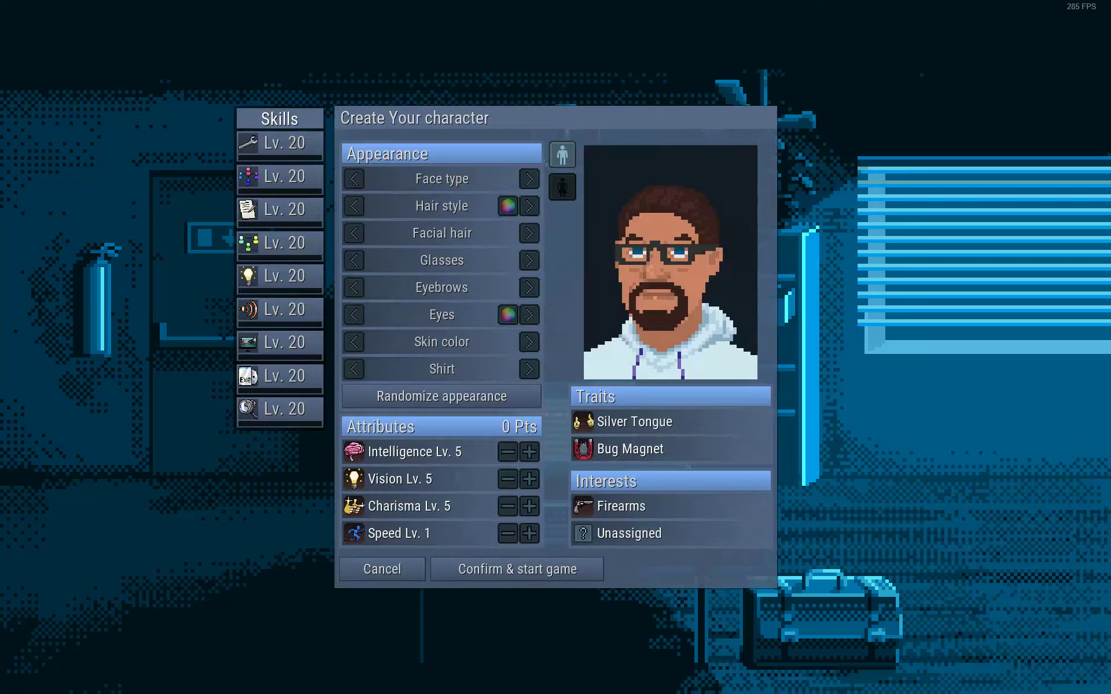
Pick Machine learning as the second interest and confirm the character
left_click(626, 533)
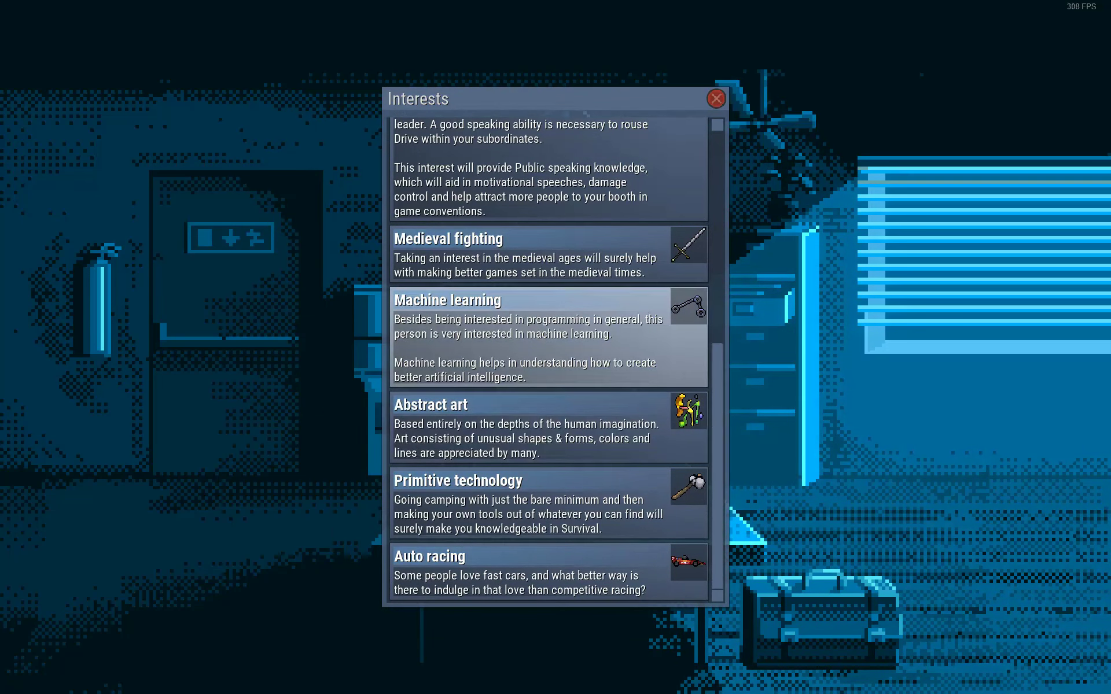
scroll("up", 3)
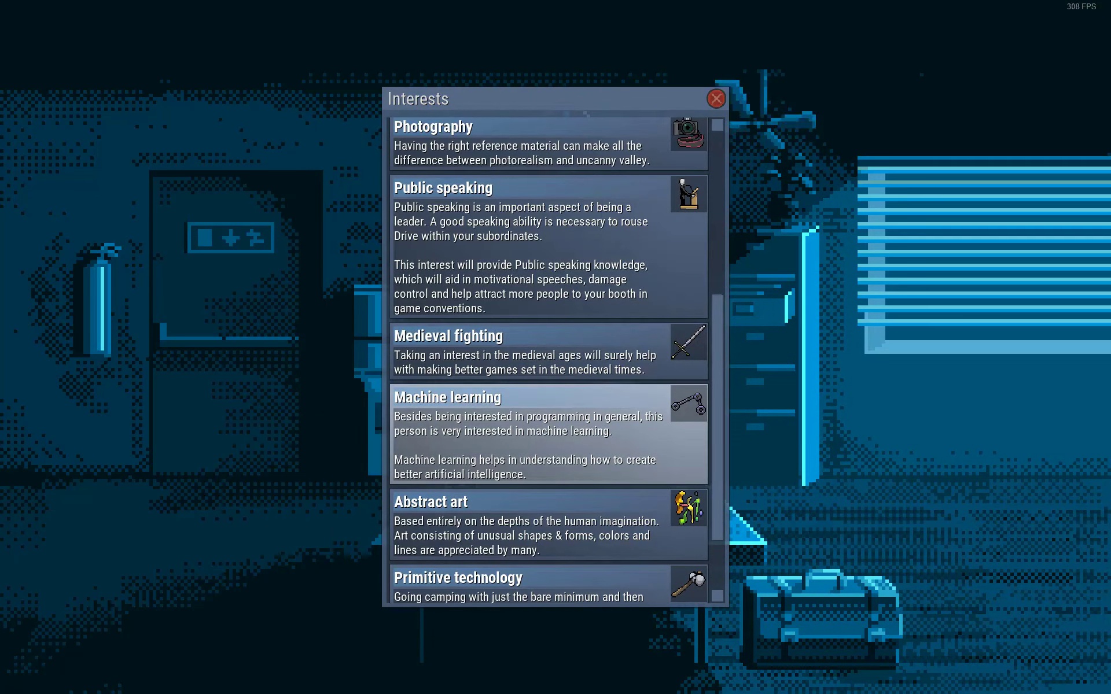
left_click(714, 97)
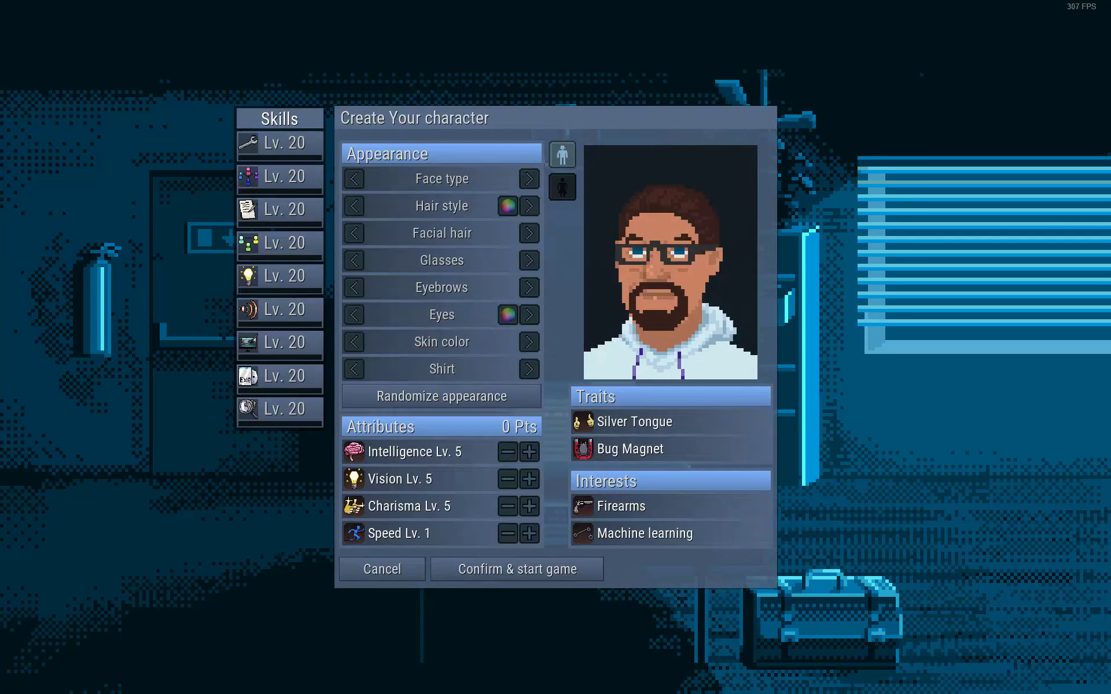
left_click(516, 569)
type("R")
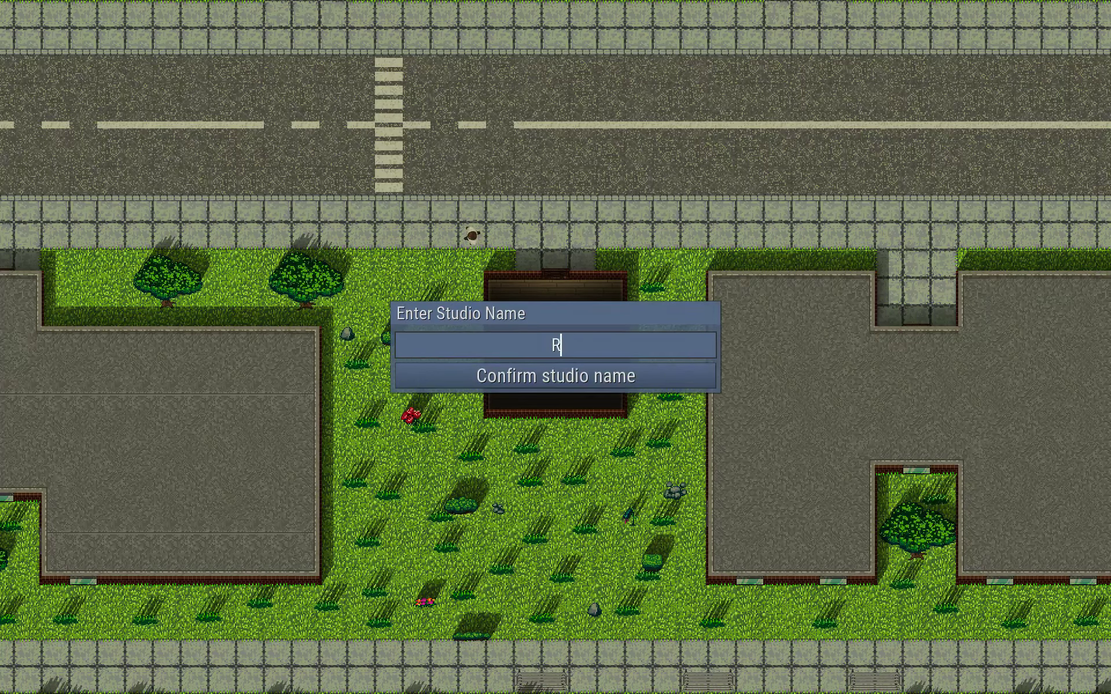
Replace the default studio name with 'Jeff Inc.' and confirm it
key("Backspace")
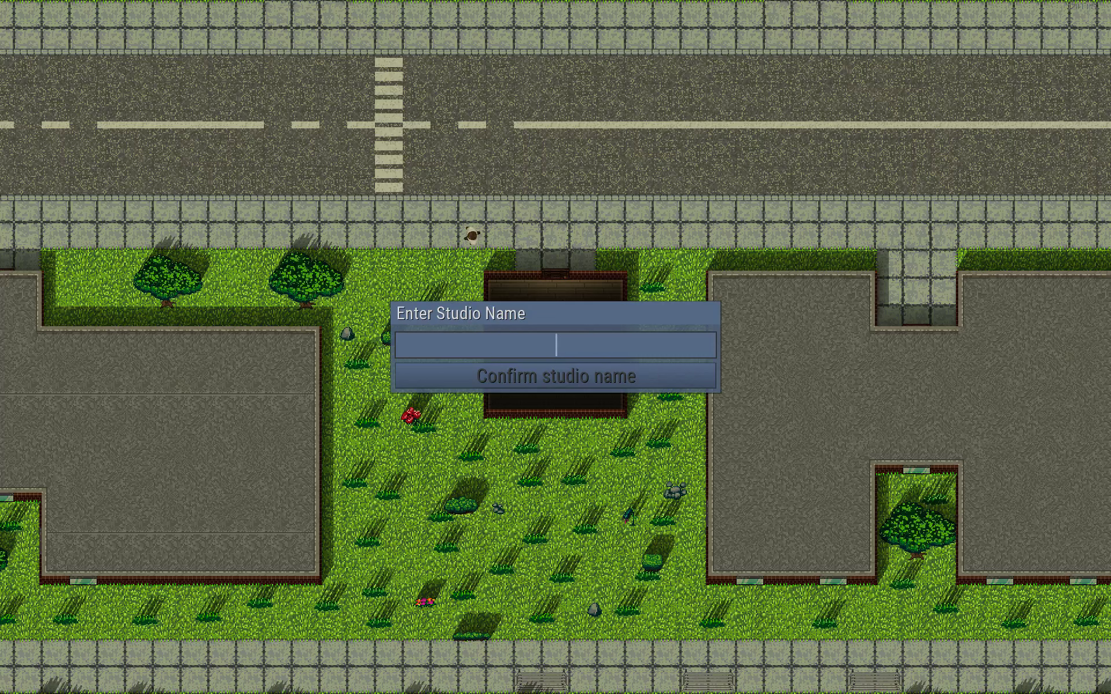
type("Jeff")
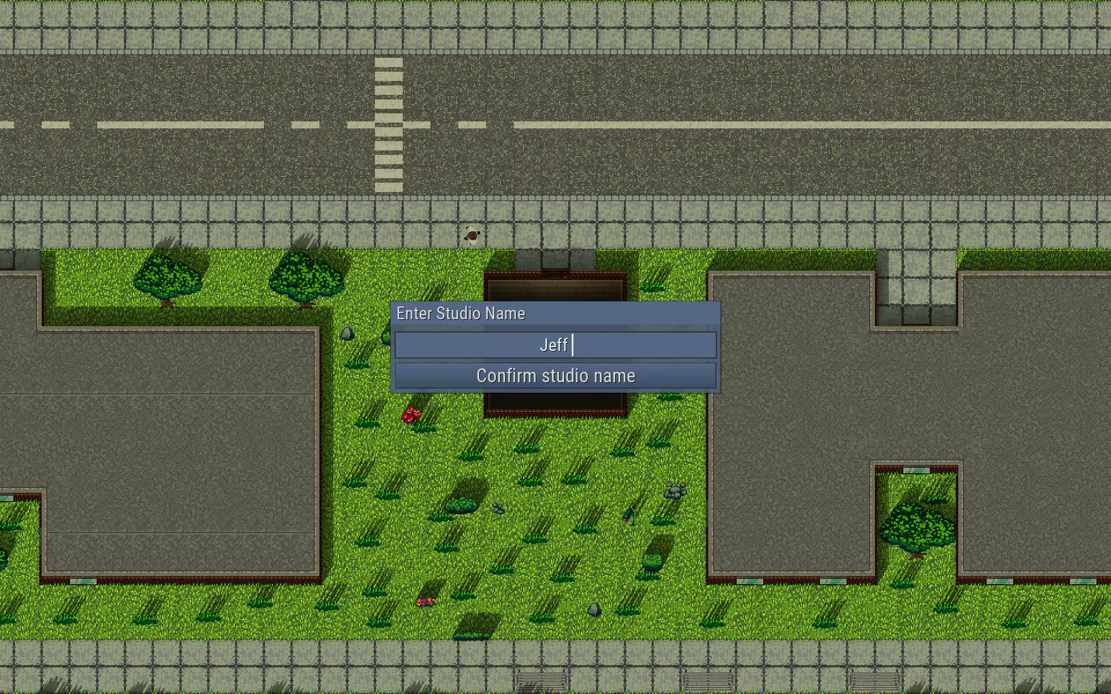
type("Inc.")
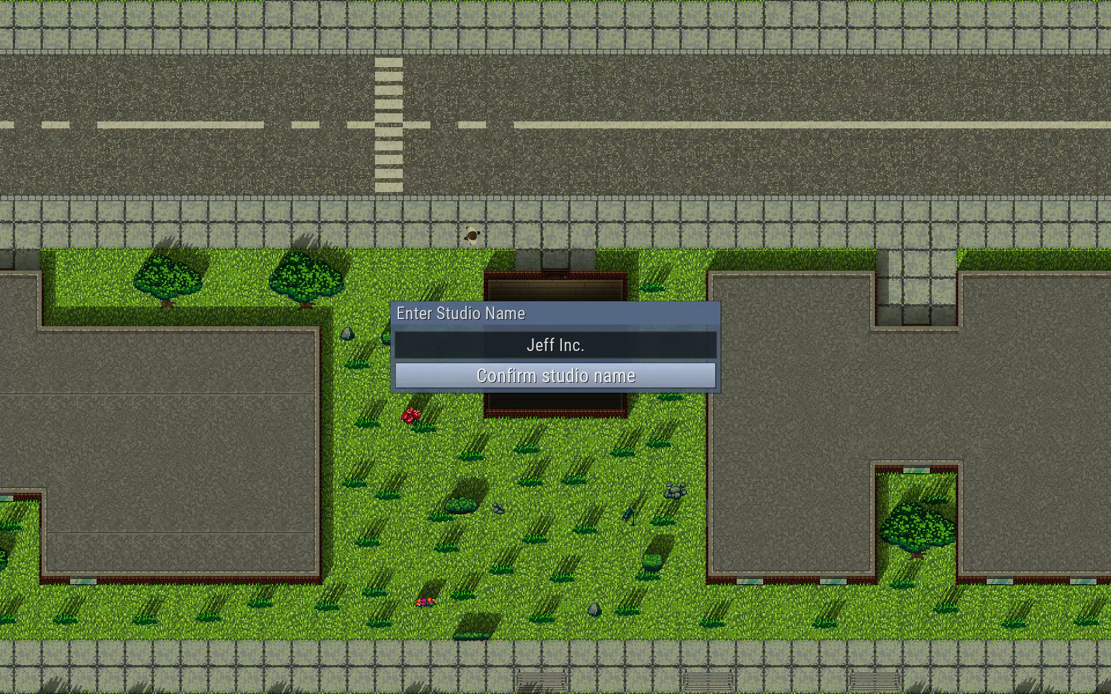
left_click(557, 375)
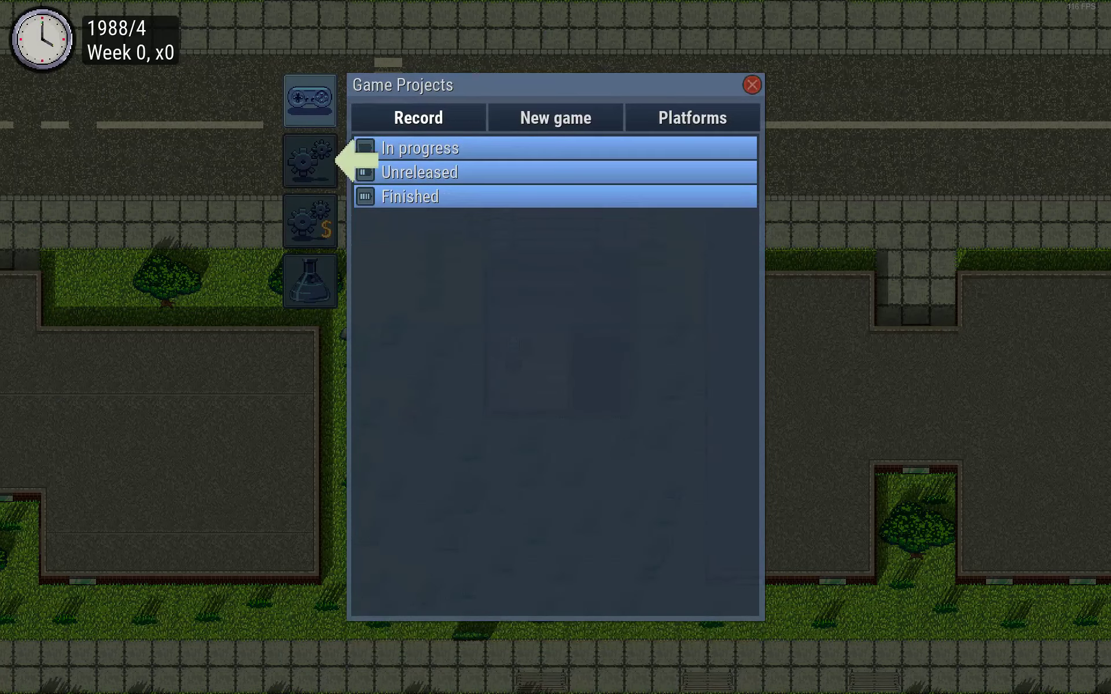
Create an Action engine with 2D projection, single-channel audio and dynamic music
left_click(310, 161)
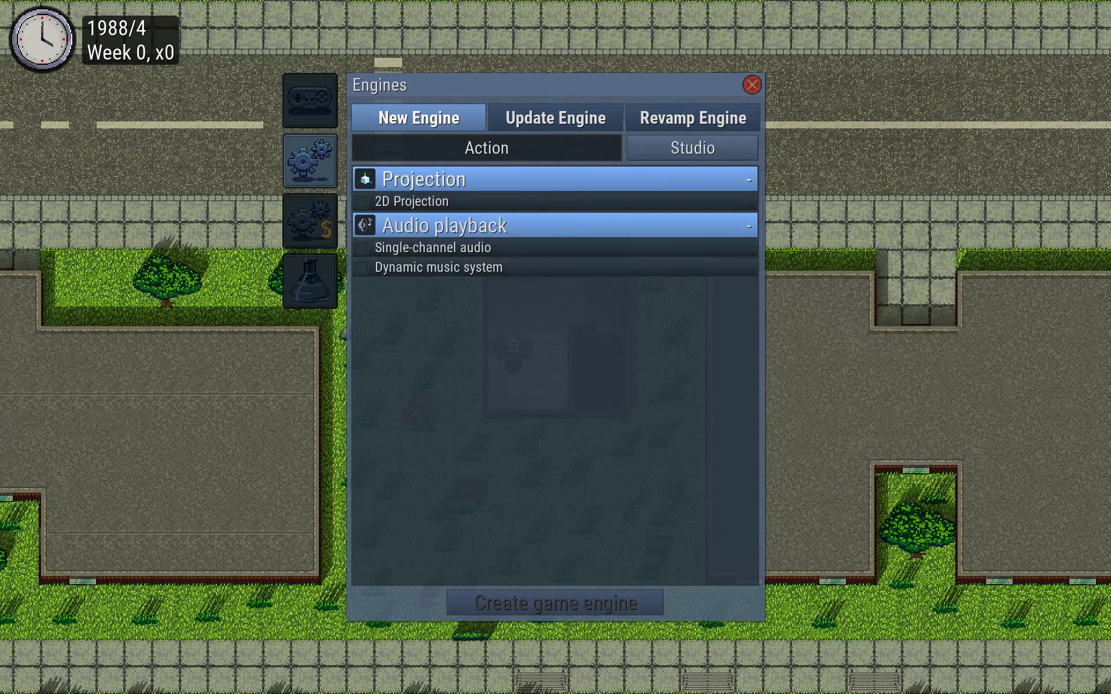
mouse_move(425, 201)
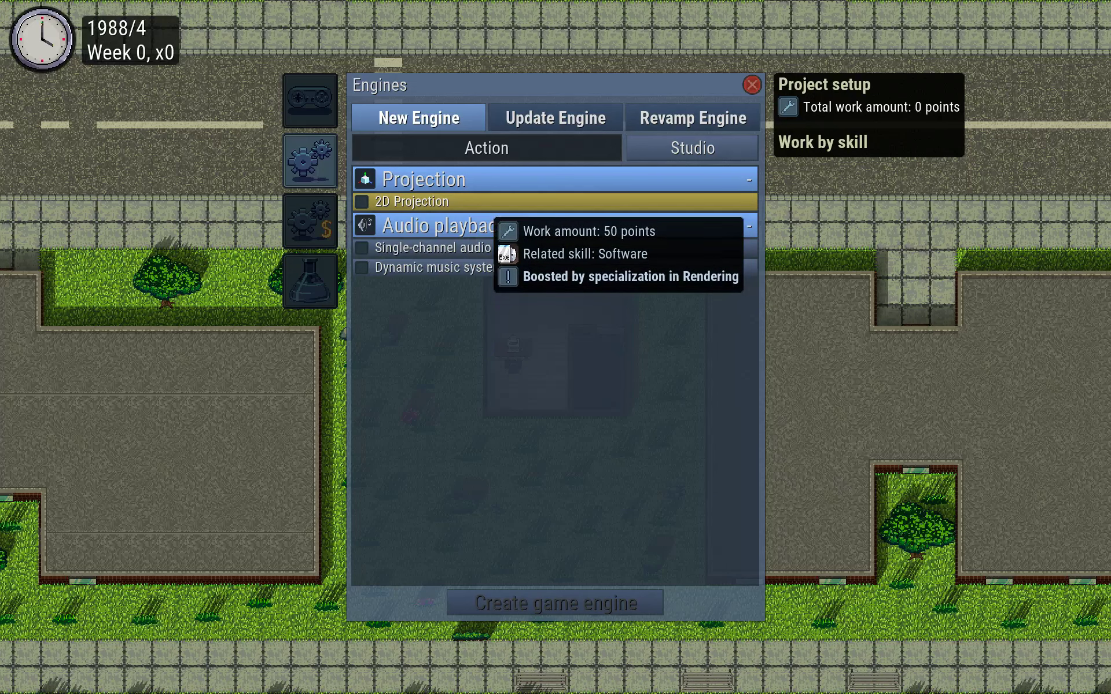
left_click(404, 202)
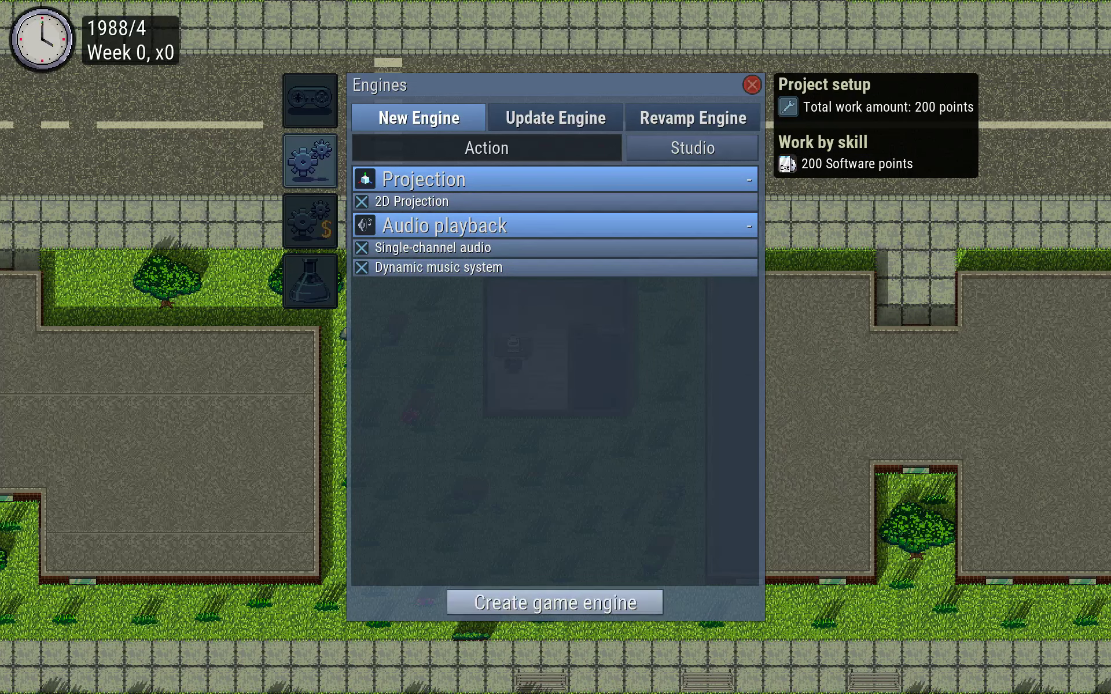
left_click(751, 85)
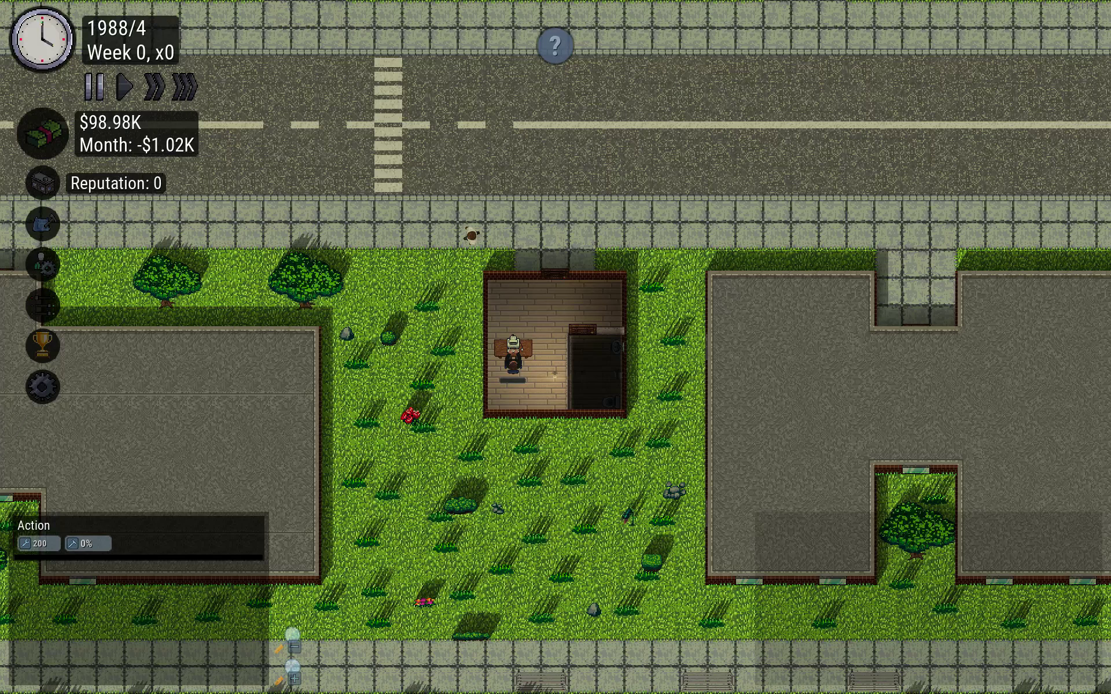
mouse_move(42, 183)
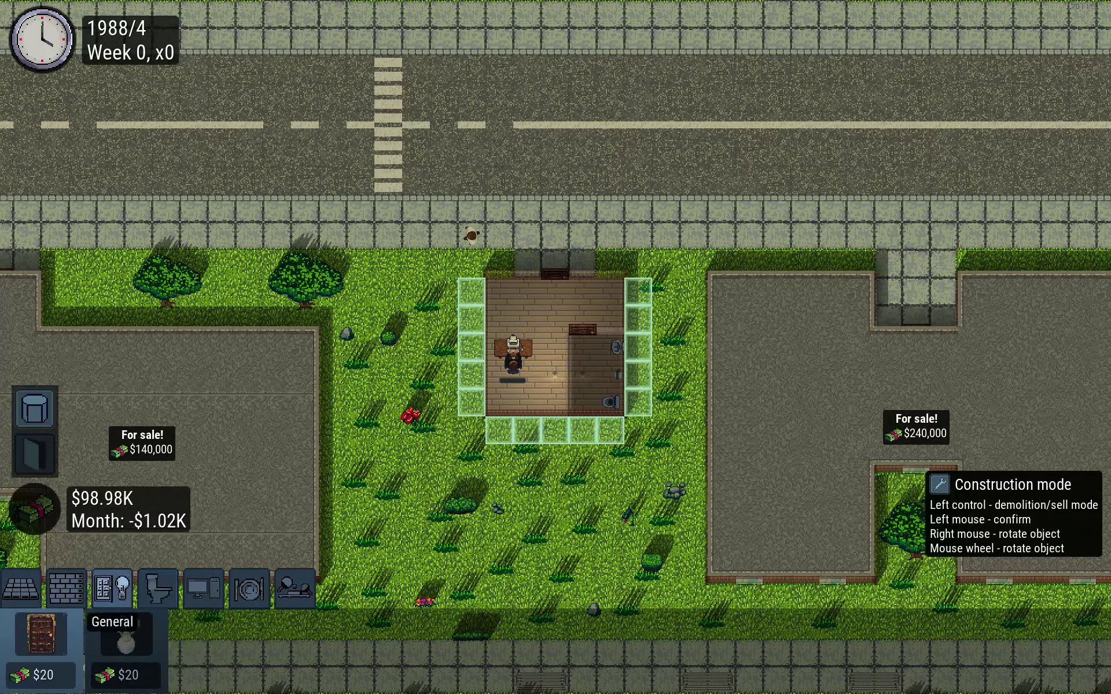
Place a second desk and hire the third job seeker, a Jack of all Trades
left_click(154, 589)
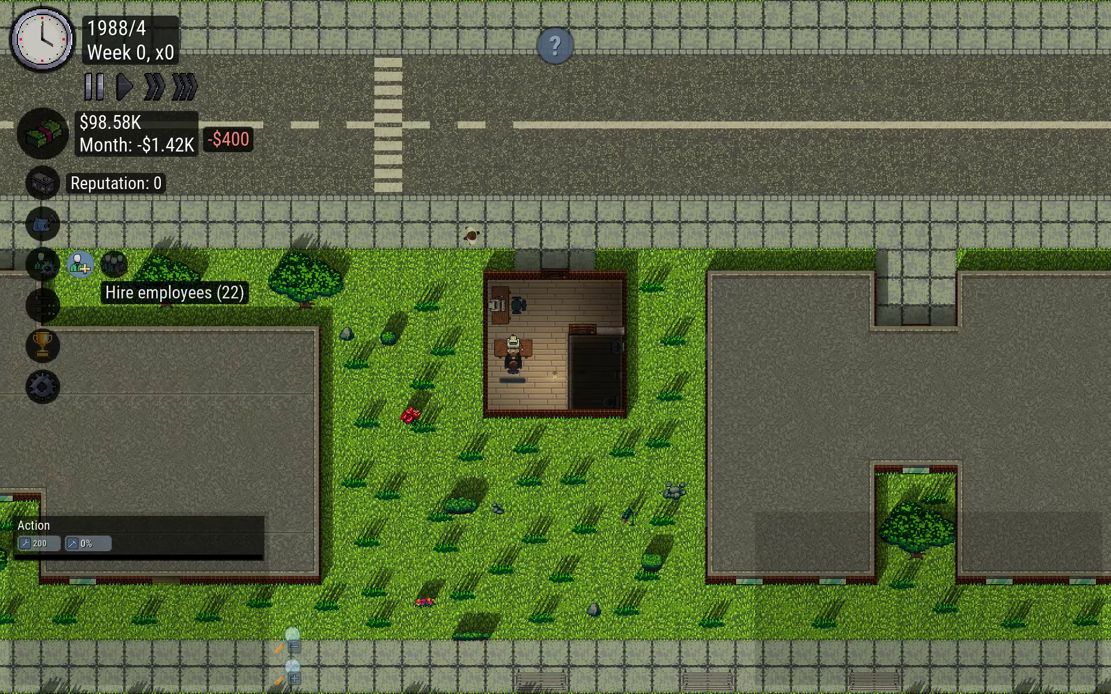
left_click(80, 265)
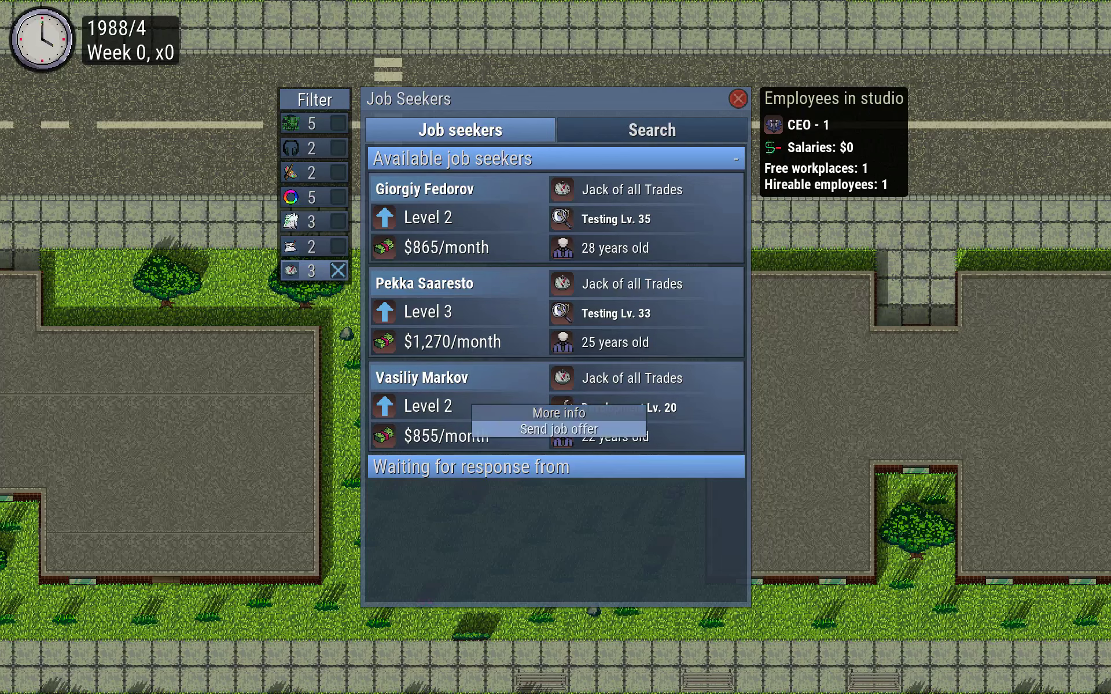
left_click(737, 98)
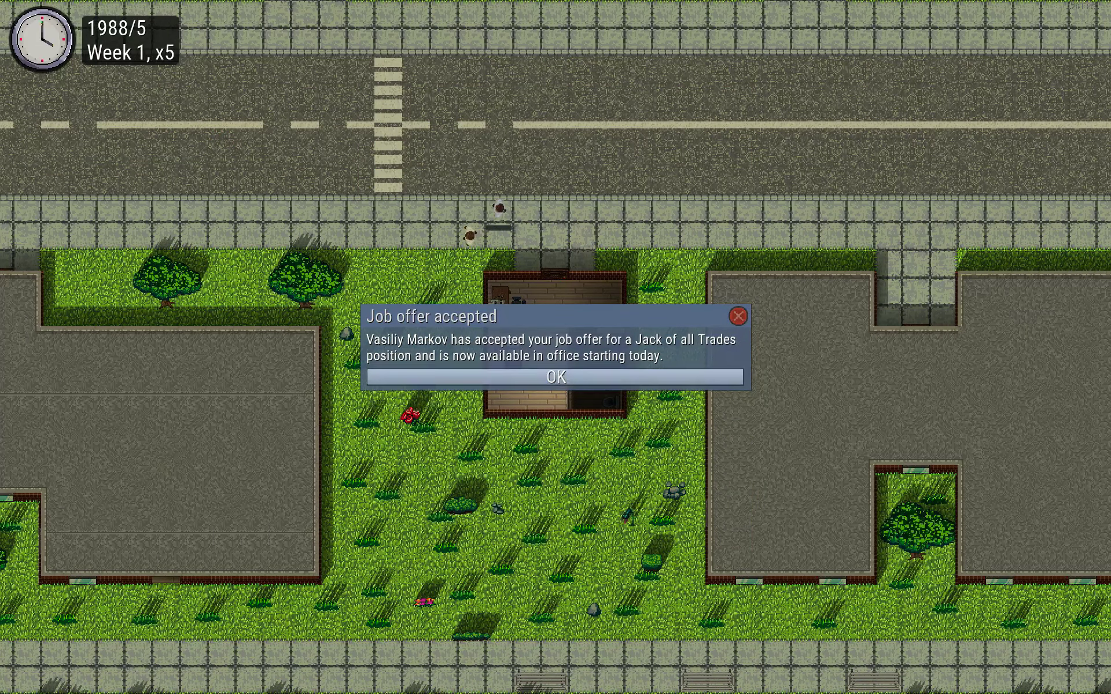
left_click(555, 376)
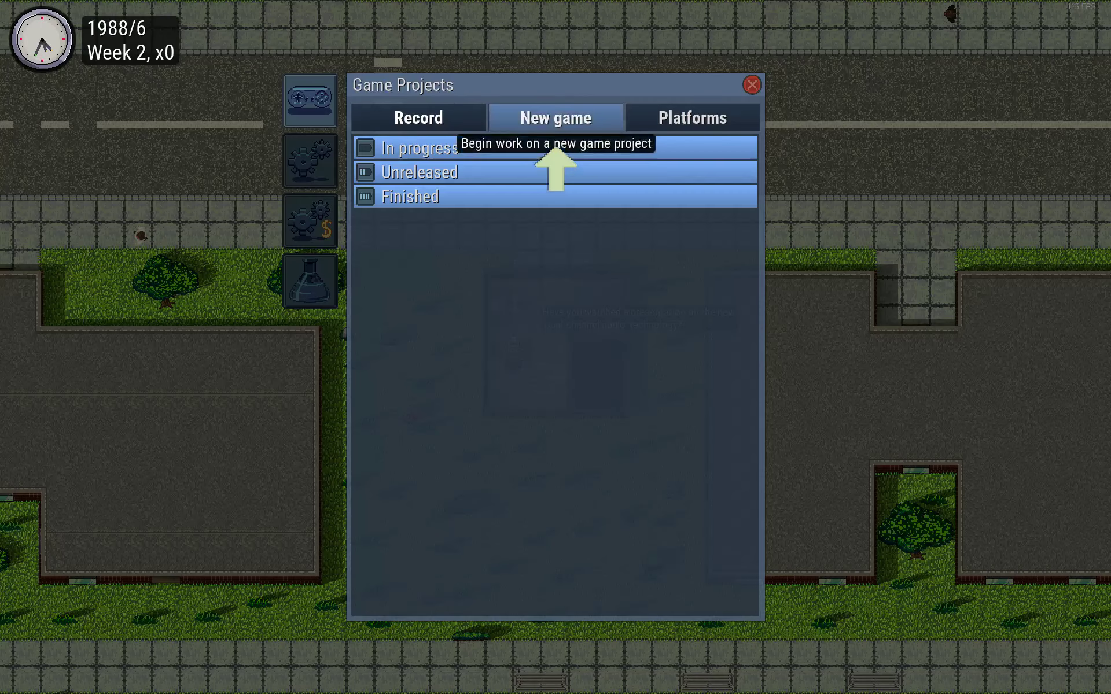
Start a new game project with Action as its main genre
left_click(554, 118)
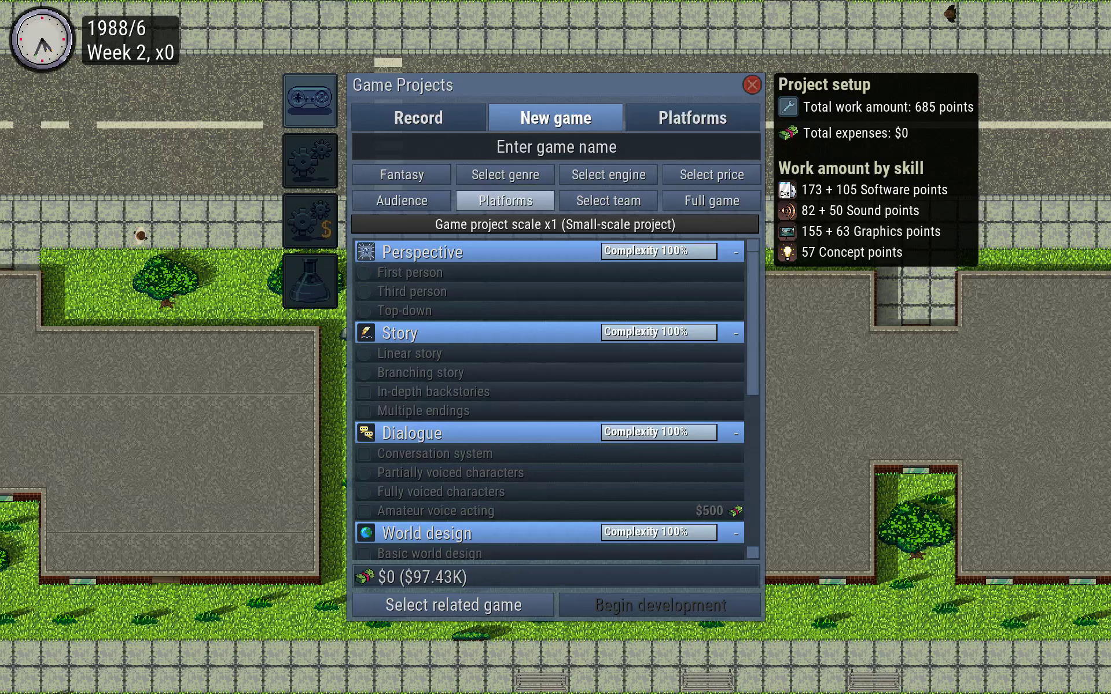
left_click(503, 174)
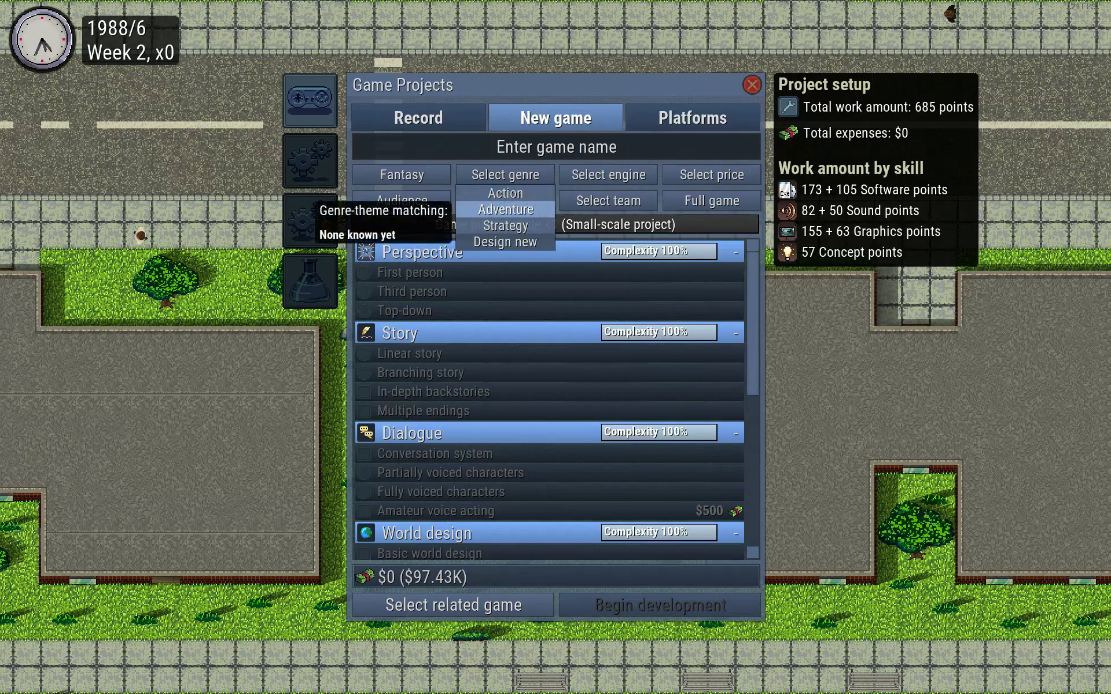
left_click(506, 208)
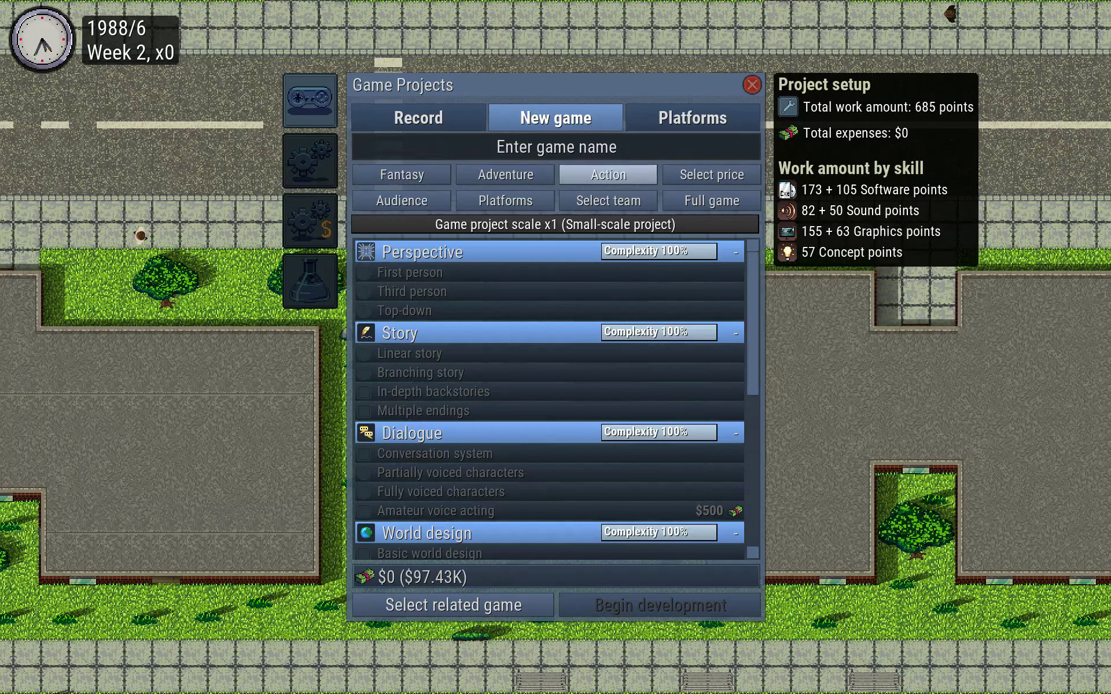
left_click(503, 174)
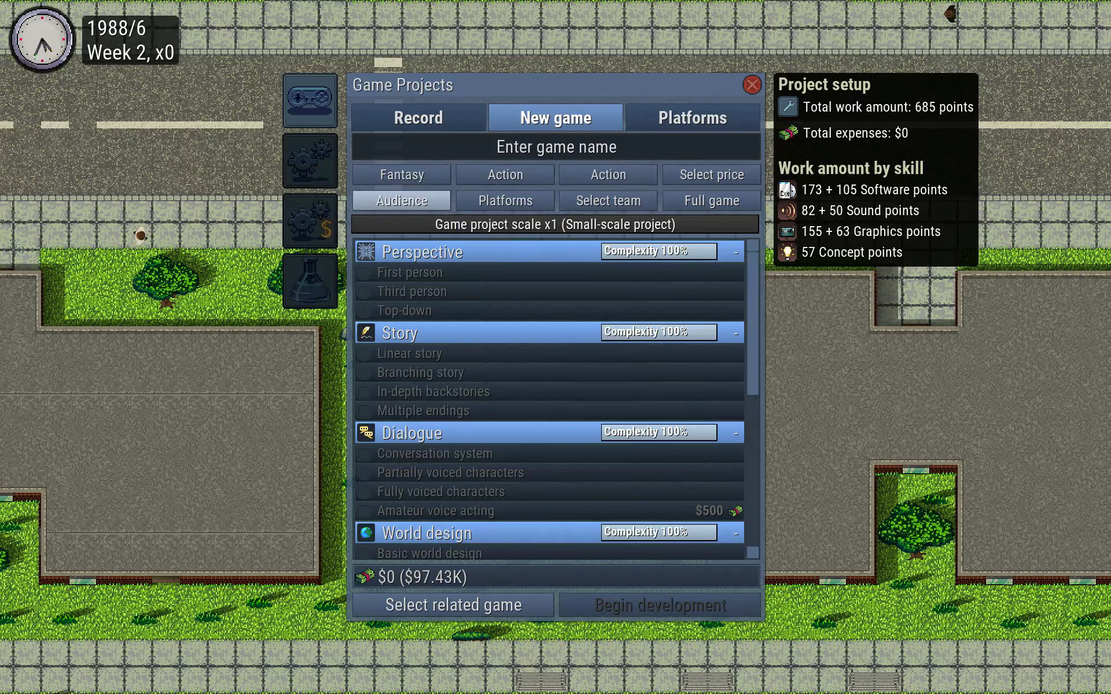
Target a Mature audience and assign the studio as the development team
left_click(399, 200)
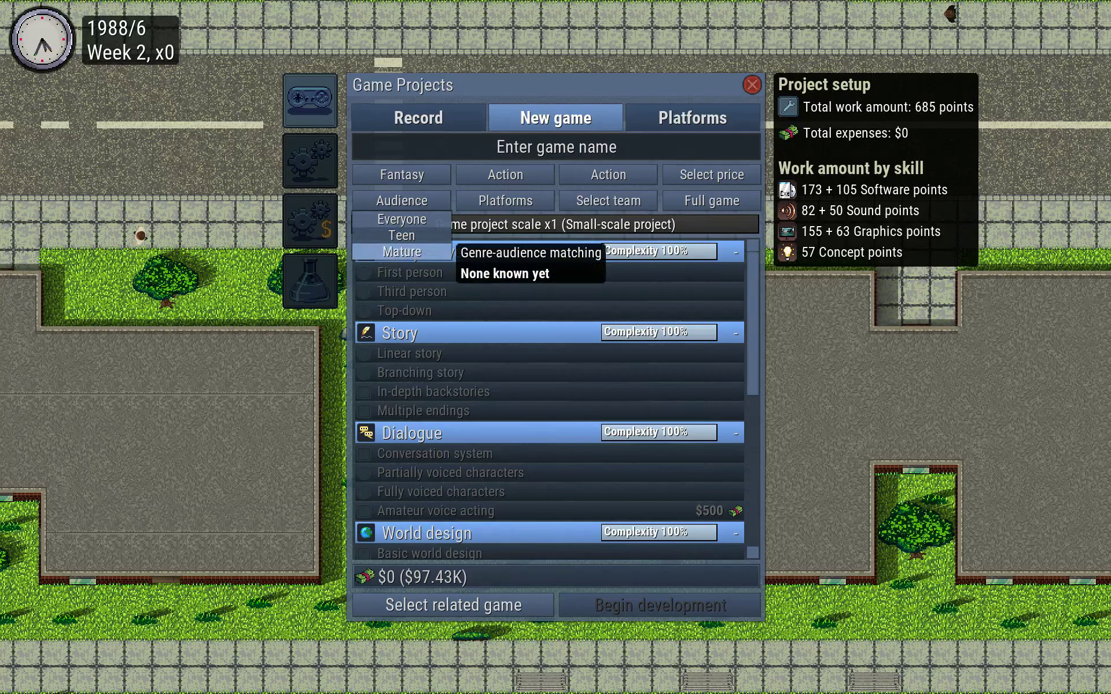
left_click(402, 252)
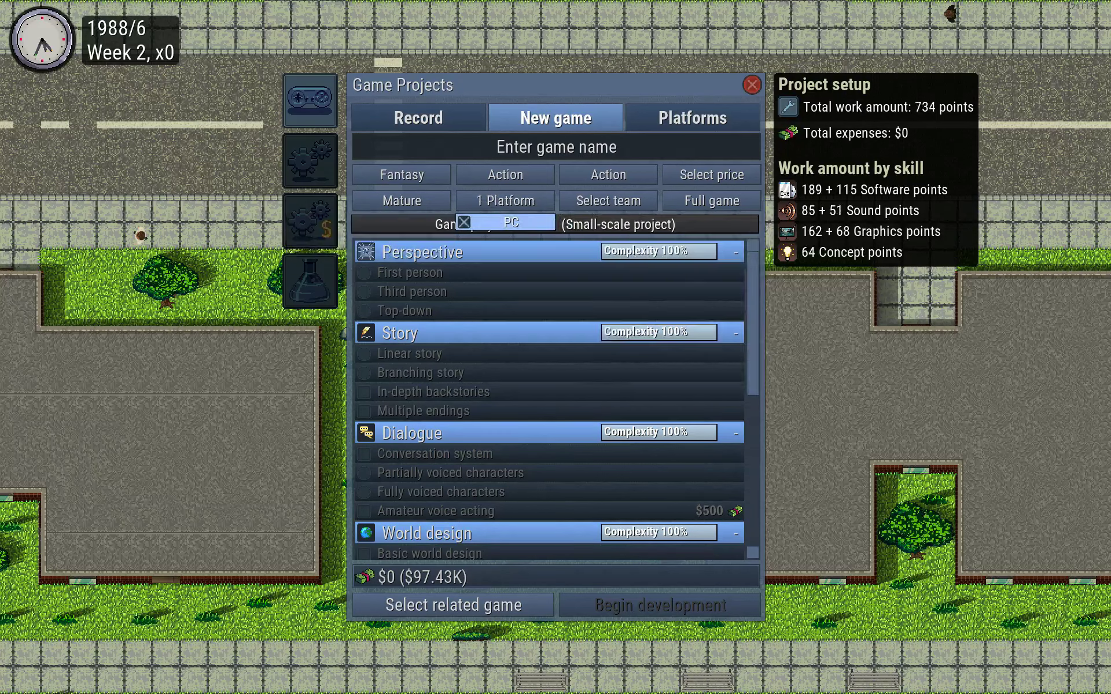
left_click(605, 200)
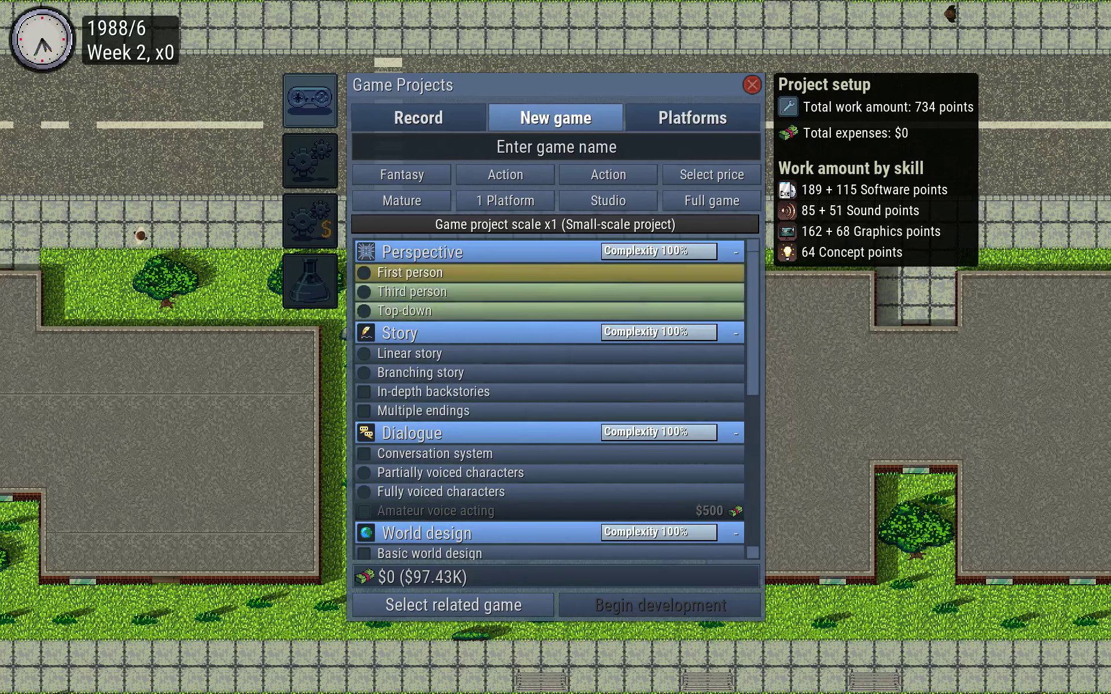
Choose third-person perspective and accurate swordfighting for the gameplay features
left_click(410, 292)
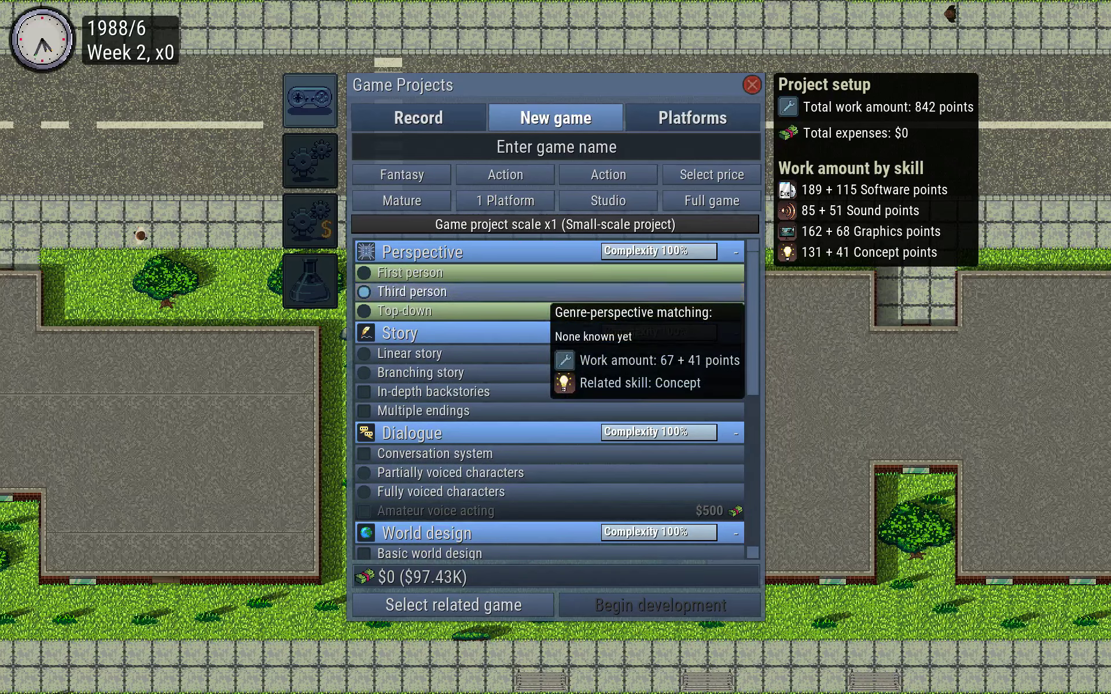
mouse_move(423, 372)
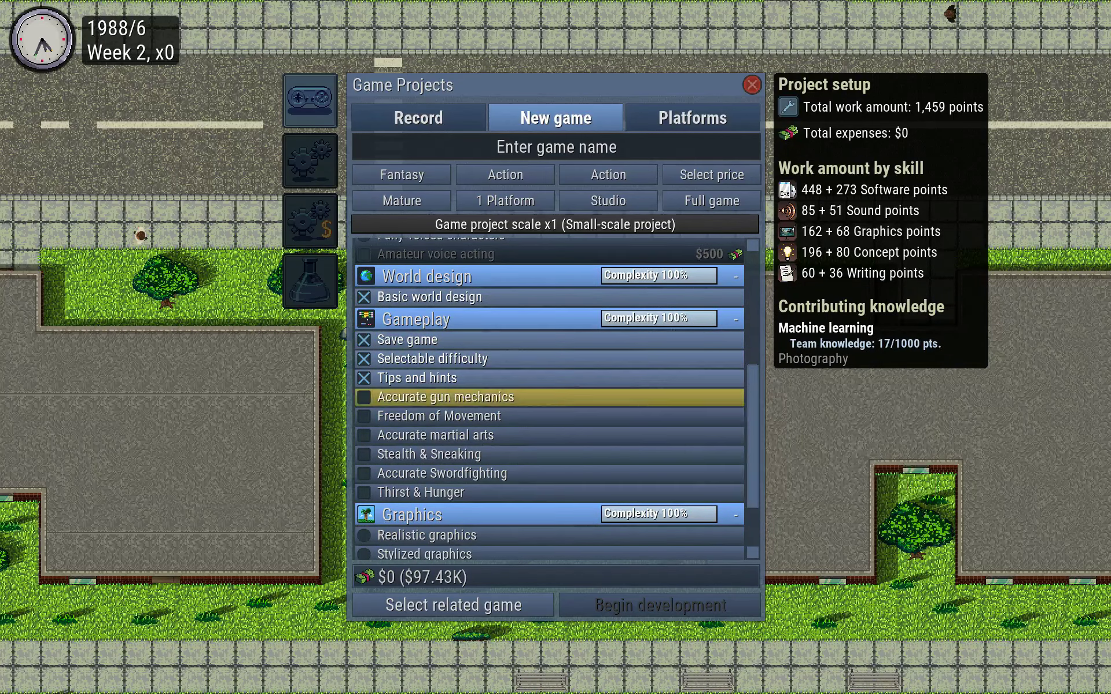
mouse_move(443, 472)
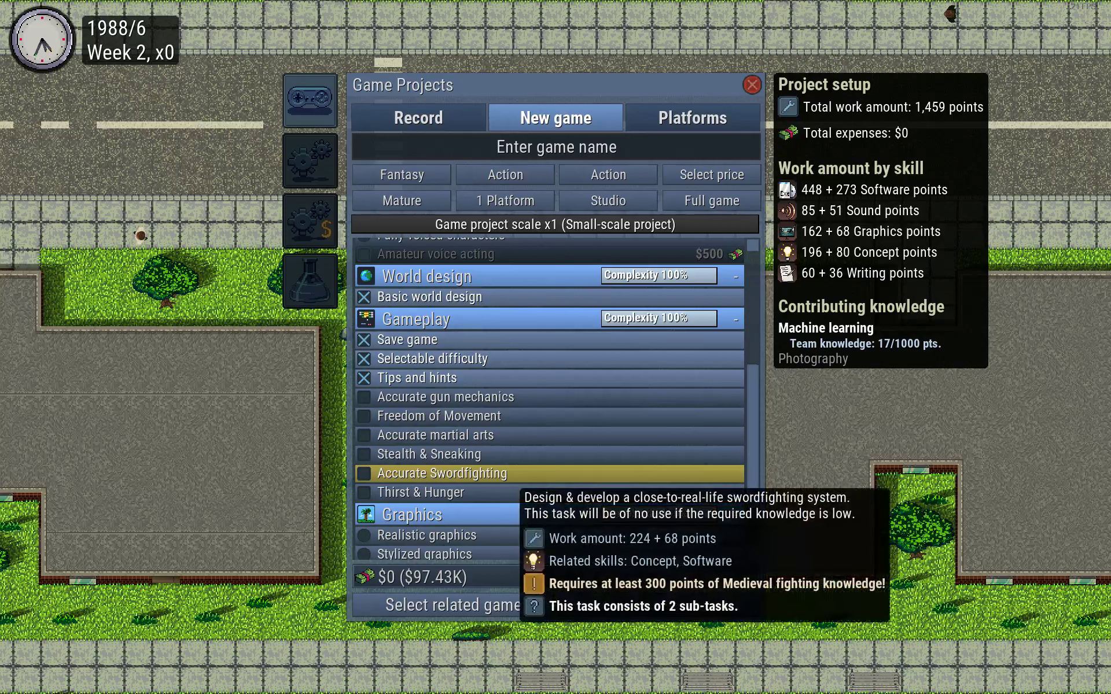
left_click(362, 415)
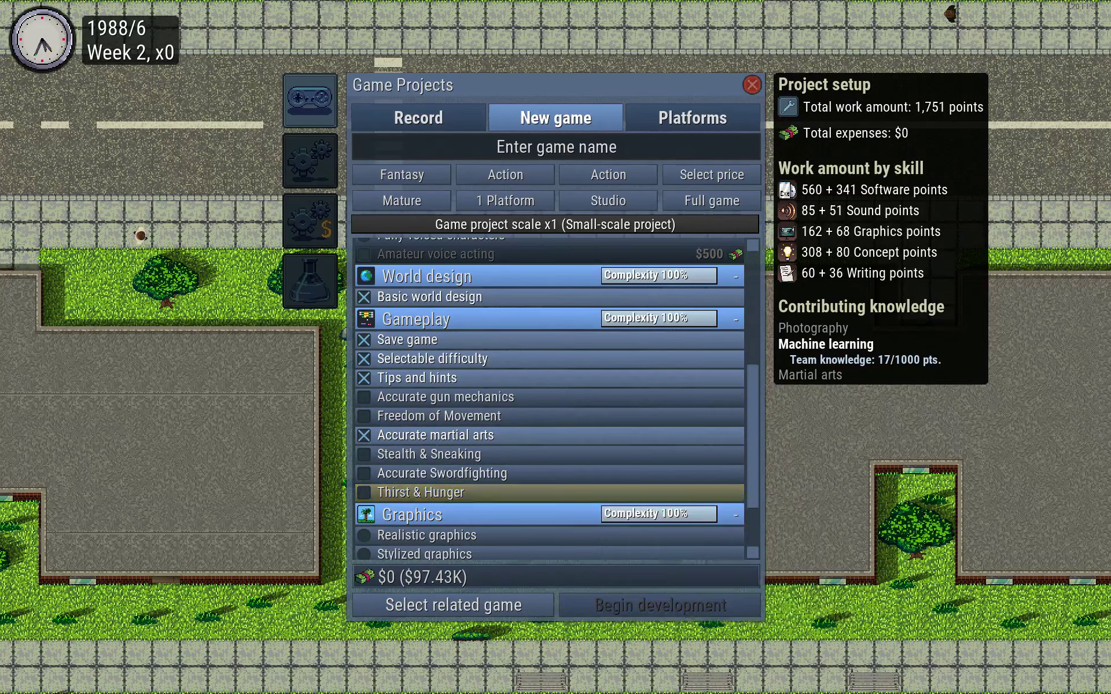
left_click(363, 473)
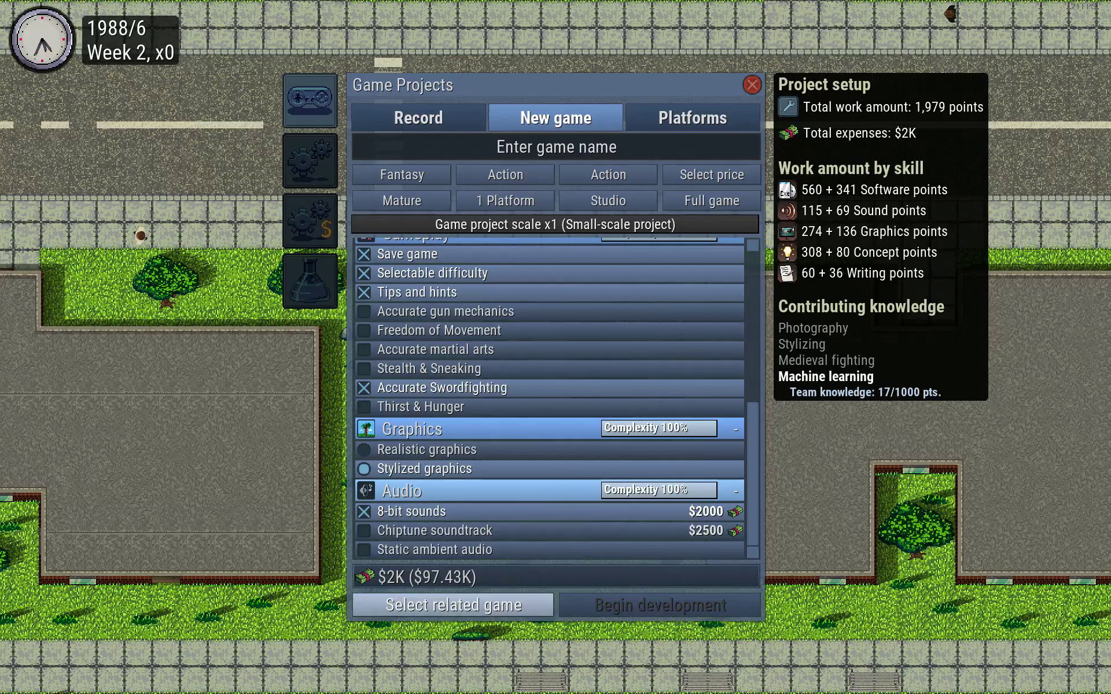
left_click(556, 147)
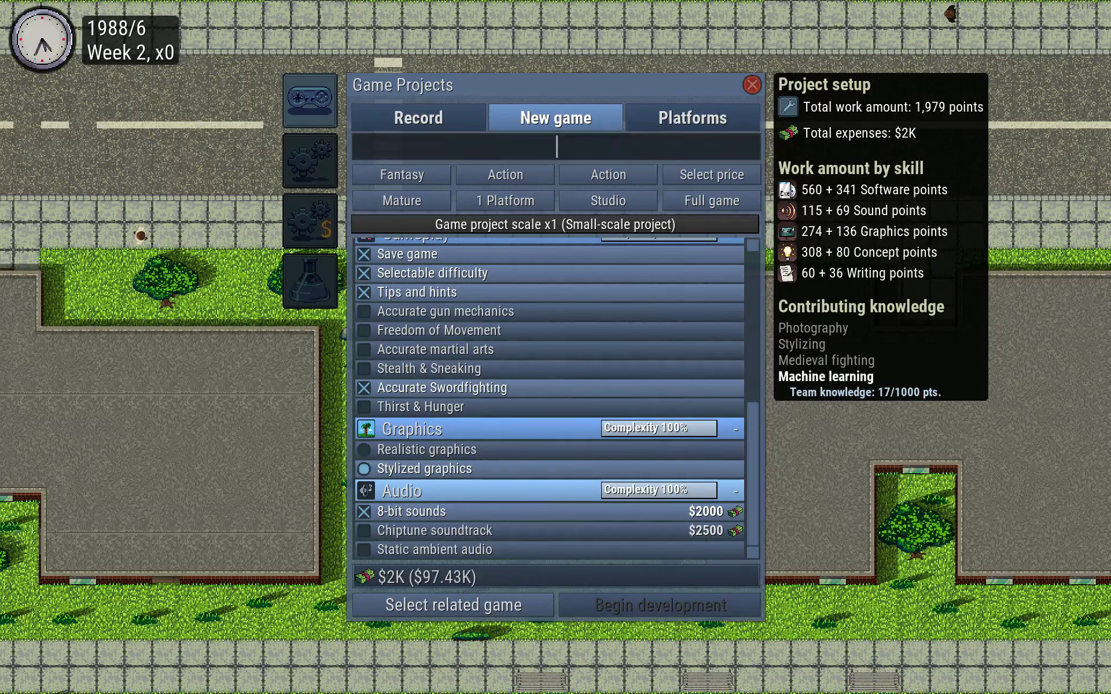
Name the game 'Mc Fantasy Man' and set its selling price
type("Mc Fantasy Man")
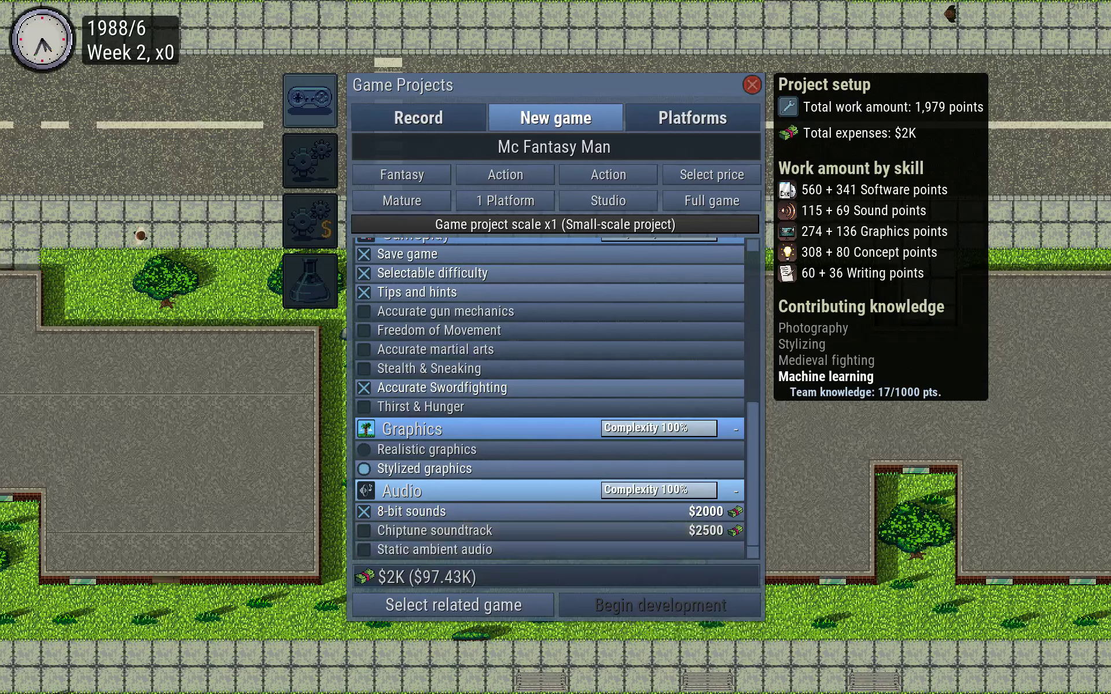
left_click(709, 174)
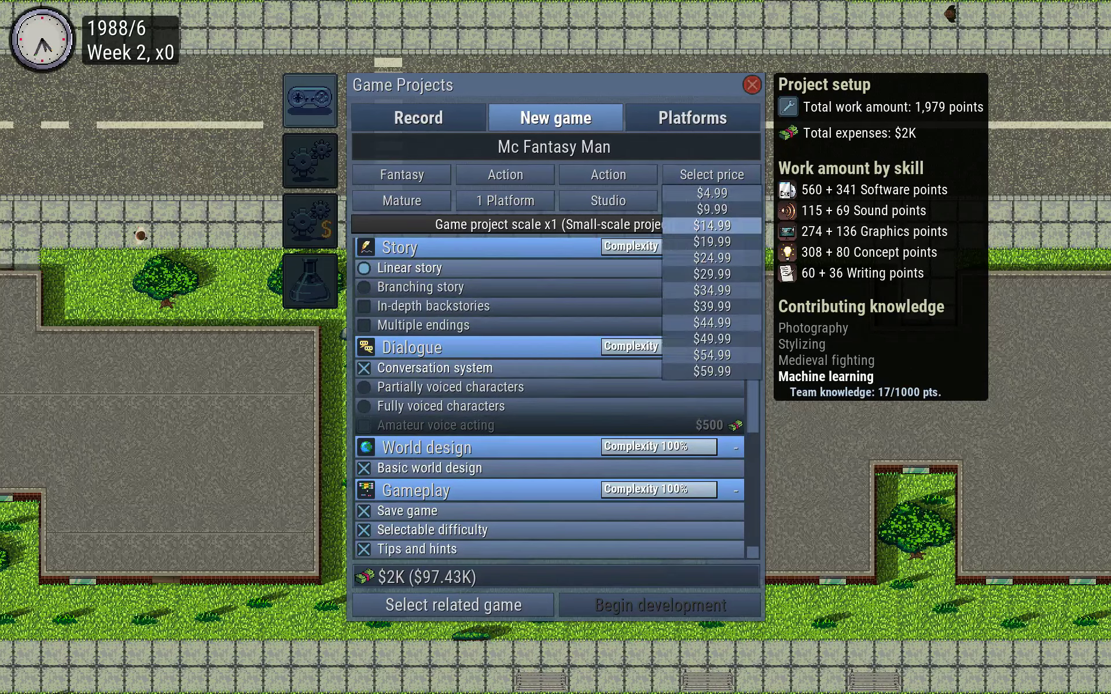
left_click(709, 200)
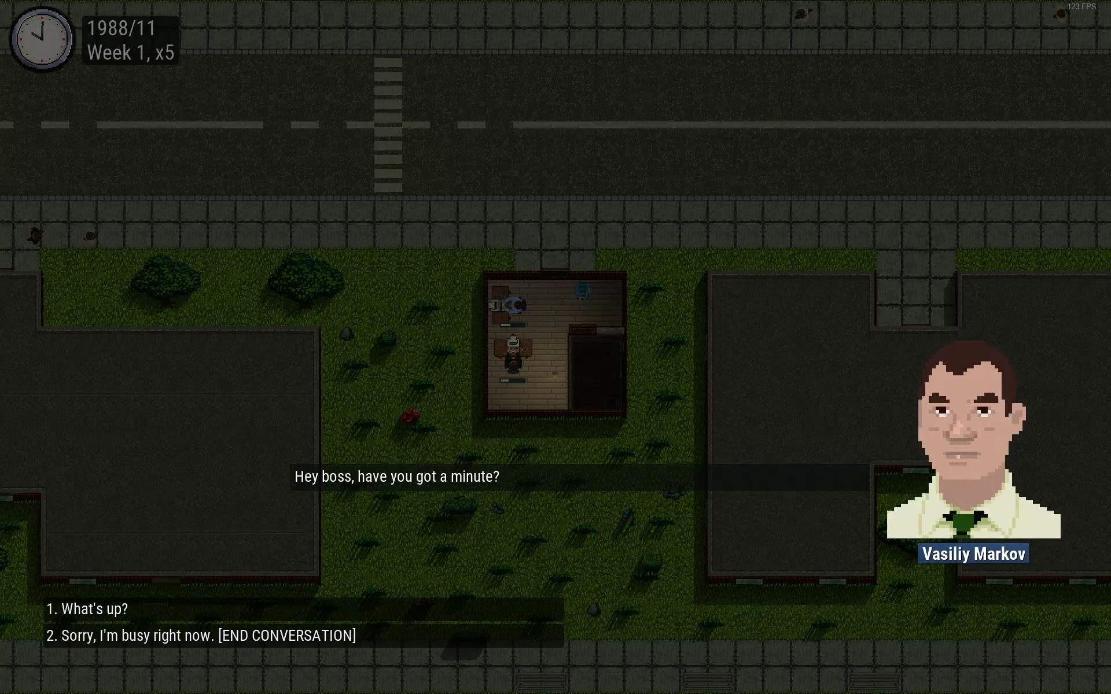
Hear the employee's skydiving proposal, pay for the trip on the house, gaining 22 average drive points
left_click(89, 609)
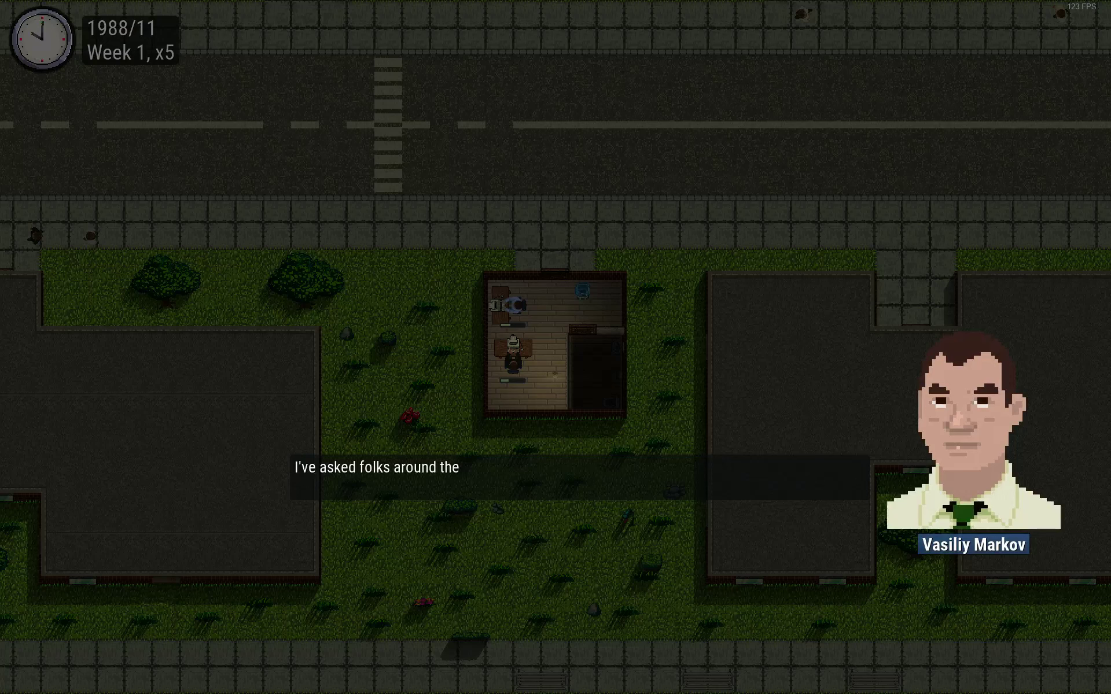
left_click(497, 474)
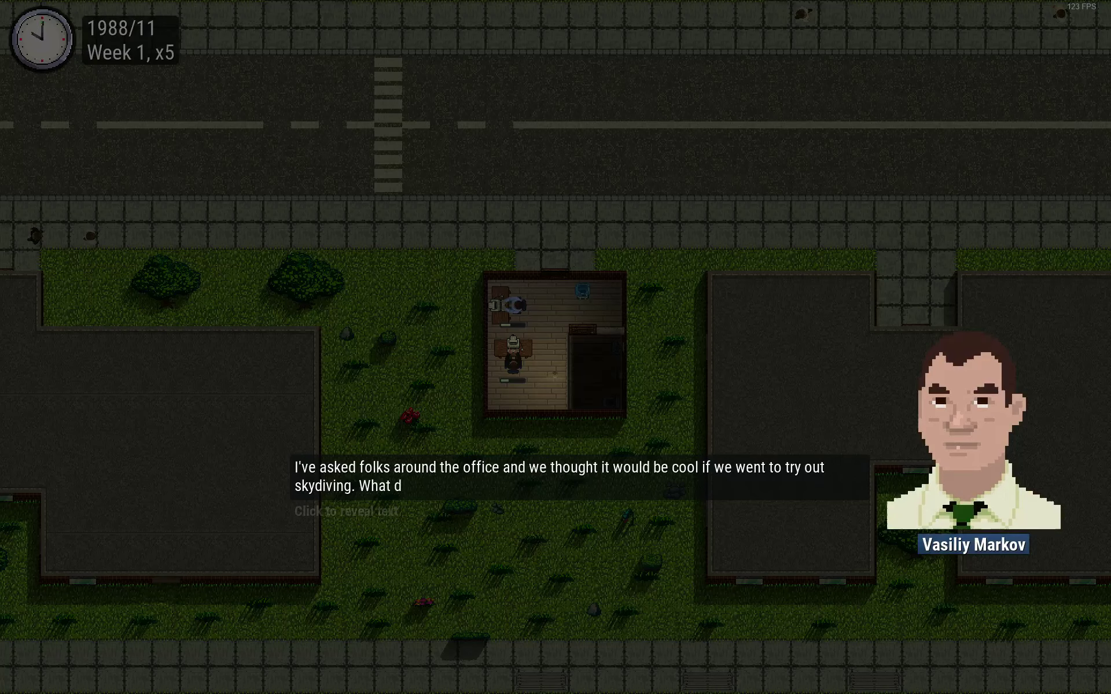
left_click(346, 511)
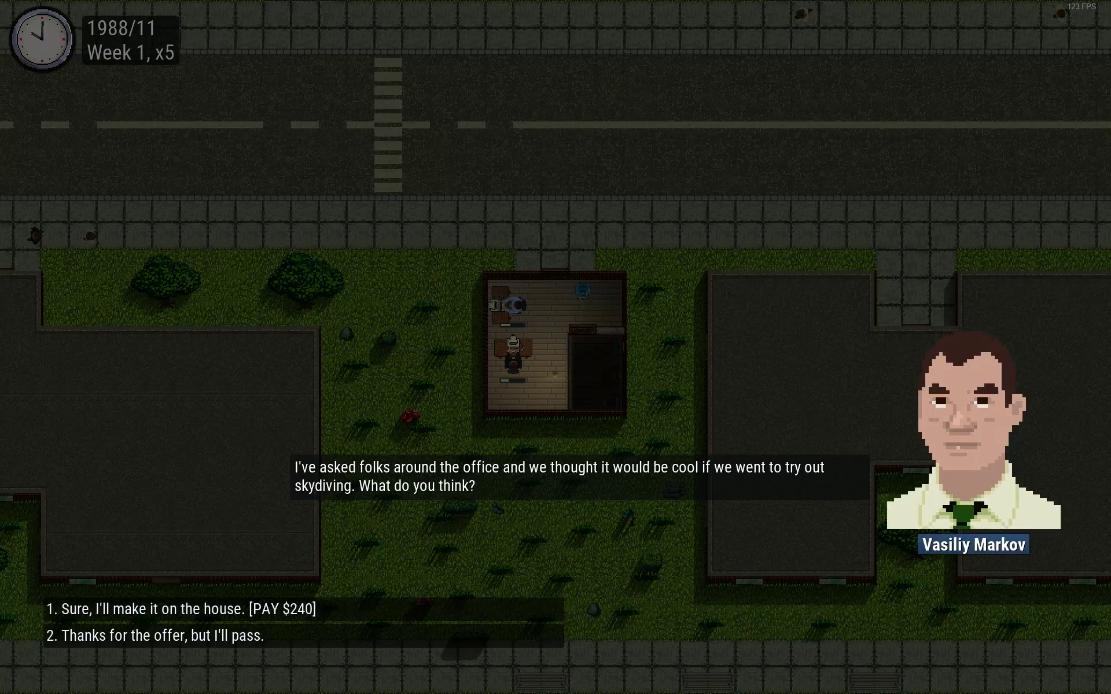
left_click(162, 635)
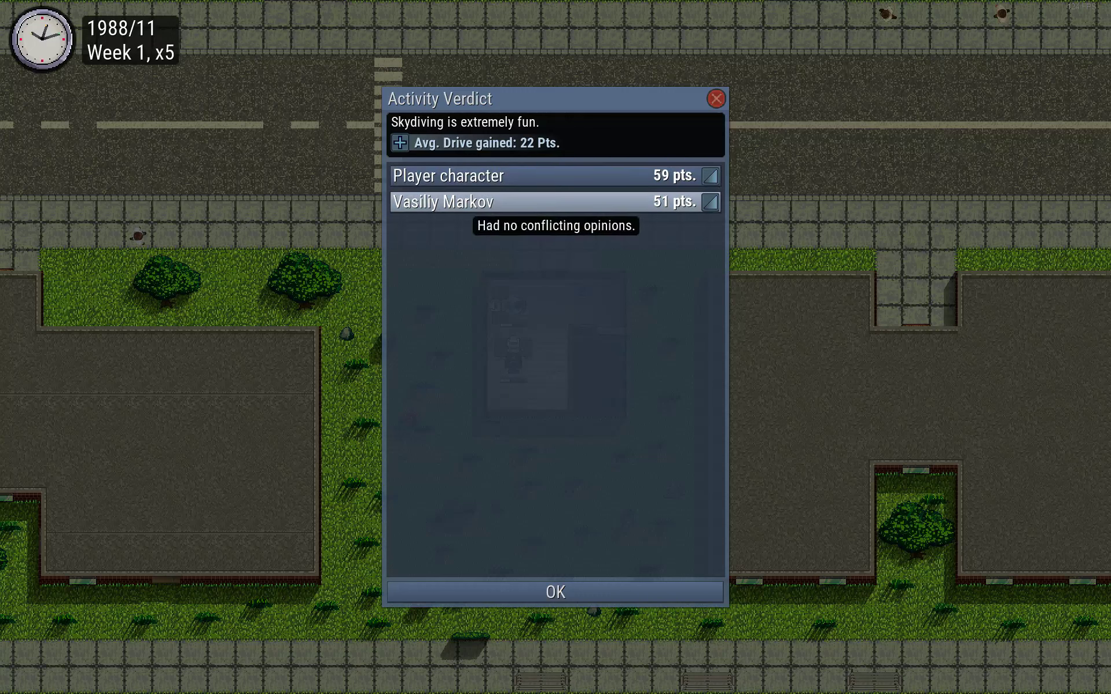
left_click(554, 591)
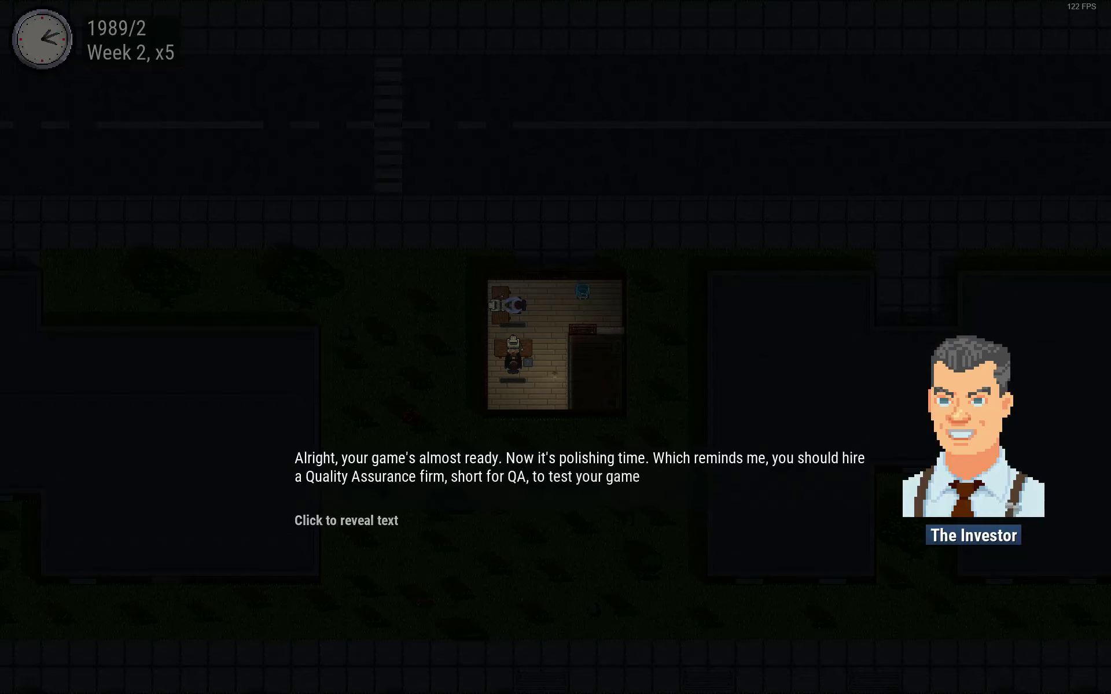
Follow the investor's advice and run a $10,000 QA session on Mc Fantasy Man, finding 2 P1 and 40 P2 issues
left_click(345, 520)
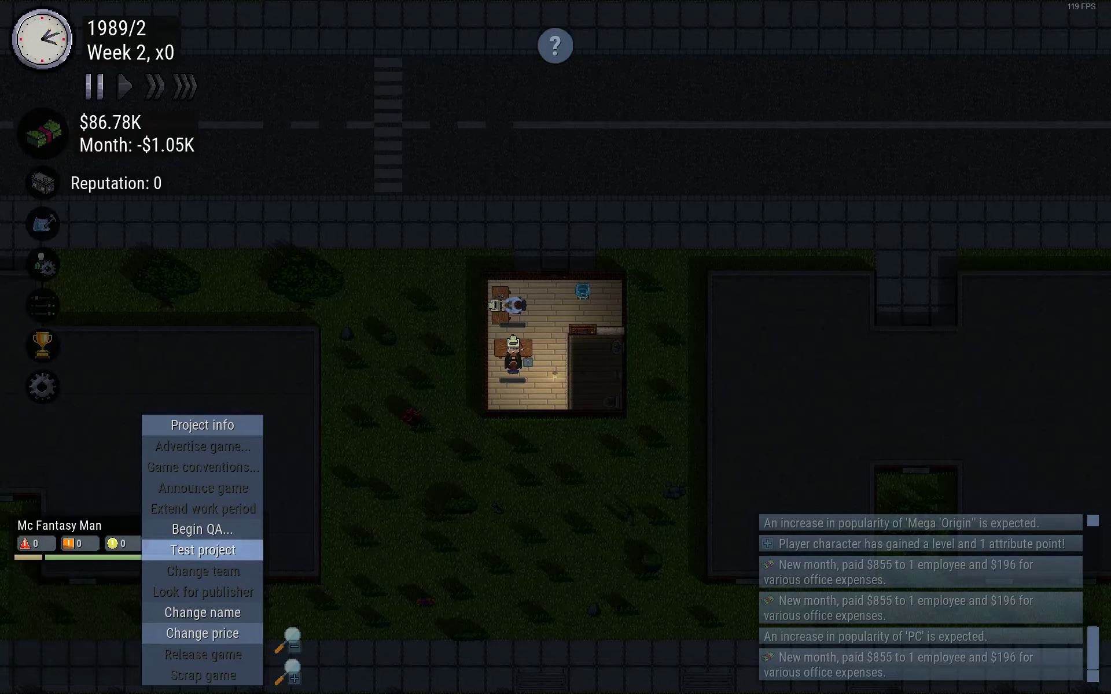
left_click(201, 528)
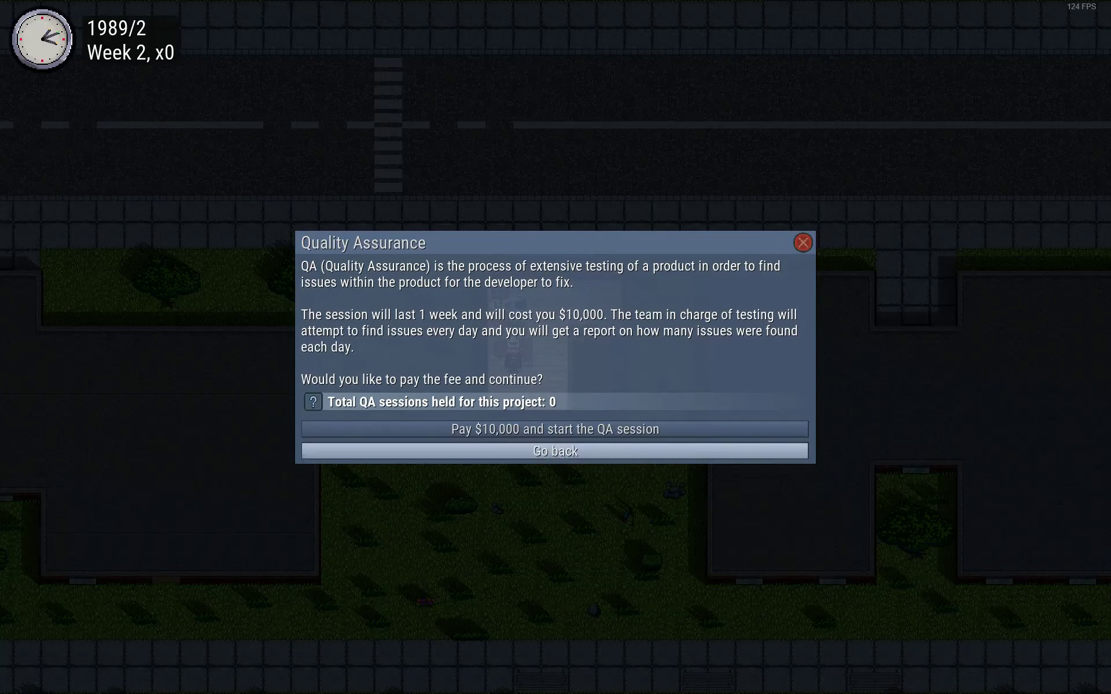
left_click(554, 428)
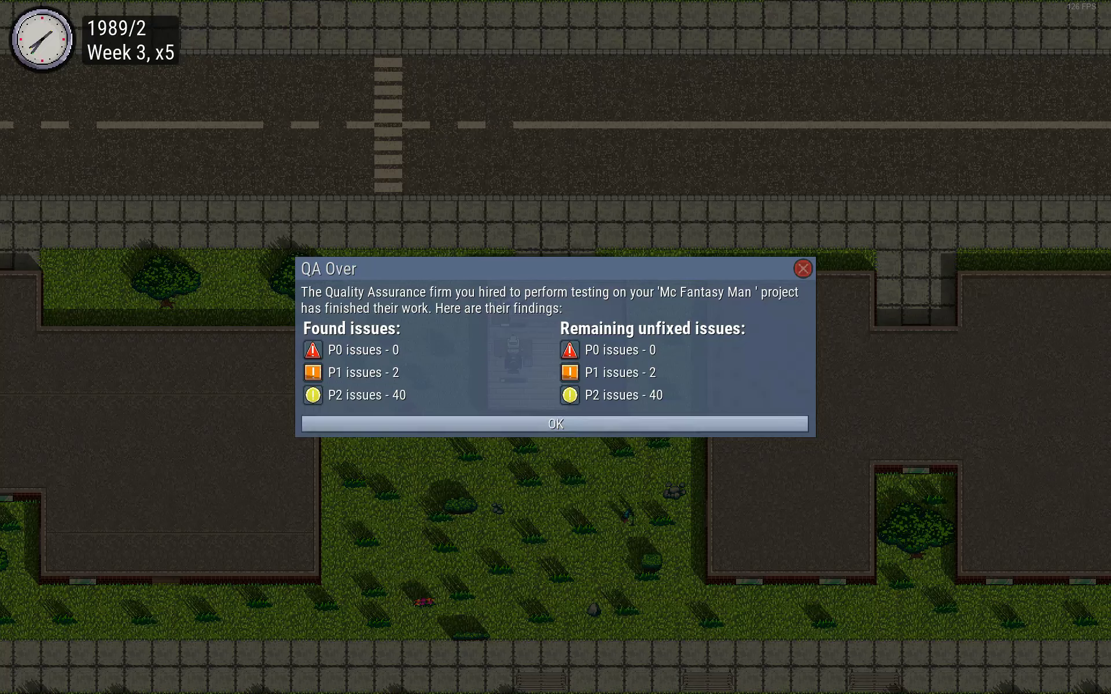
left_click(555, 424)
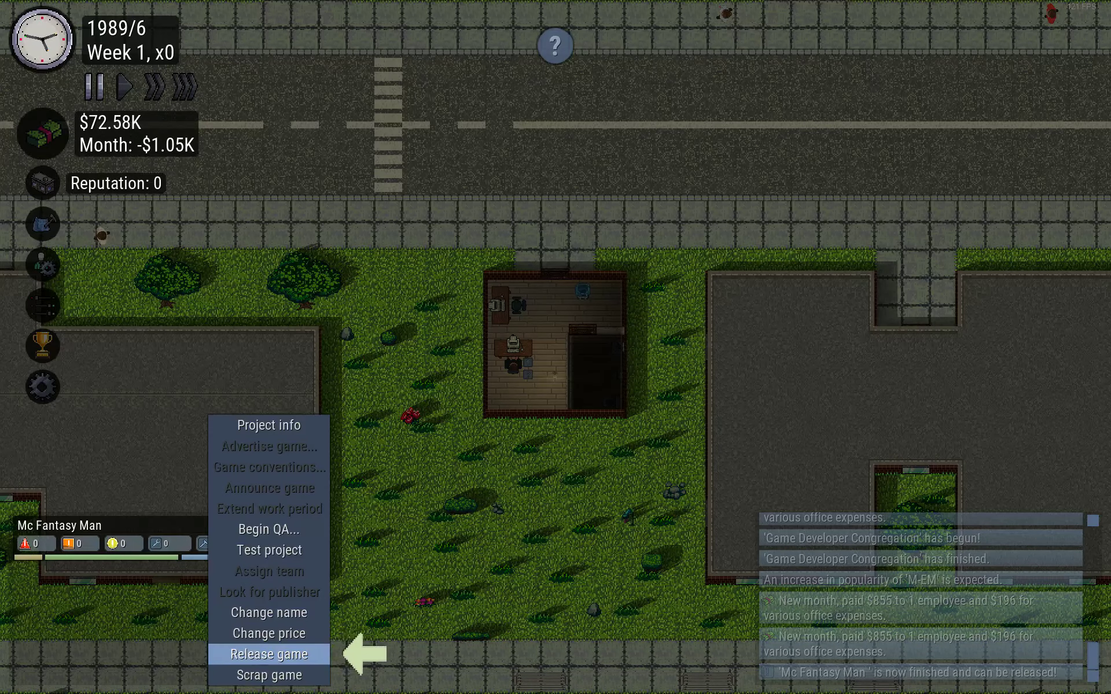
Release Mc Fantasy Man, end the investor conversation and resume time so sales begin
left_click(267, 654)
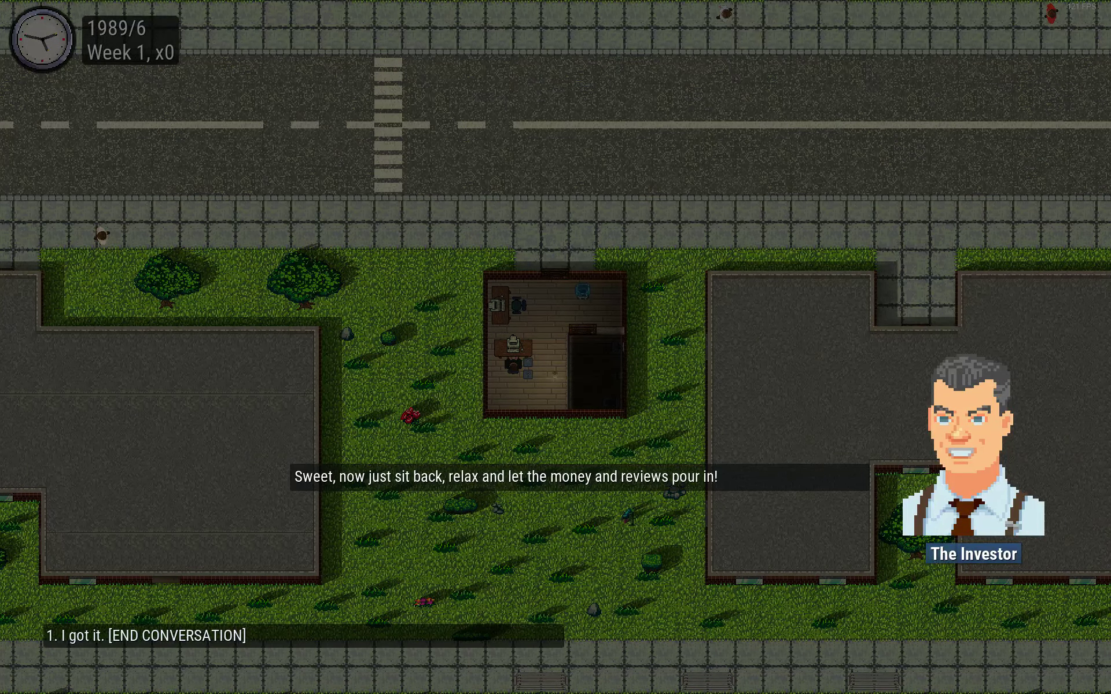
left_click(166, 635)
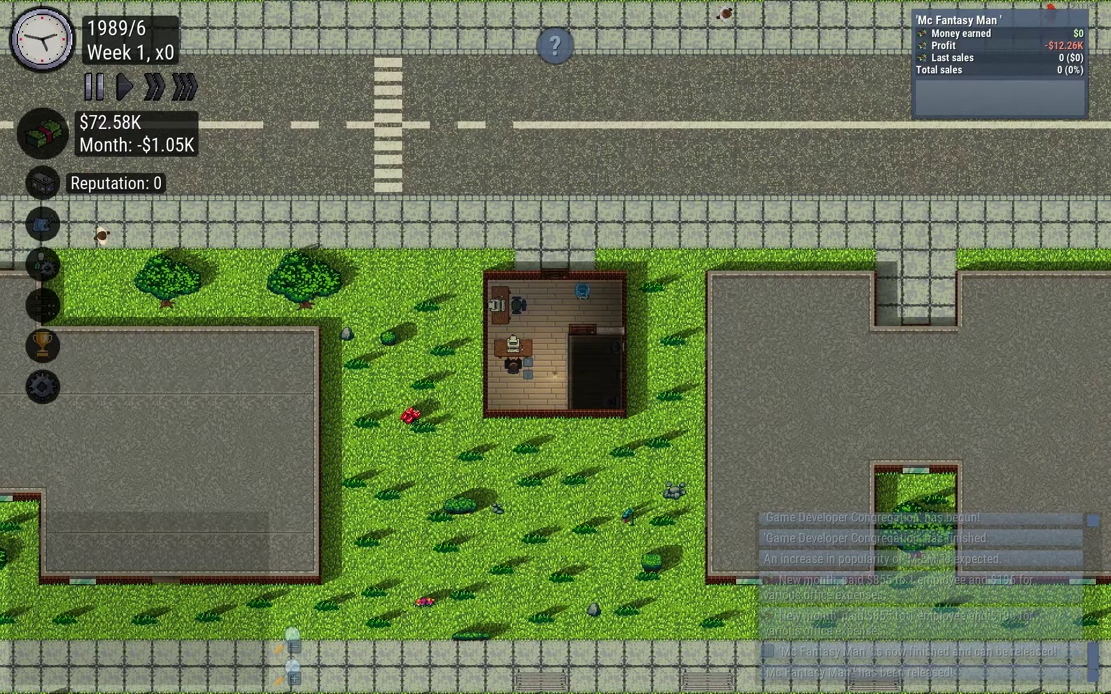
left_click(129, 86)
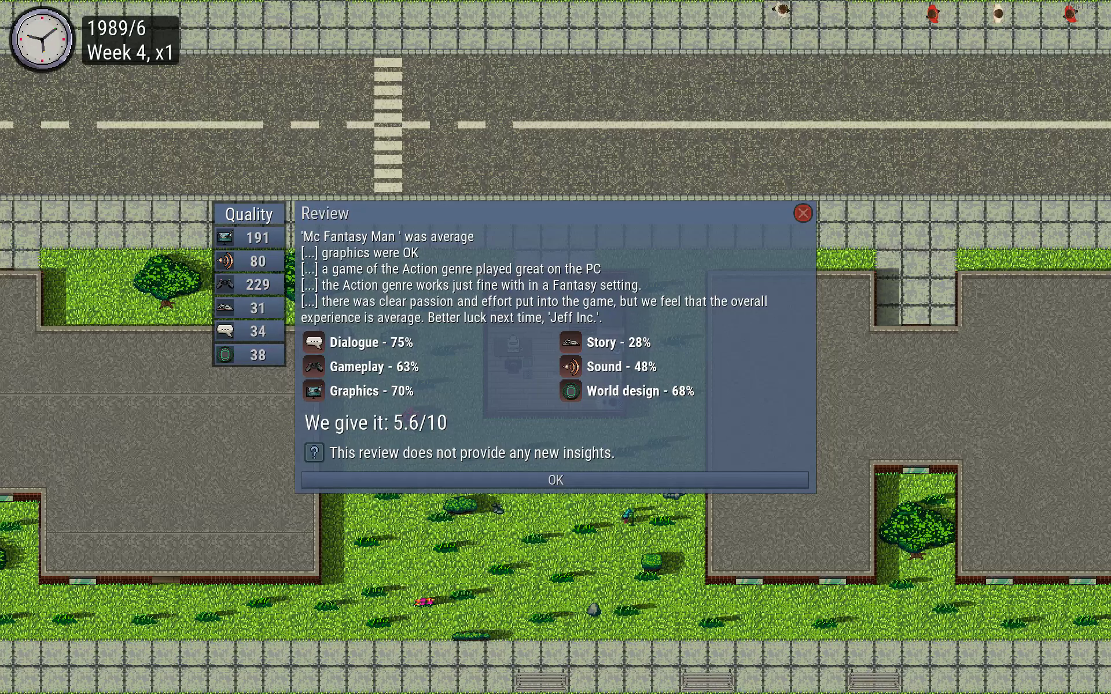
Dismiss the 5.6/10 review and bring up the Game menu's save and quit options
left_click(554, 479)
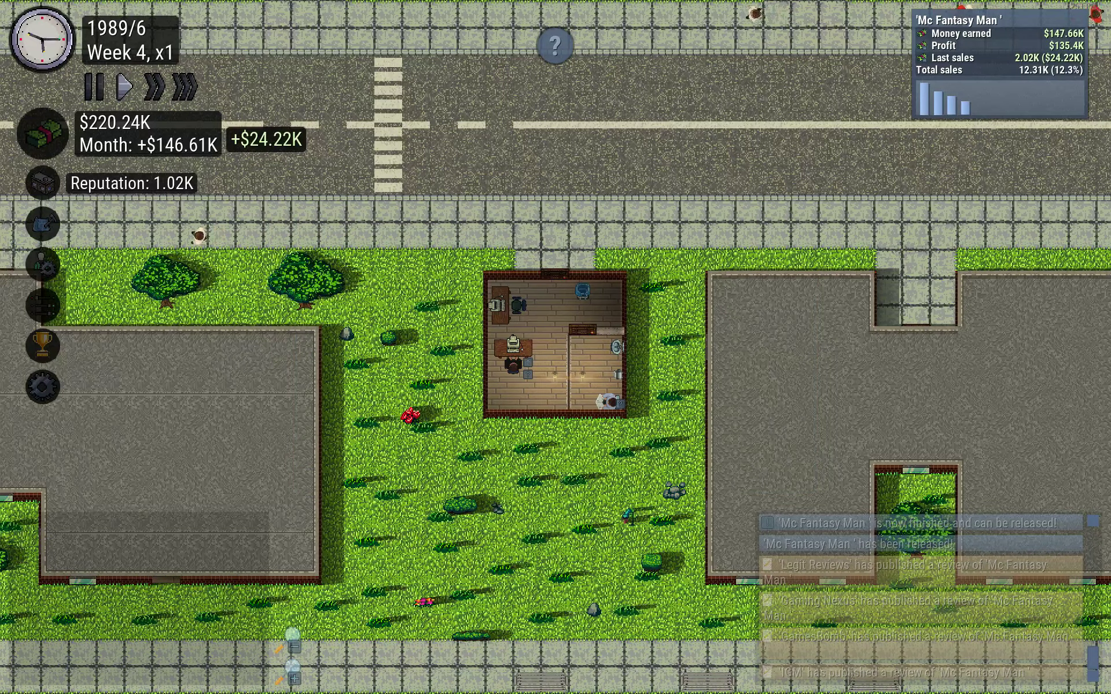
key("Escape")
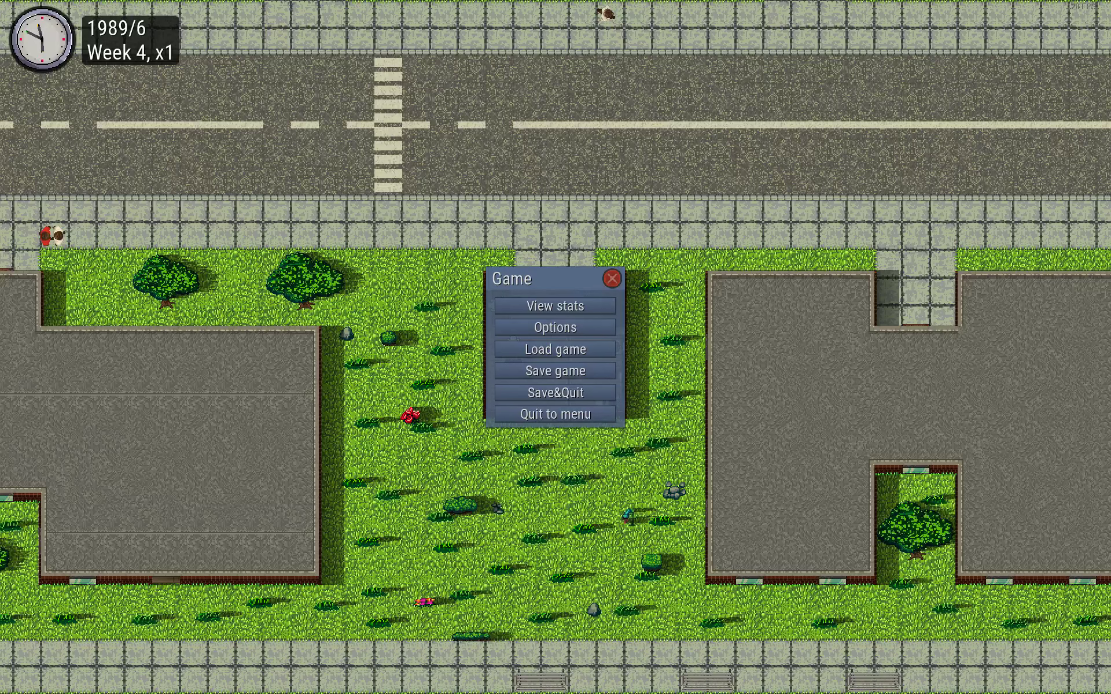